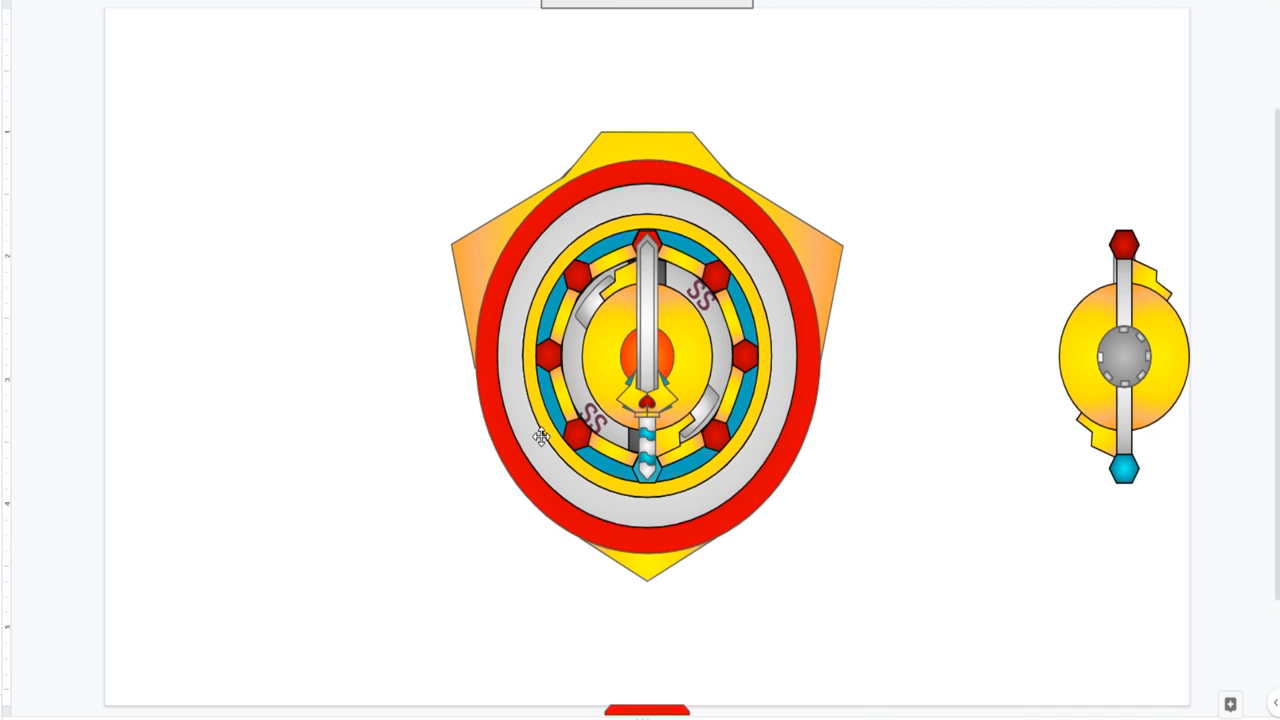
mouse_move(668, 515)
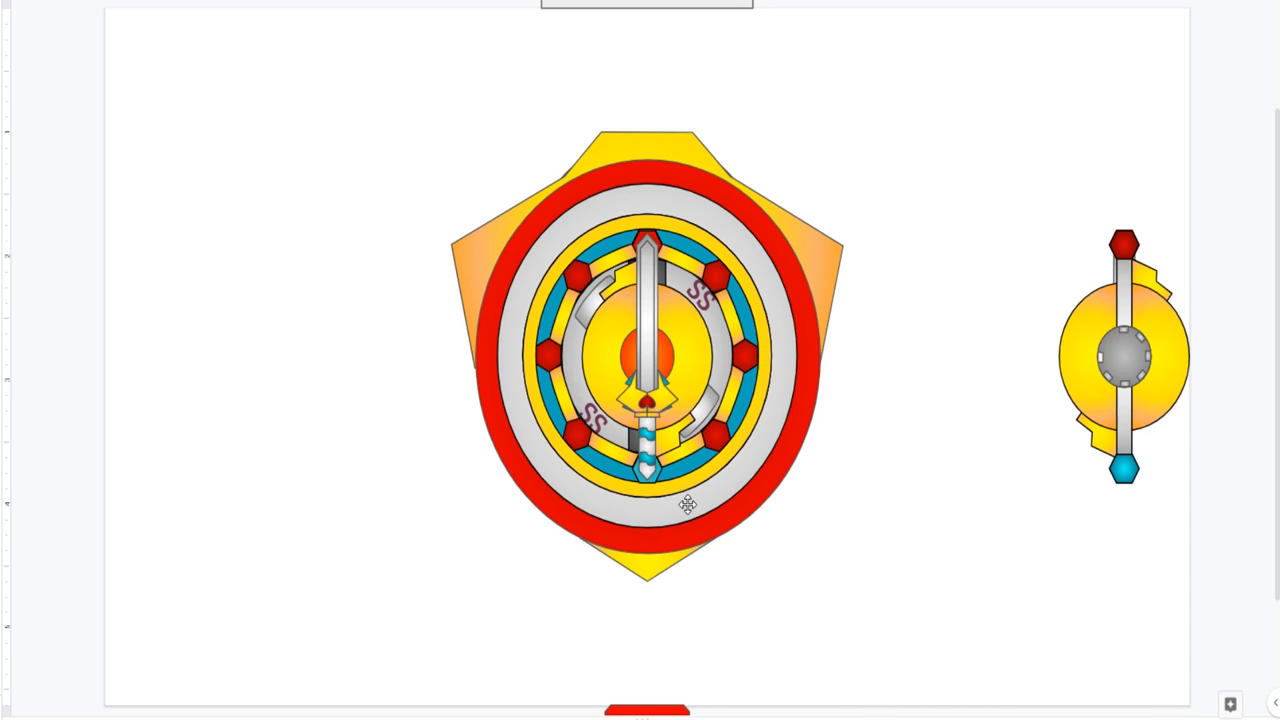
mouse_move(574, 332)
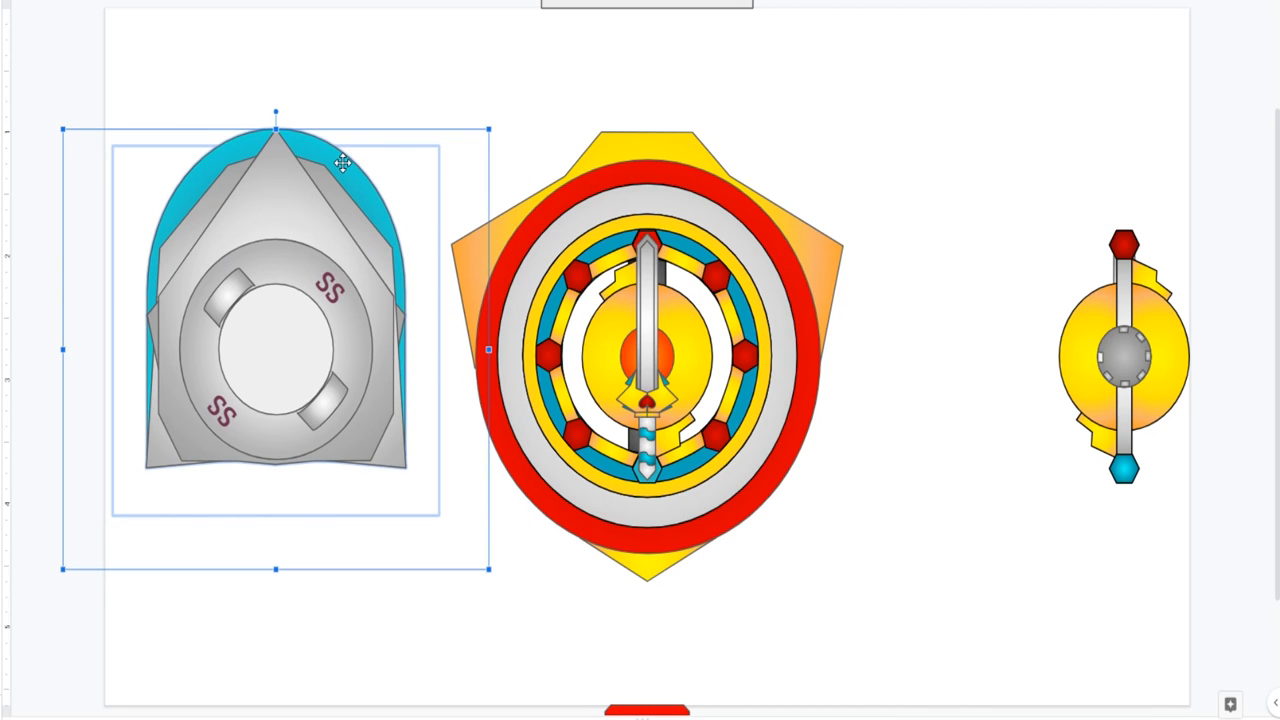
mouse_move(275, 123)
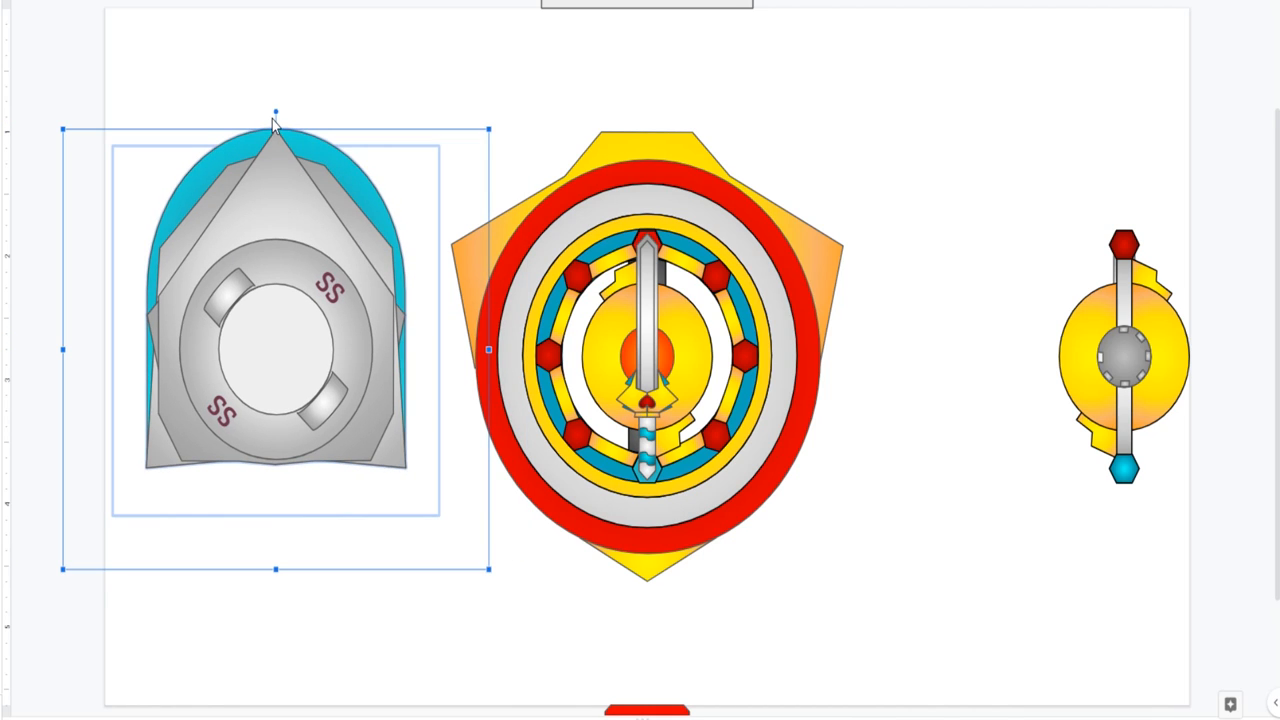
Step: Rotate the grey SS part 180° so its blue rounded edge faces downward
drag(275, 113, 265, 460)
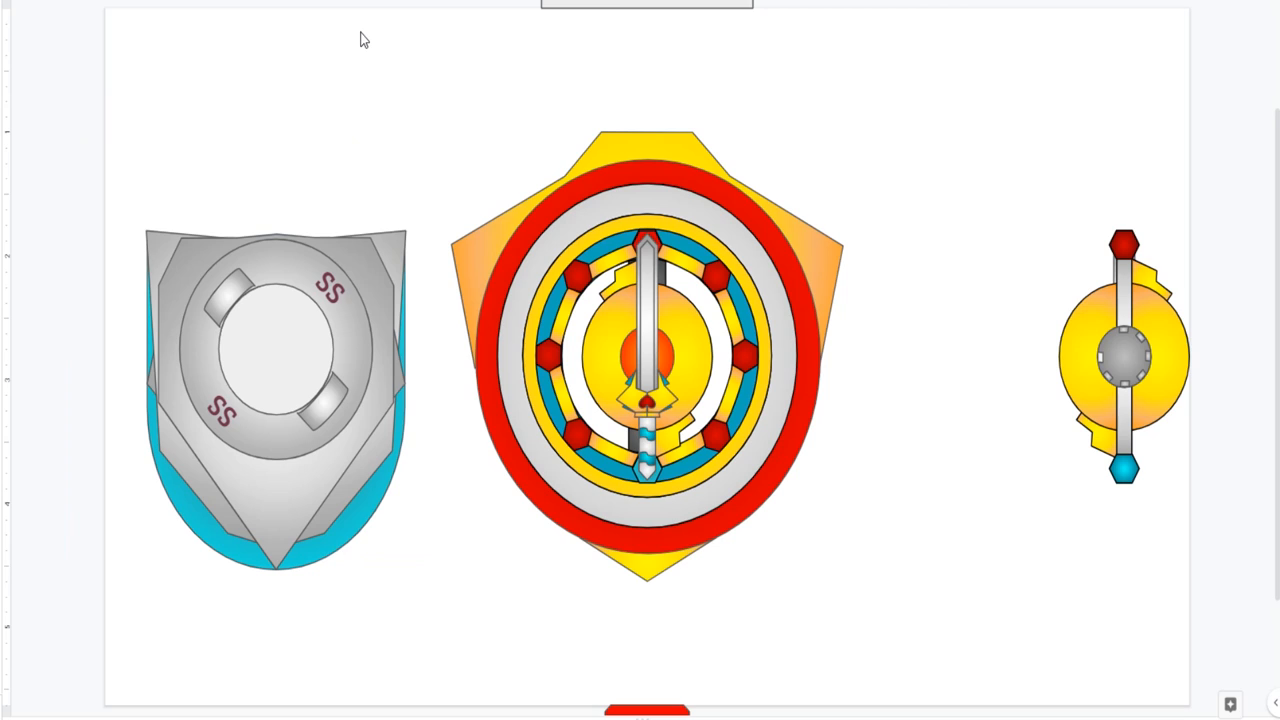
mouse_move(286, 340)
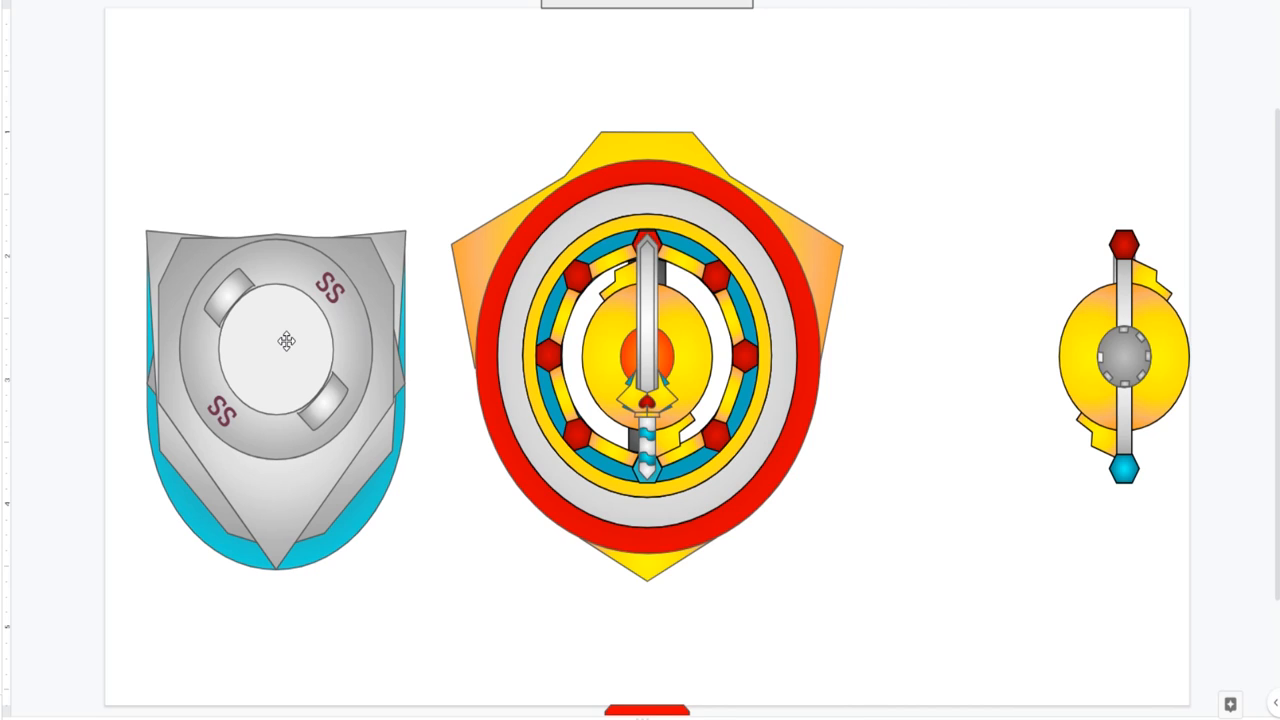
mouse_move(153, 232)
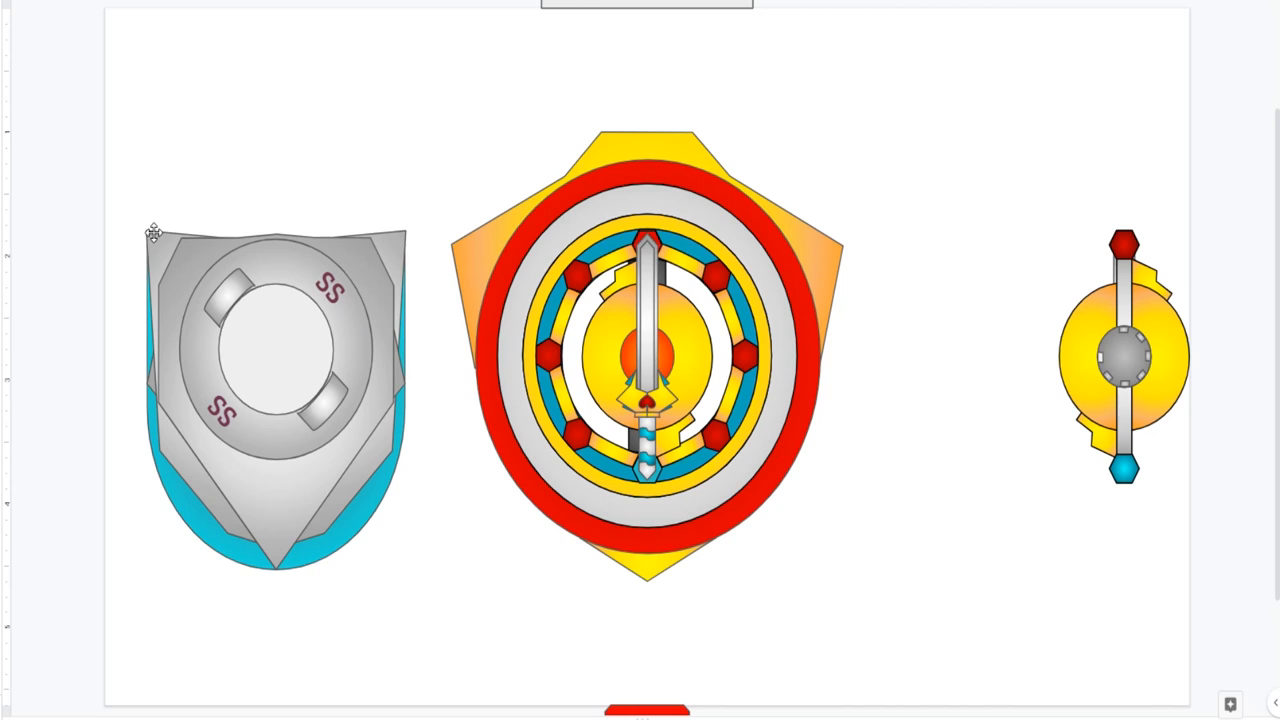
mouse_move(158, 228)
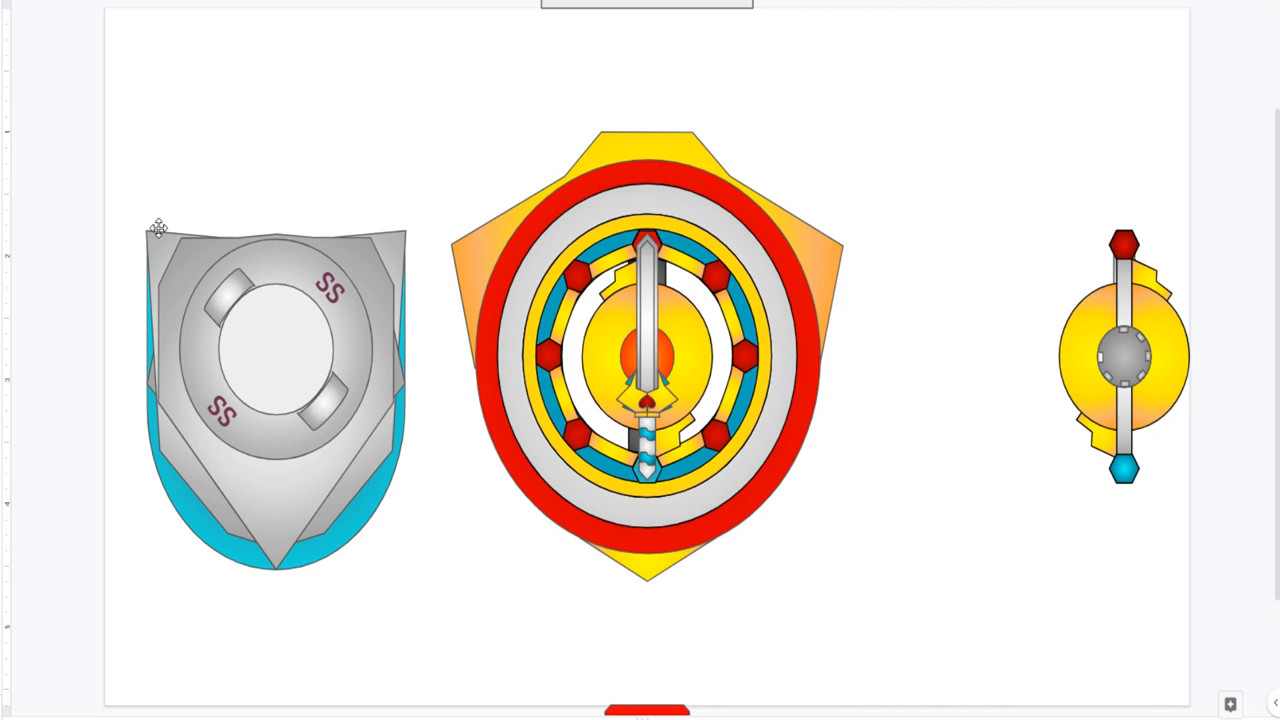
mouse_move(404, 214)
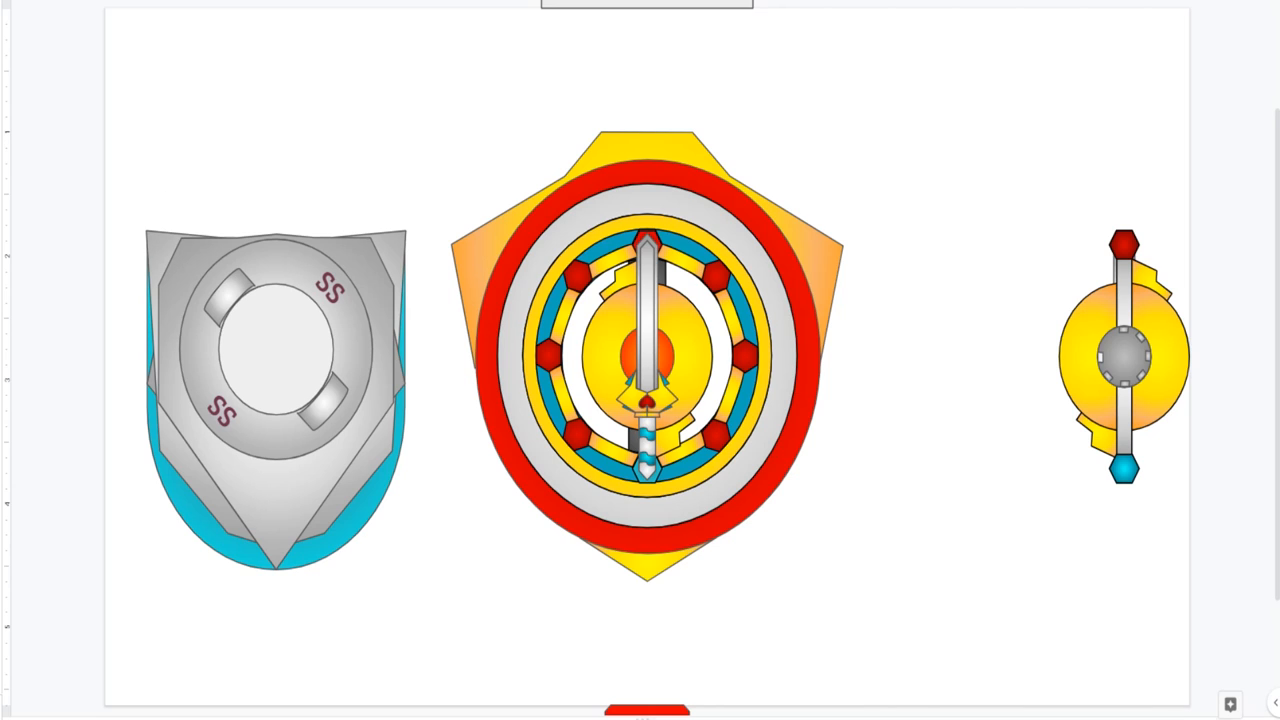
mouse_move(292, 215)
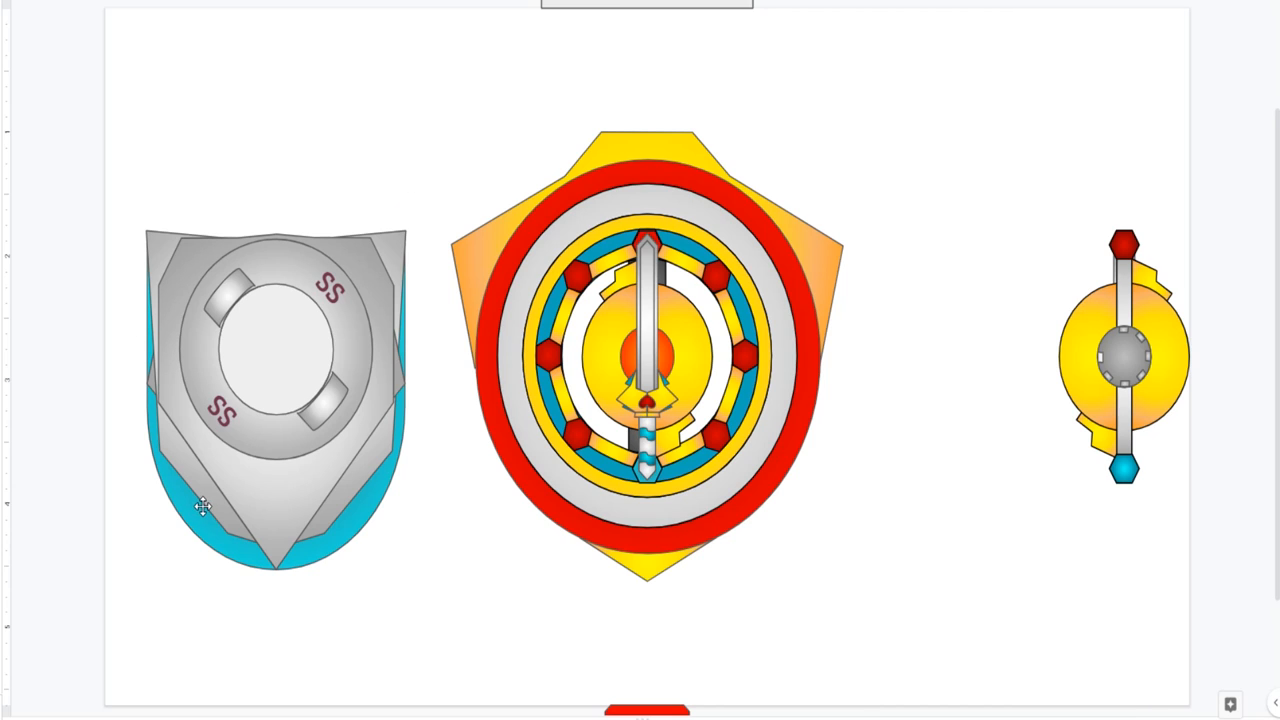
mouse_move(224, 257)
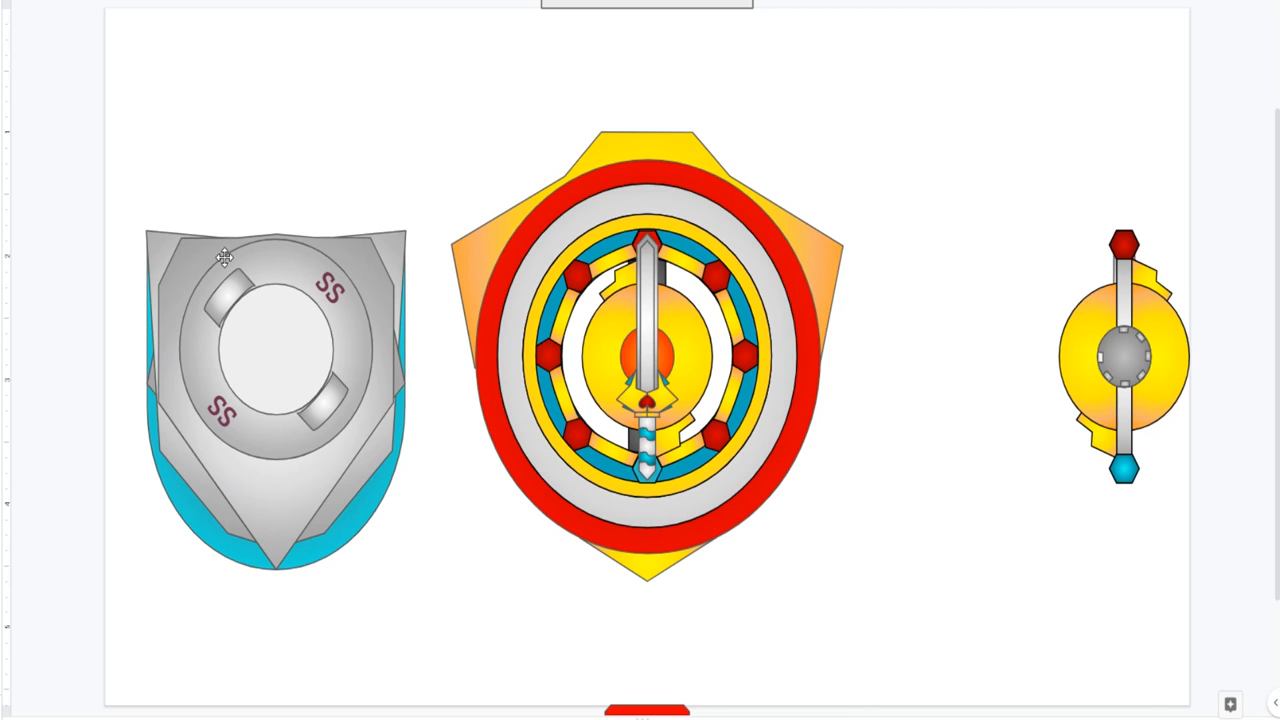
mouse_move(408, 167)
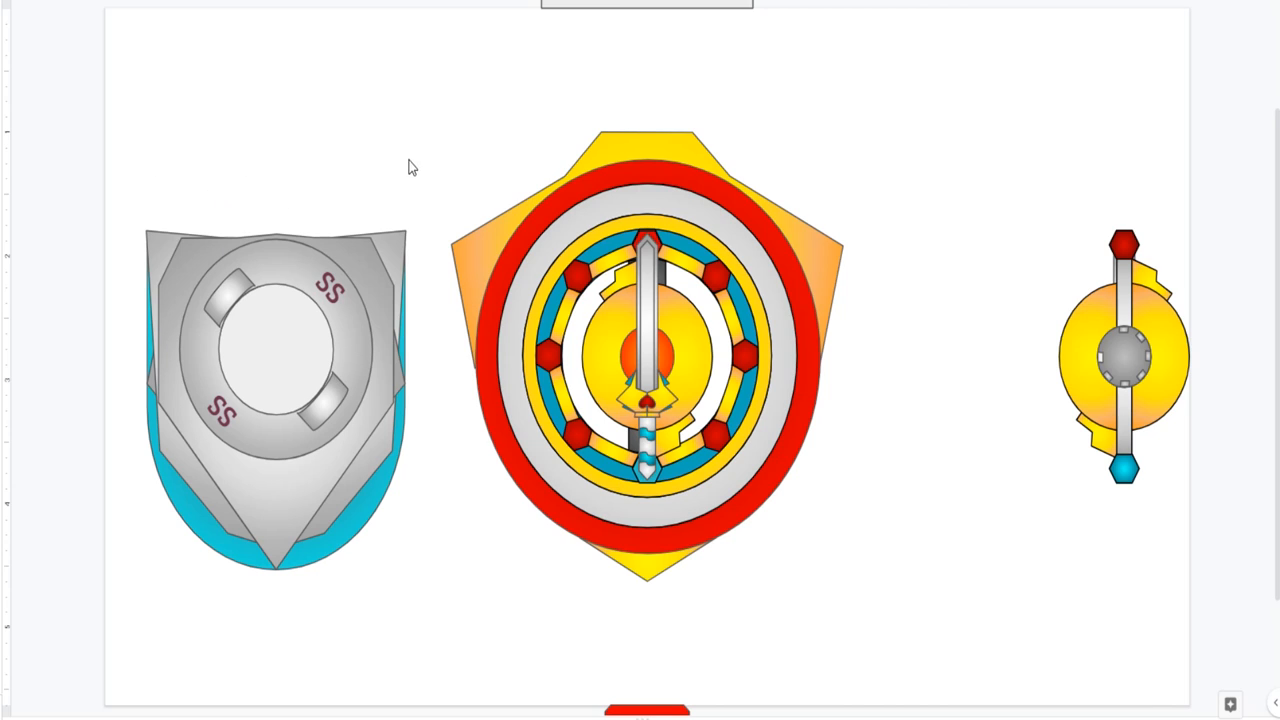
mouse_move(293, 186)
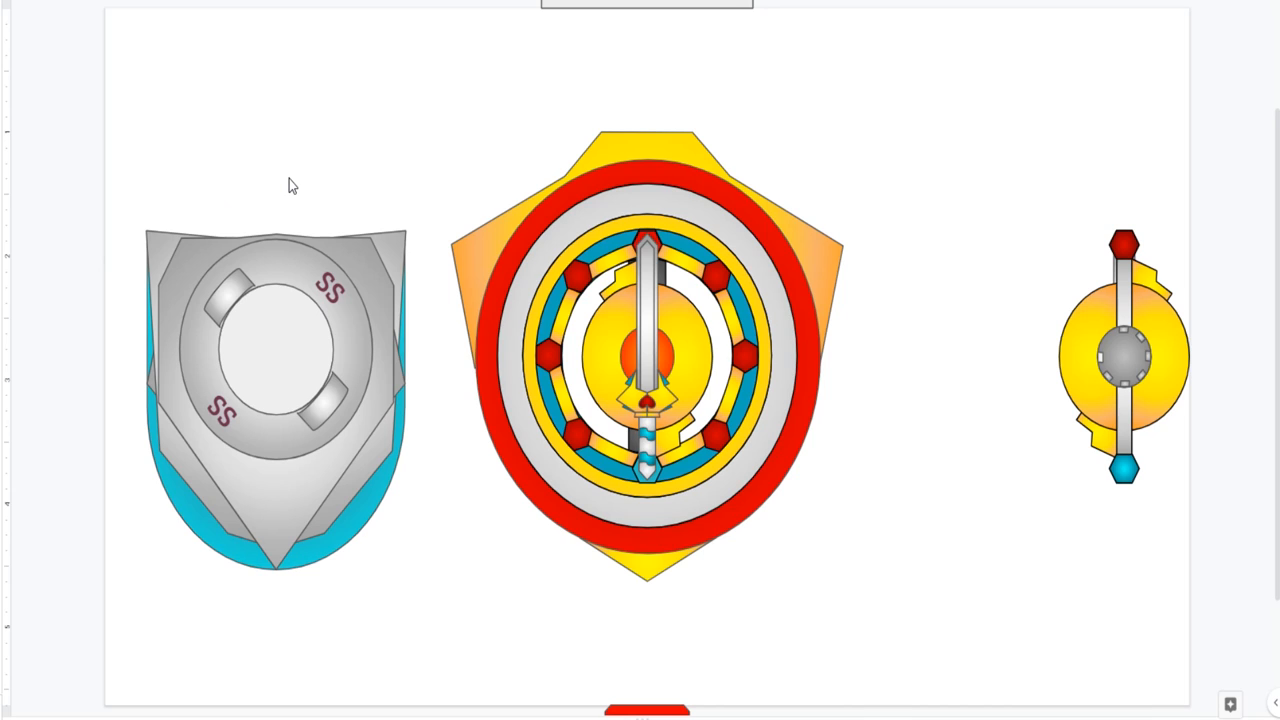
Step: Pull the yellow sword-and-disc layer out to the upper right, exposing the dark grey core
click(647, 365)
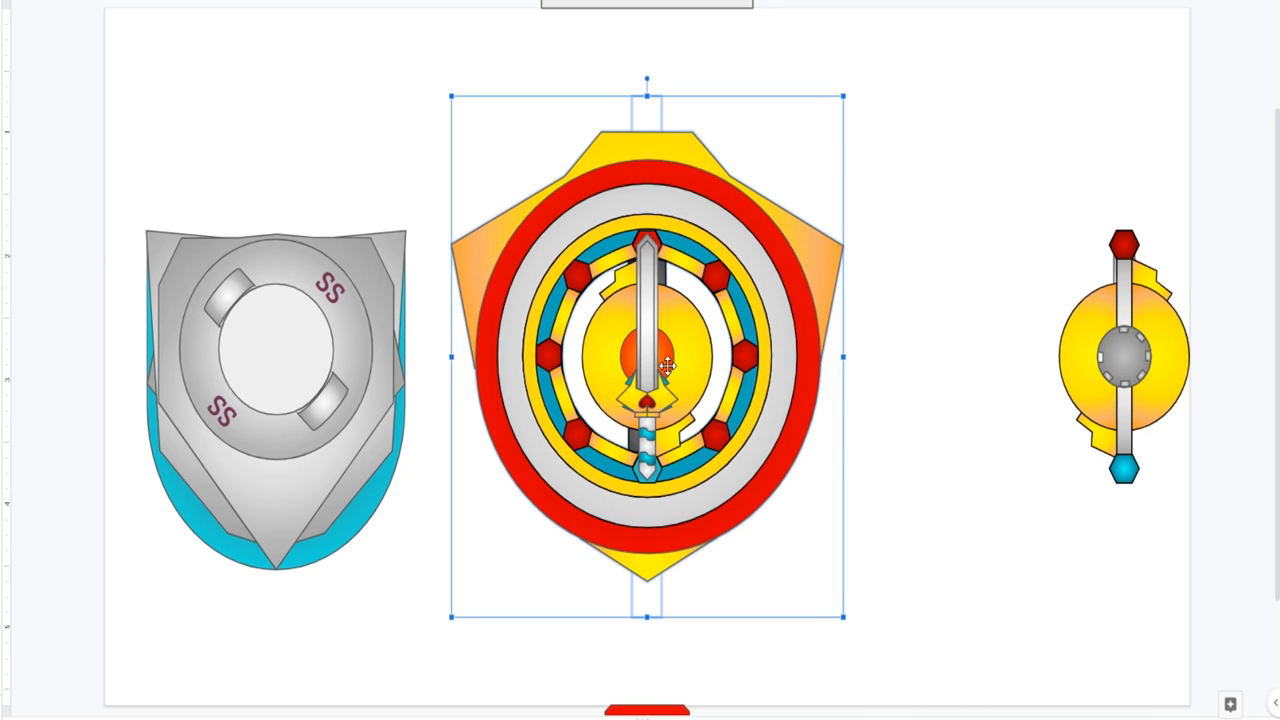
drag(647, 360, 975, 185)
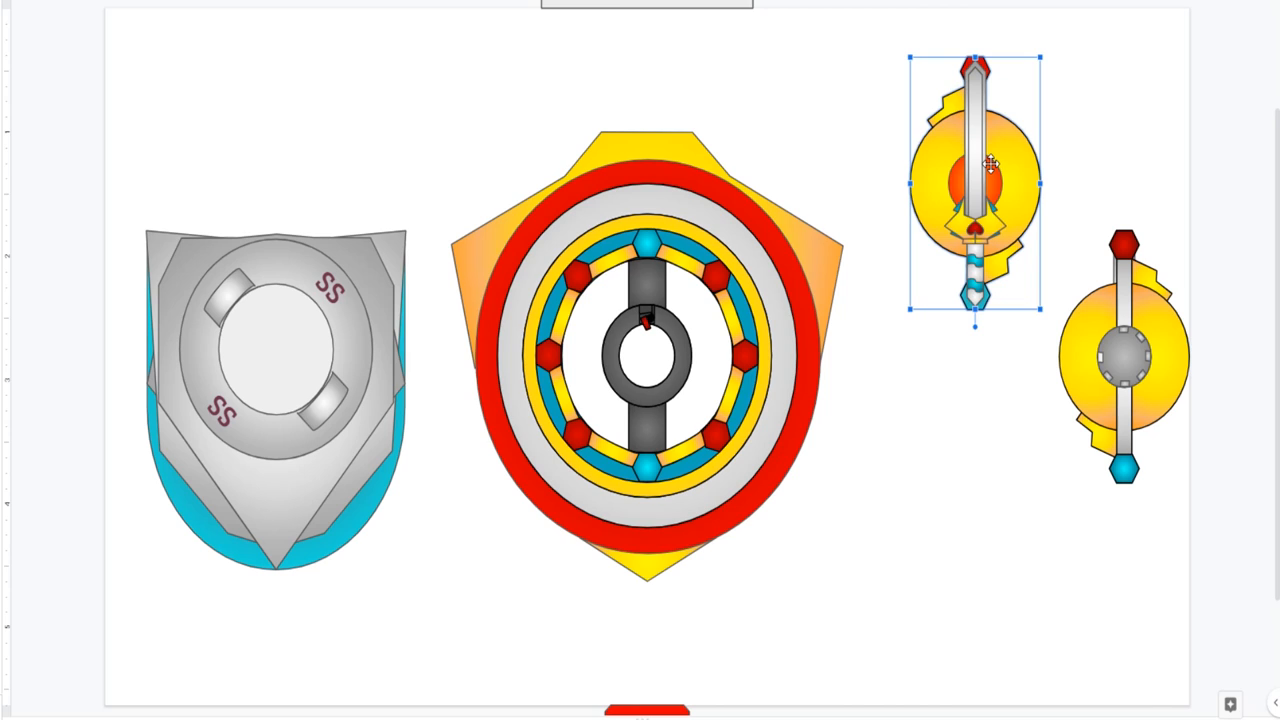
mouse_move(920, 232)
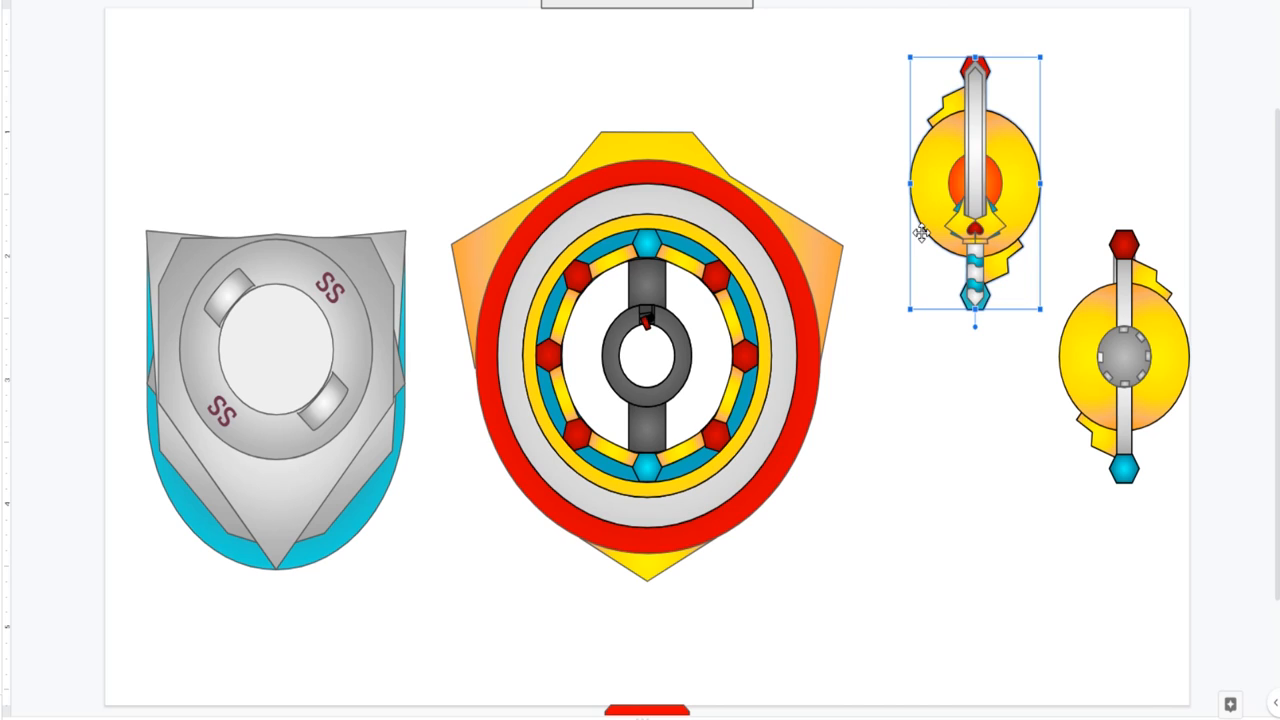
click(645, 360)
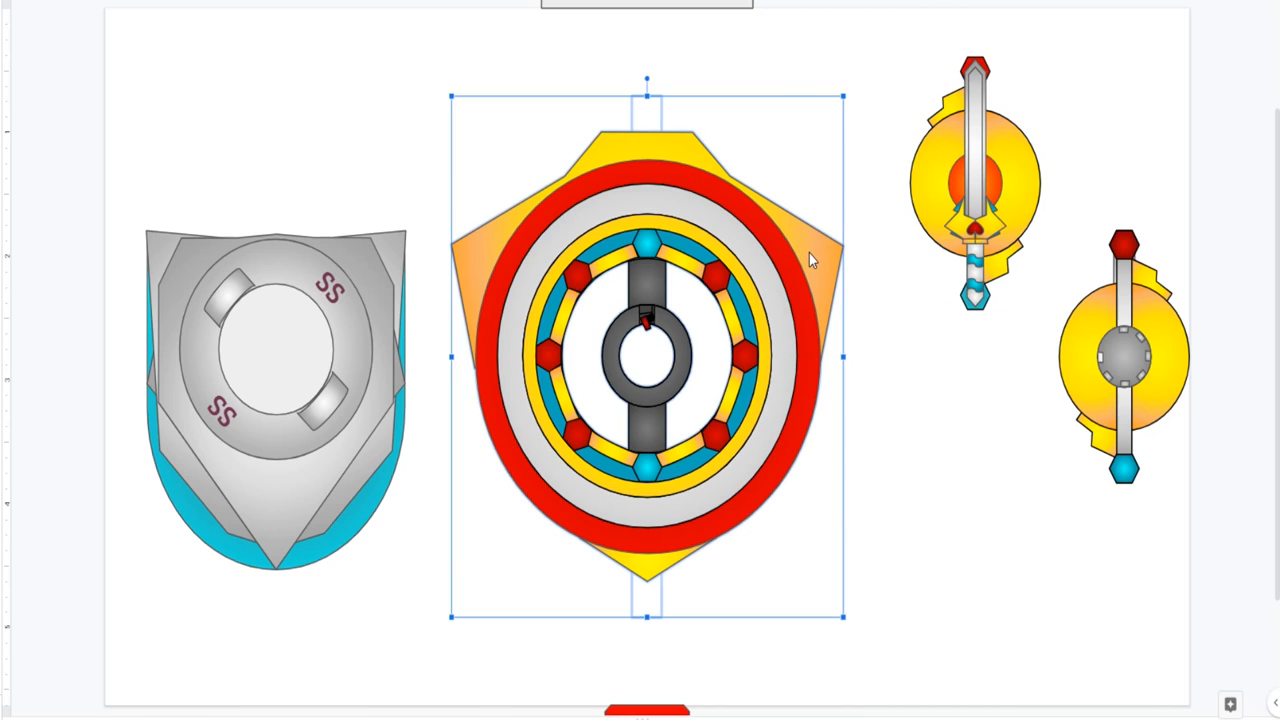
mouse_move(166, 138)
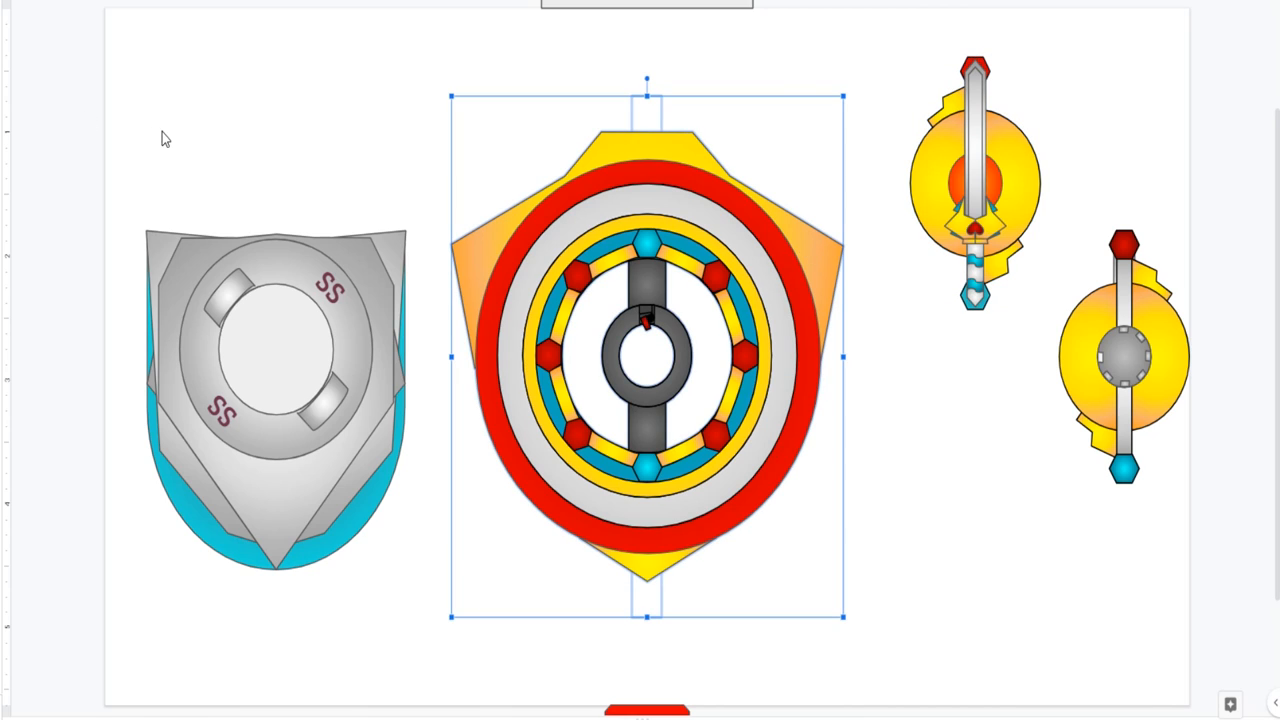
click(232, 136)
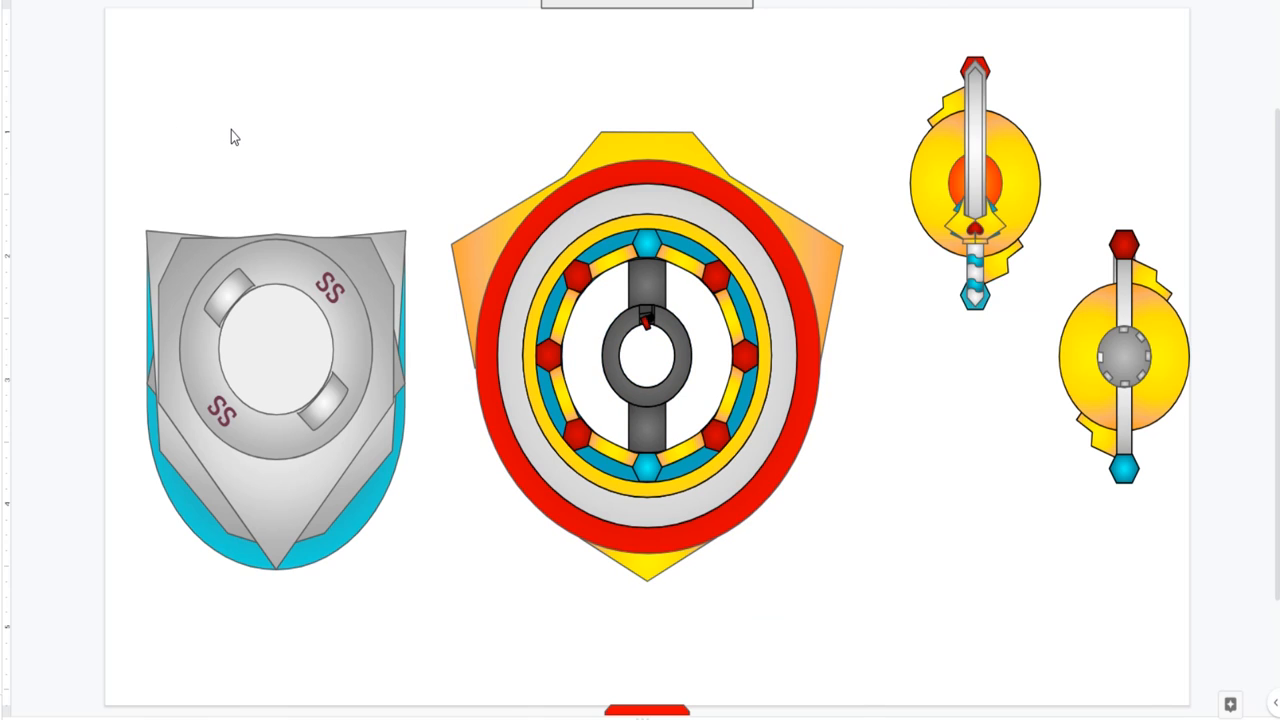
mouse_move(297, 263)
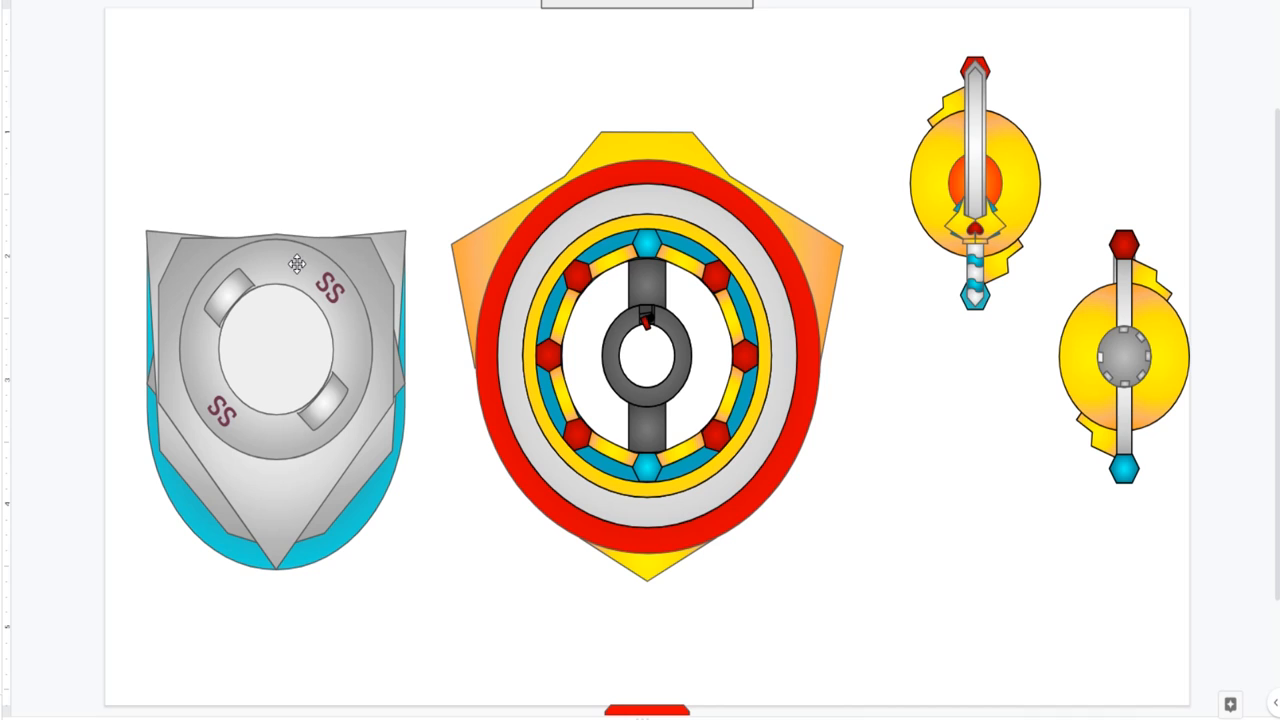
mouse_move(762, 237)
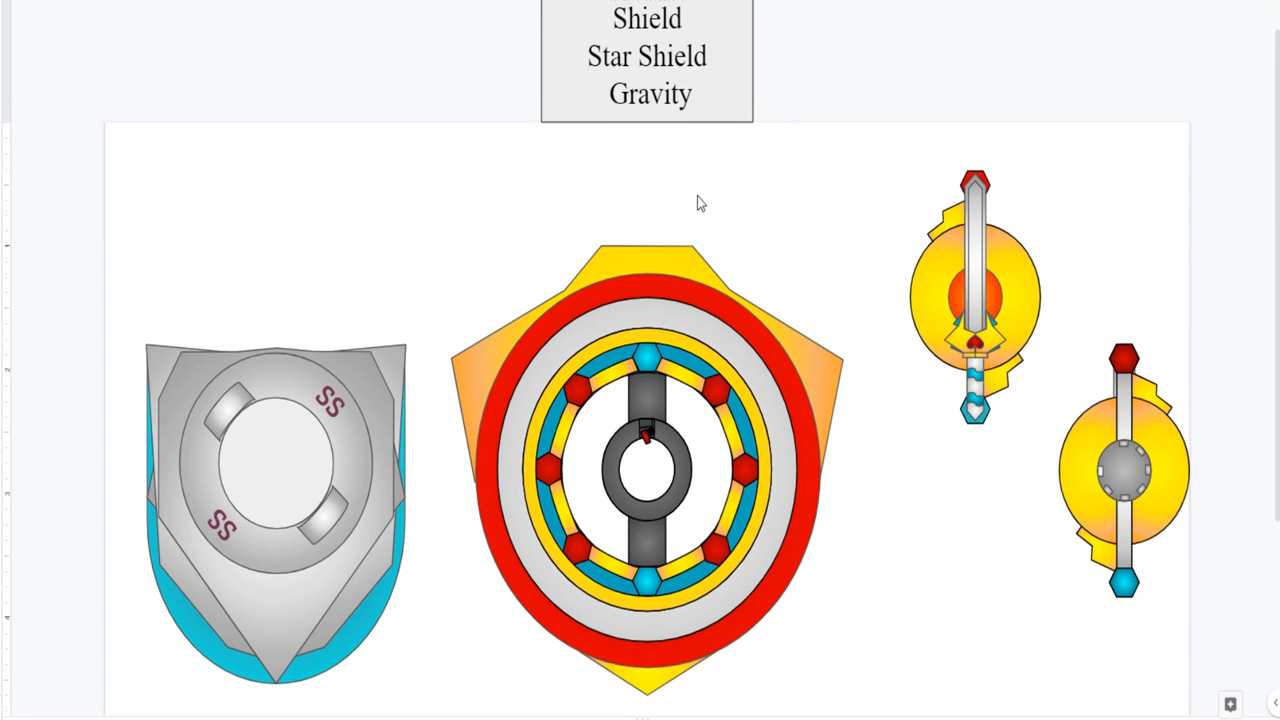
scroll(down, 3)
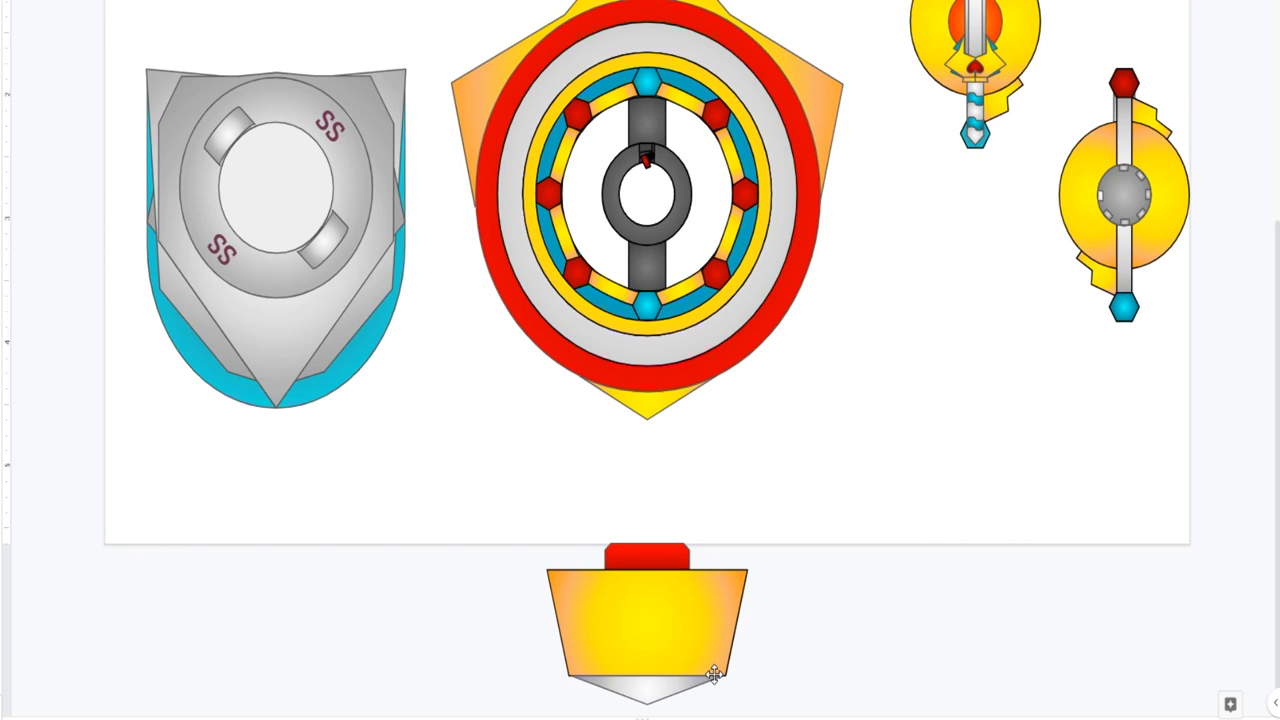
scroll(down, 3)
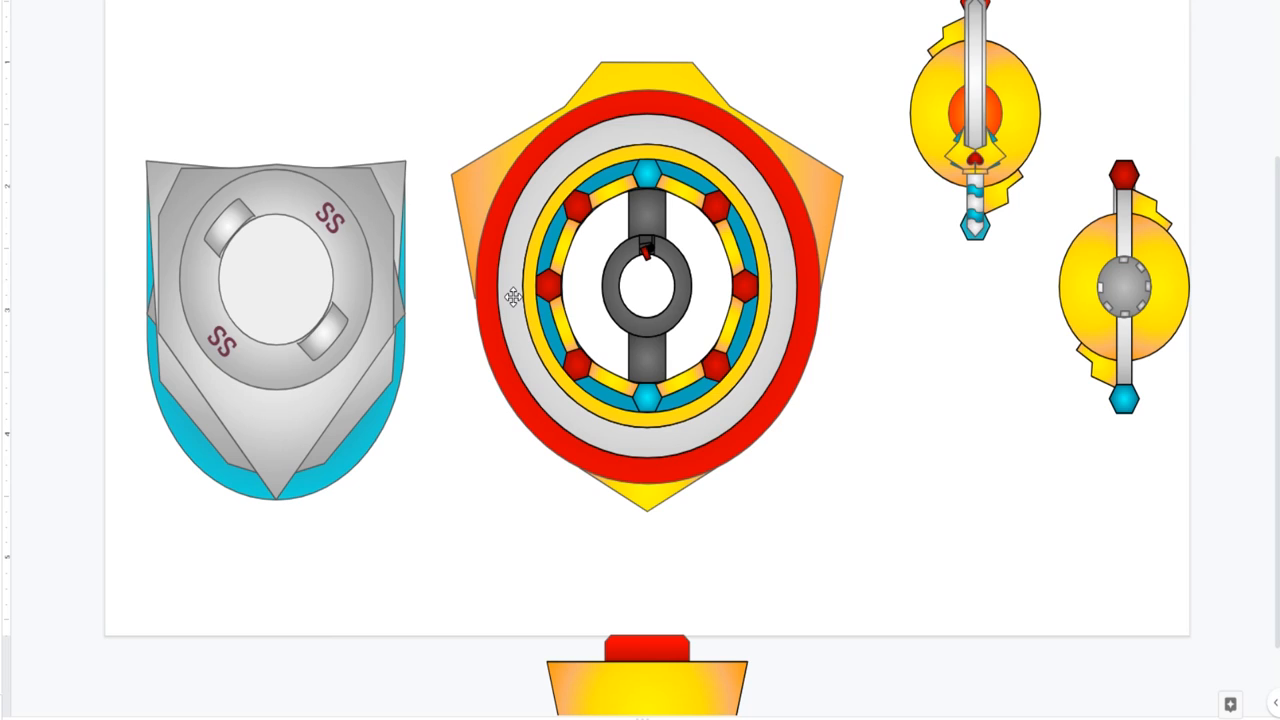
mouse_move(768, 89)
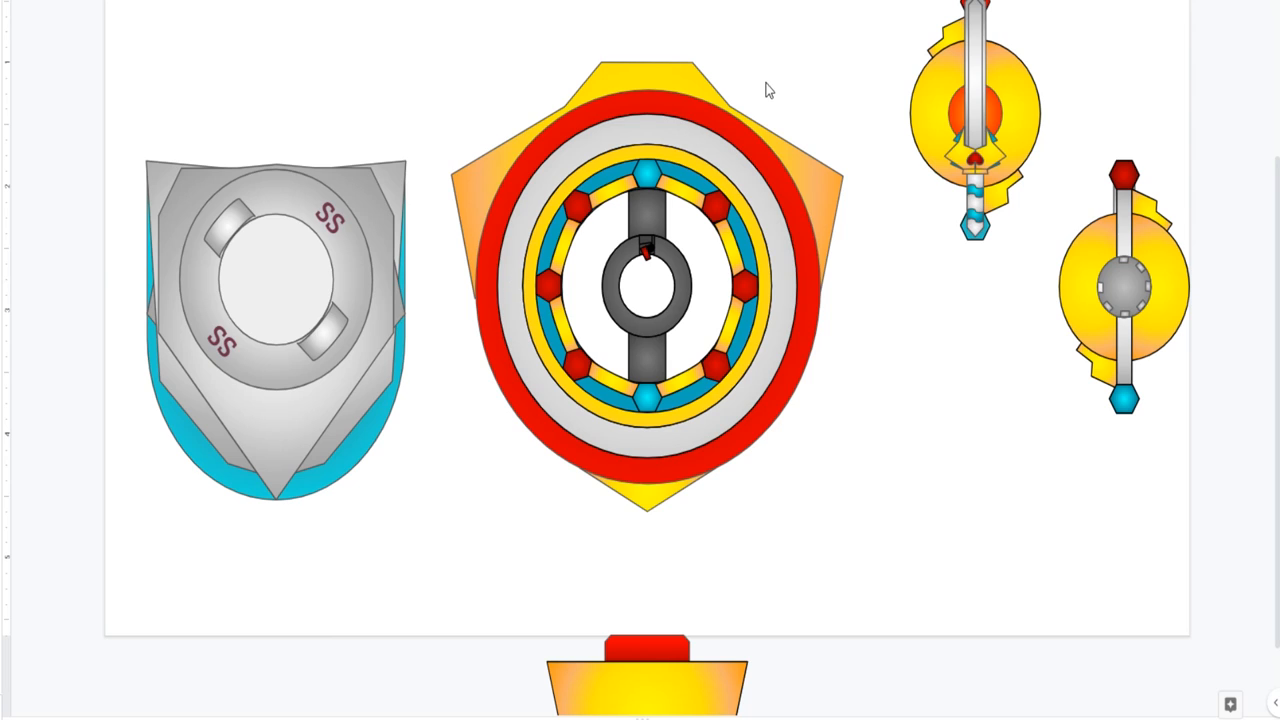
mouse_move(967, 63)
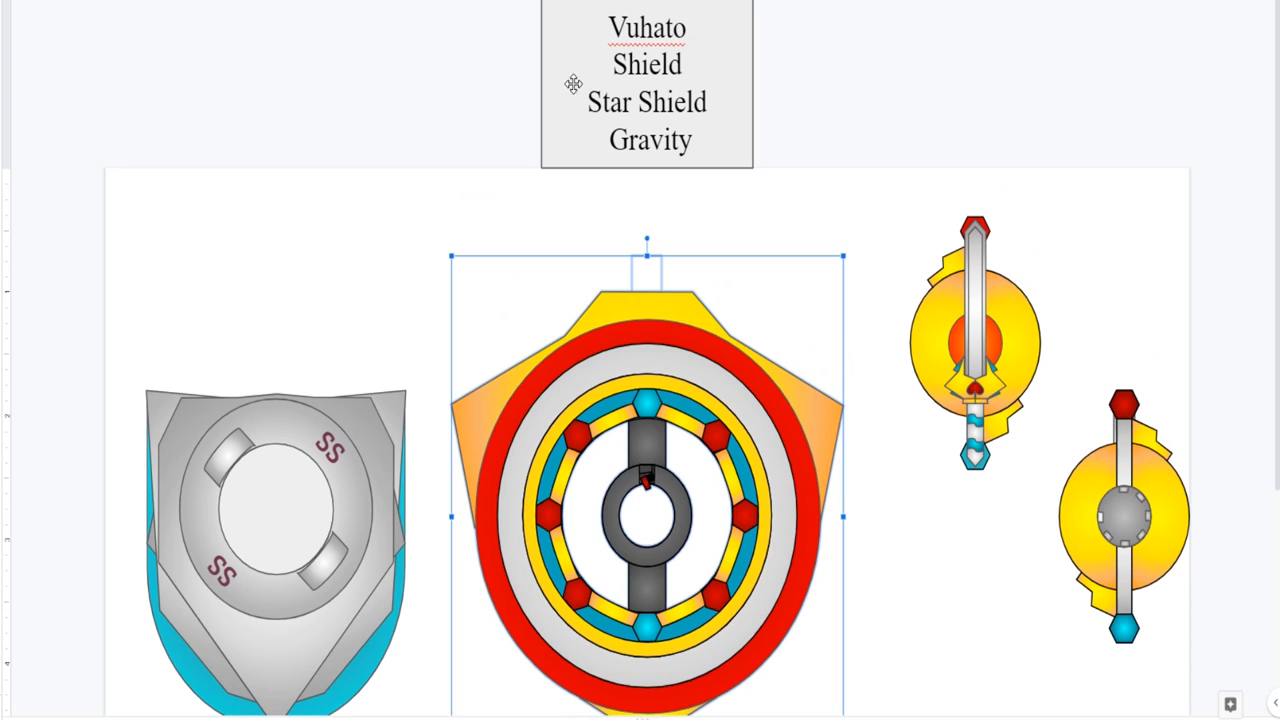
scroll(down, 3)
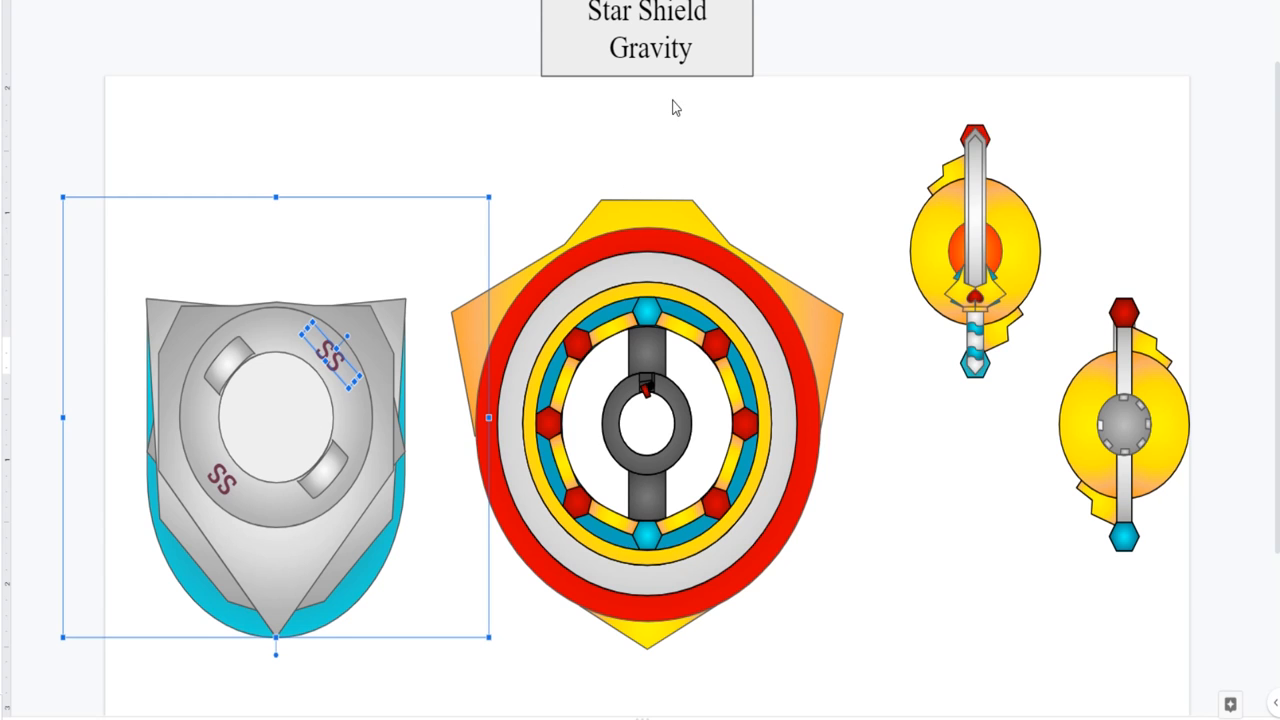
scroll(down, 3)
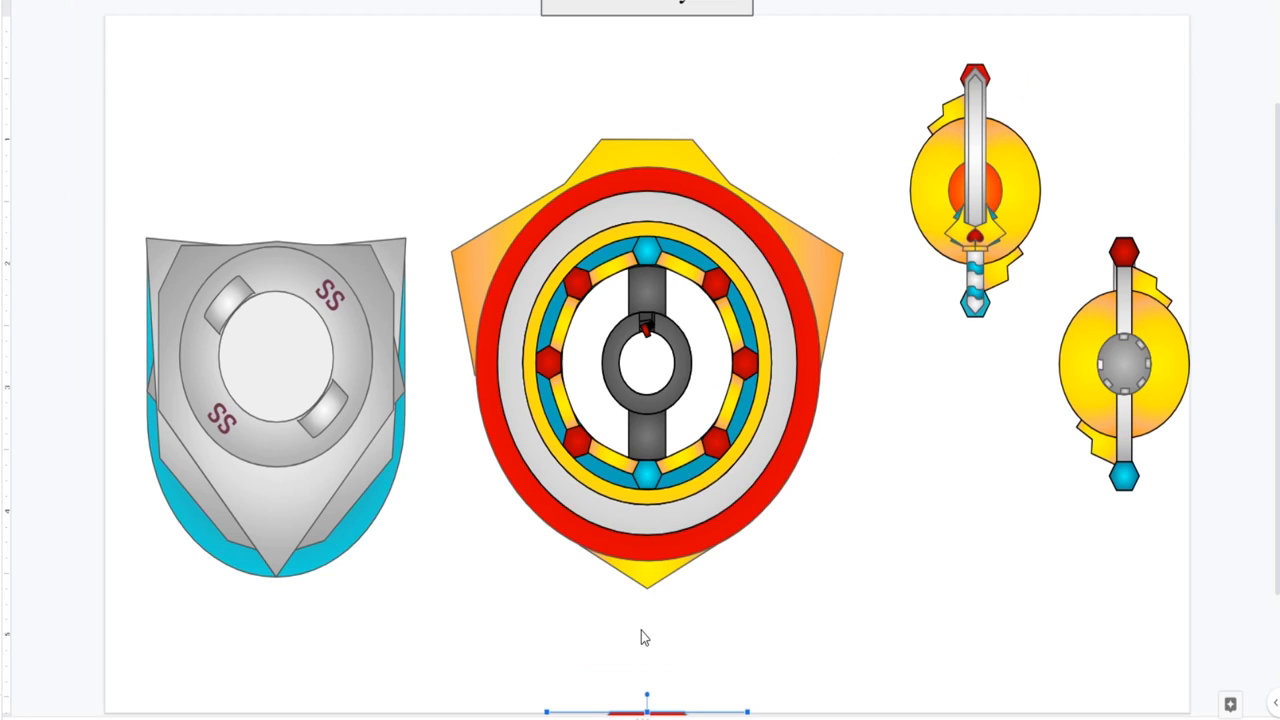
scroll(down, 3)
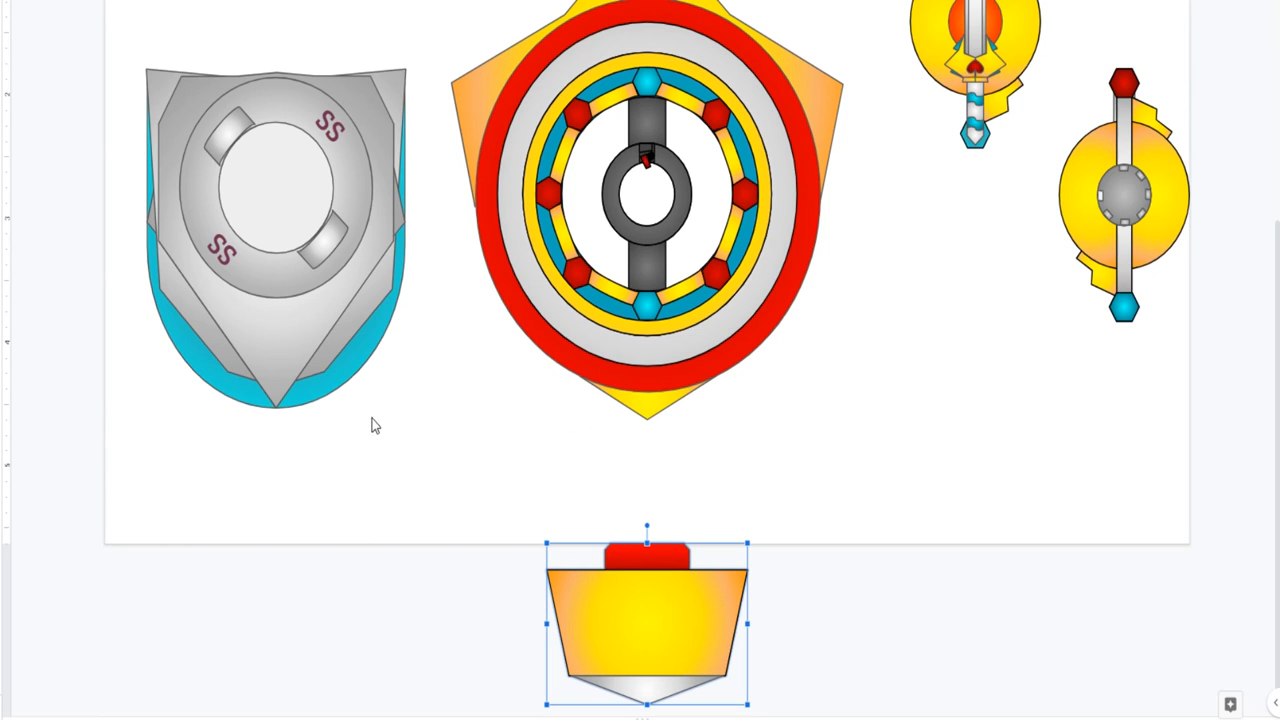
scroll(down, 3)
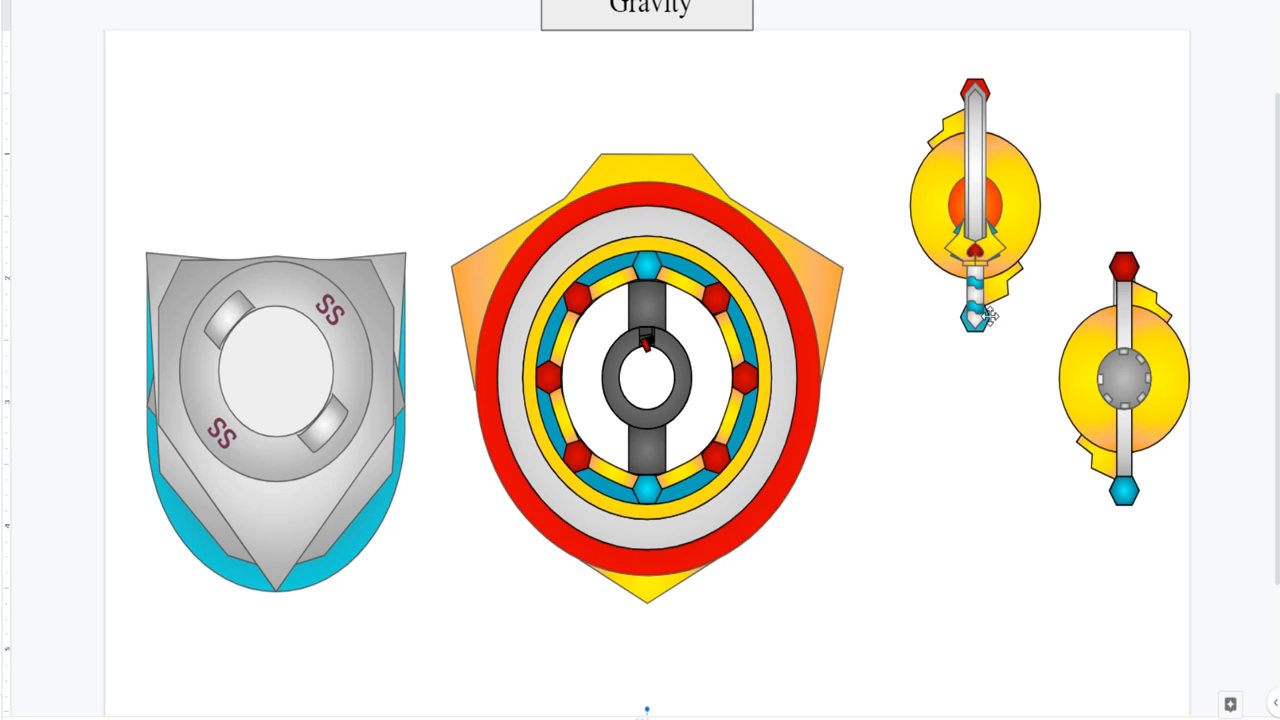
mouse_move(940, 374)
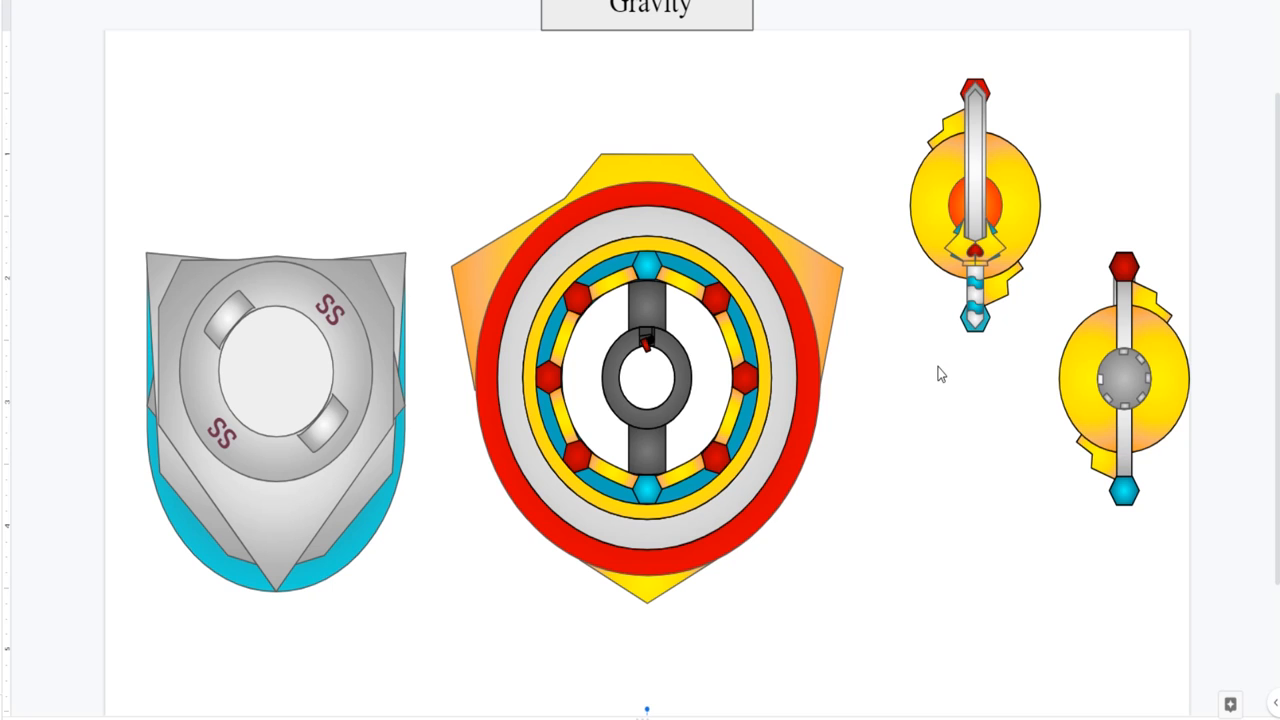
mouse_move(930, 378)
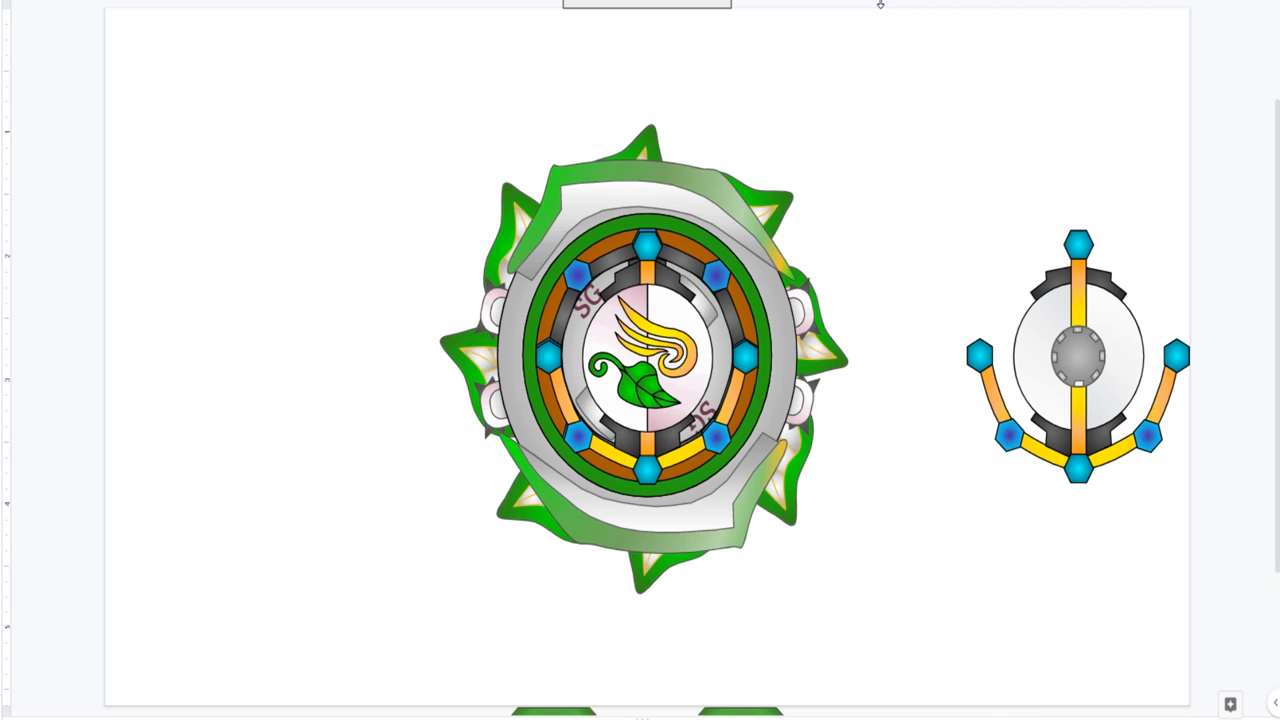
Step: Select the leaf-covered SG ring in the Star Garden drawing
click(645, 355)
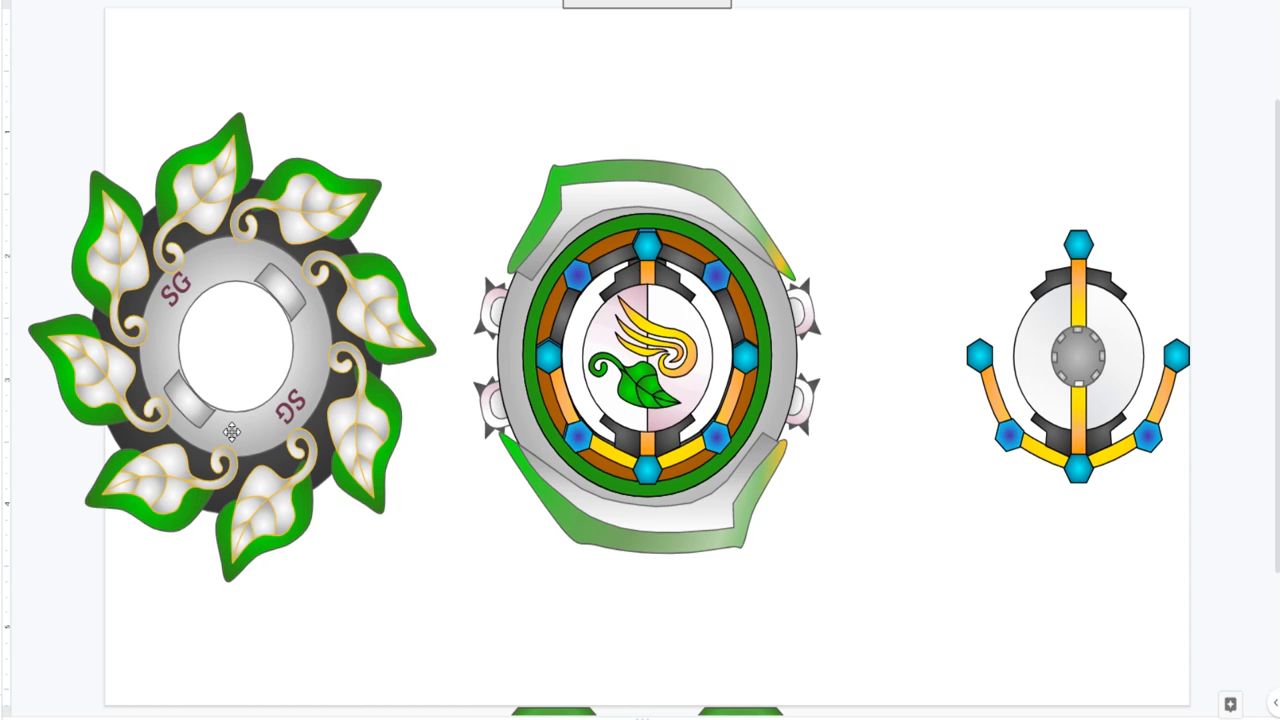
mouse_move(435, 320)
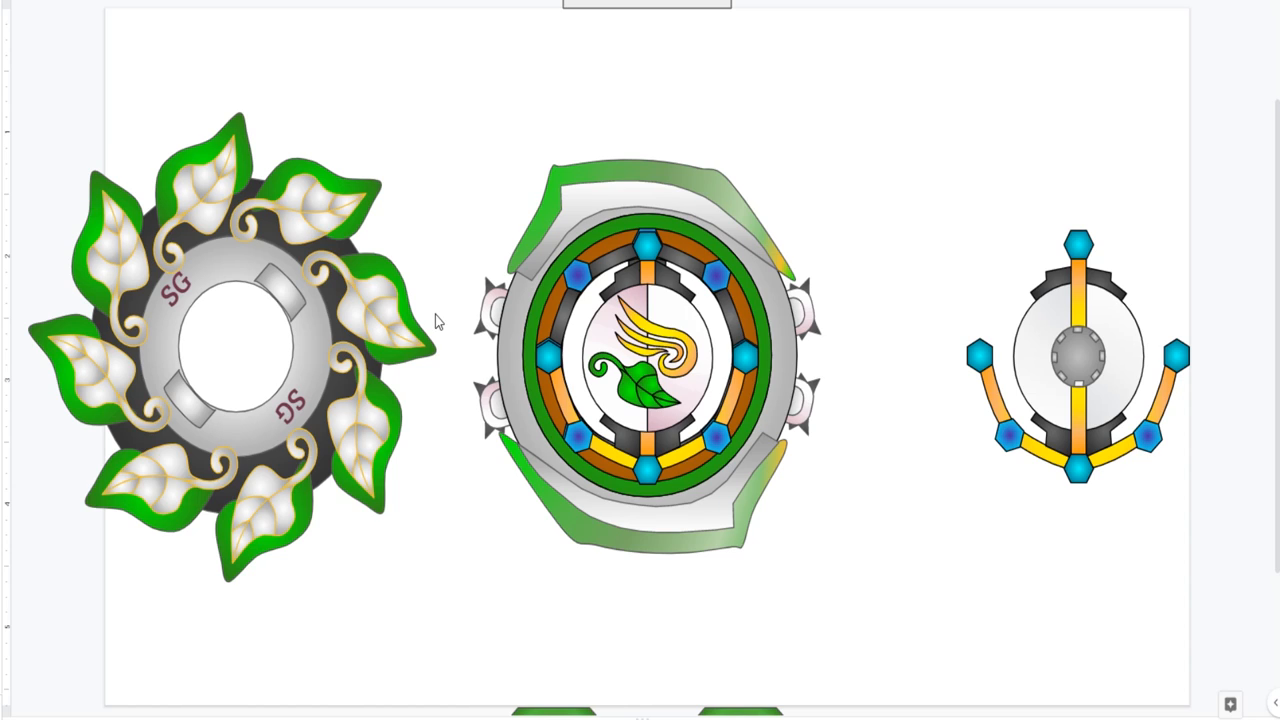
Step: Separate the wing-and-leaf emblem from the leafy ring, leaving the hexagon-tipped core visible
click(645, 355)
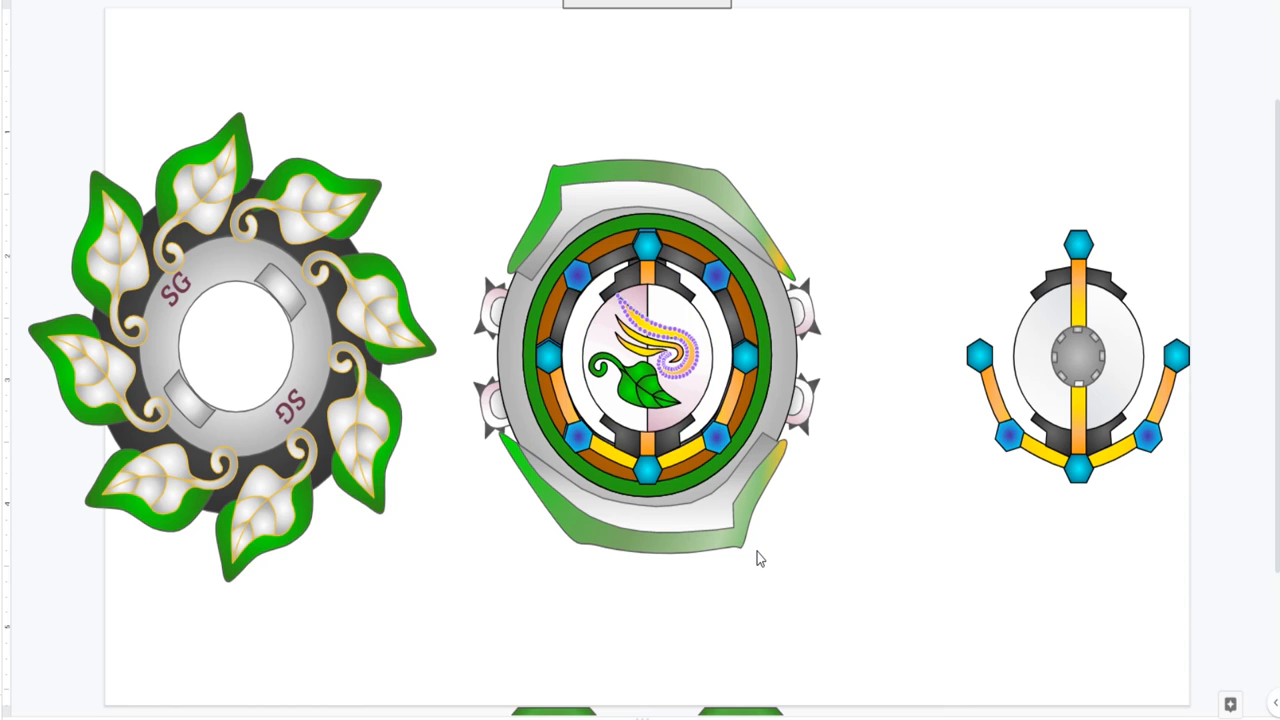
mouse_move(742, 510)
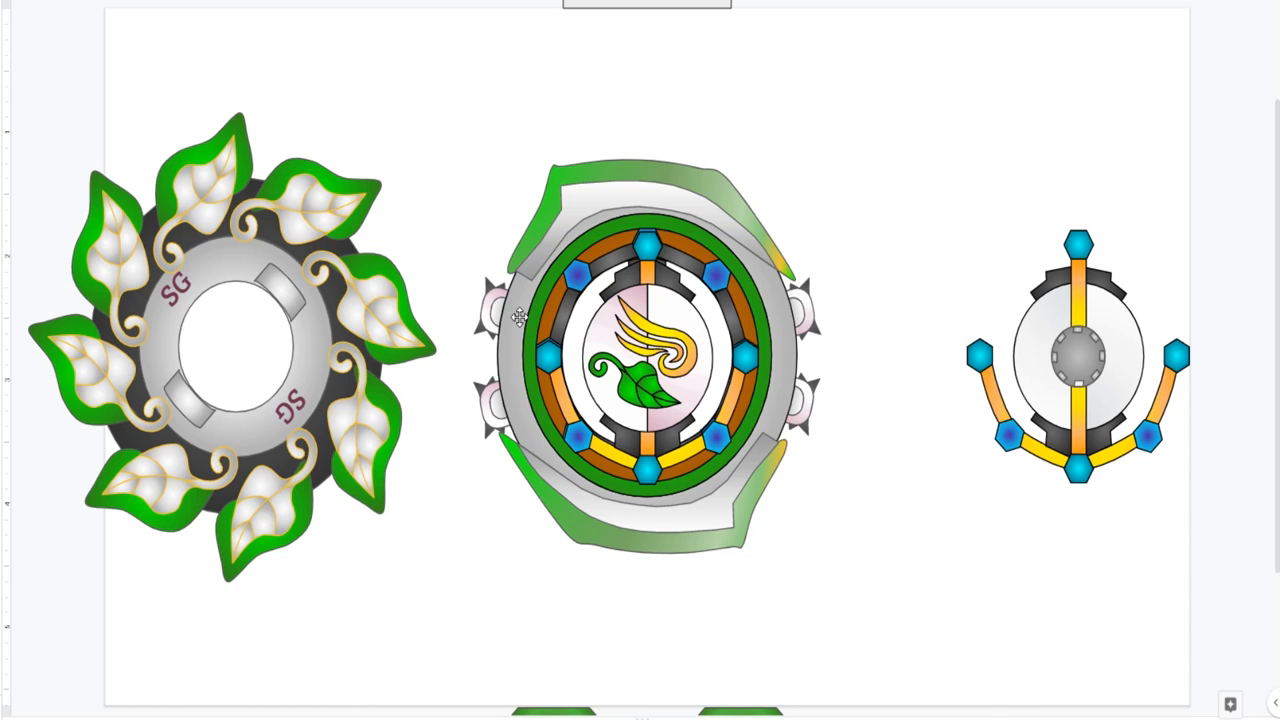
mouse_move(142, 484)
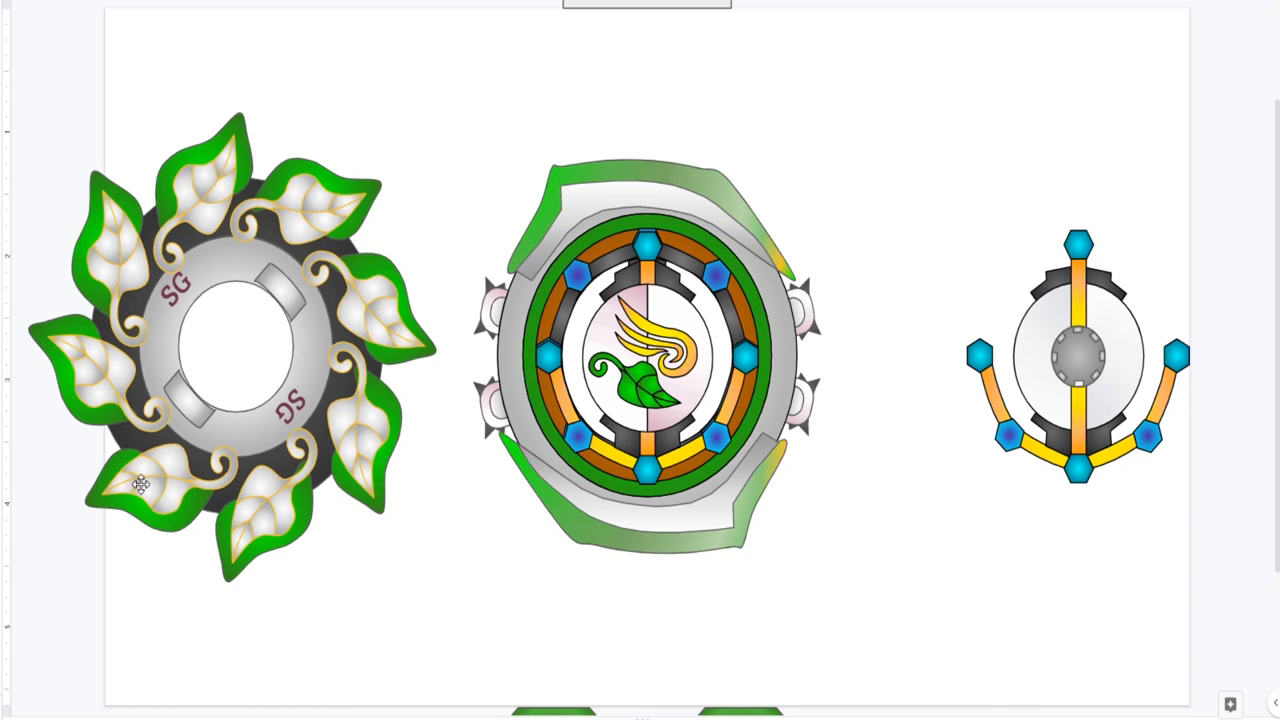
mouse_move(630, 372)
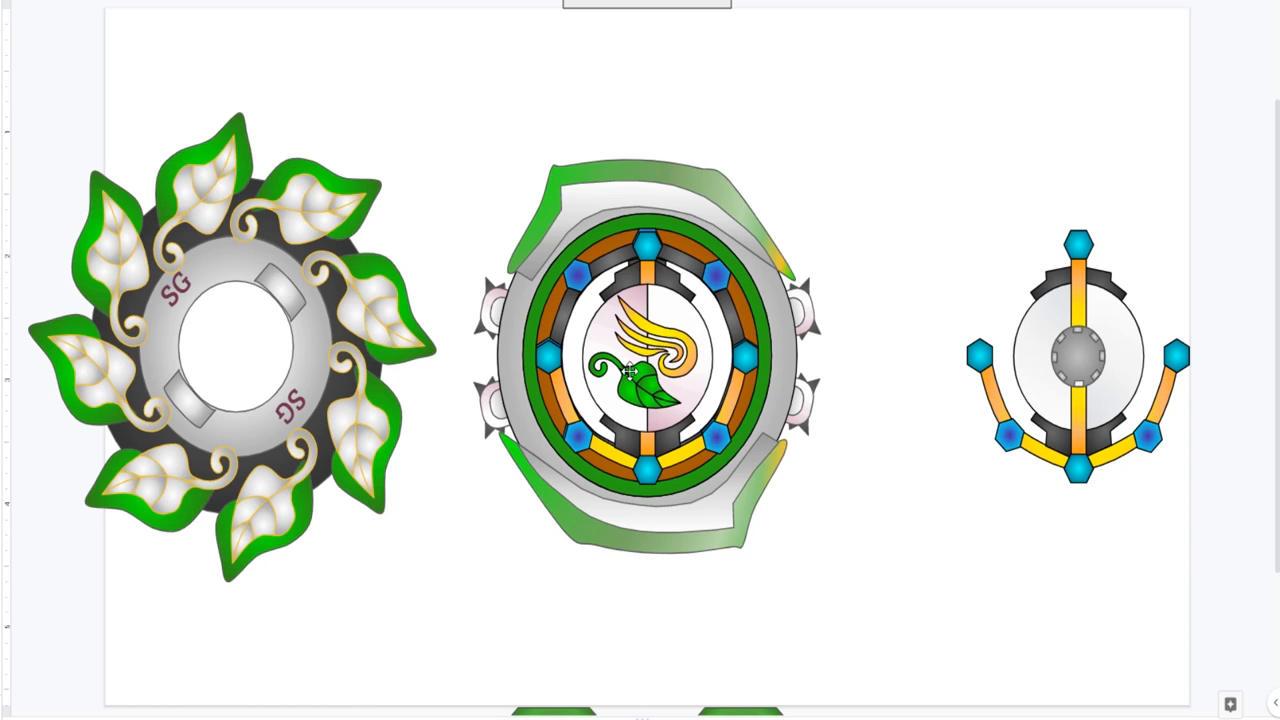
mouse_move(425, 327)
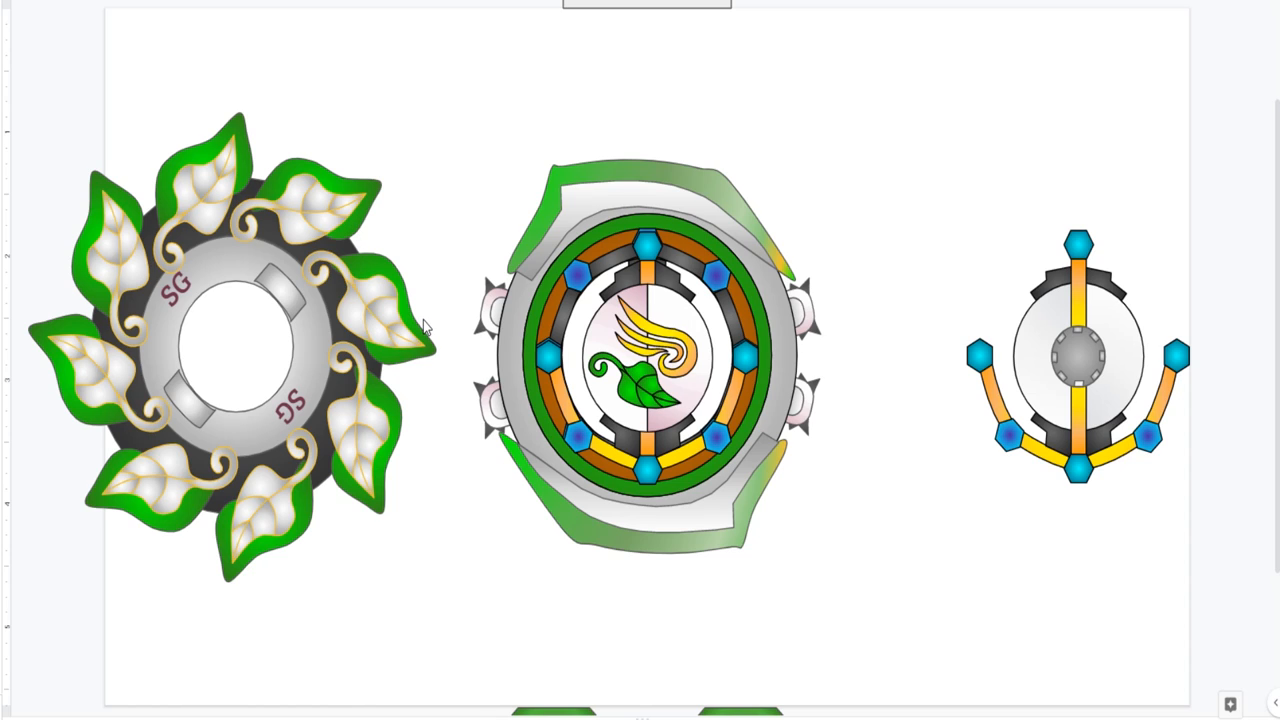
mouse_move(372, 265)
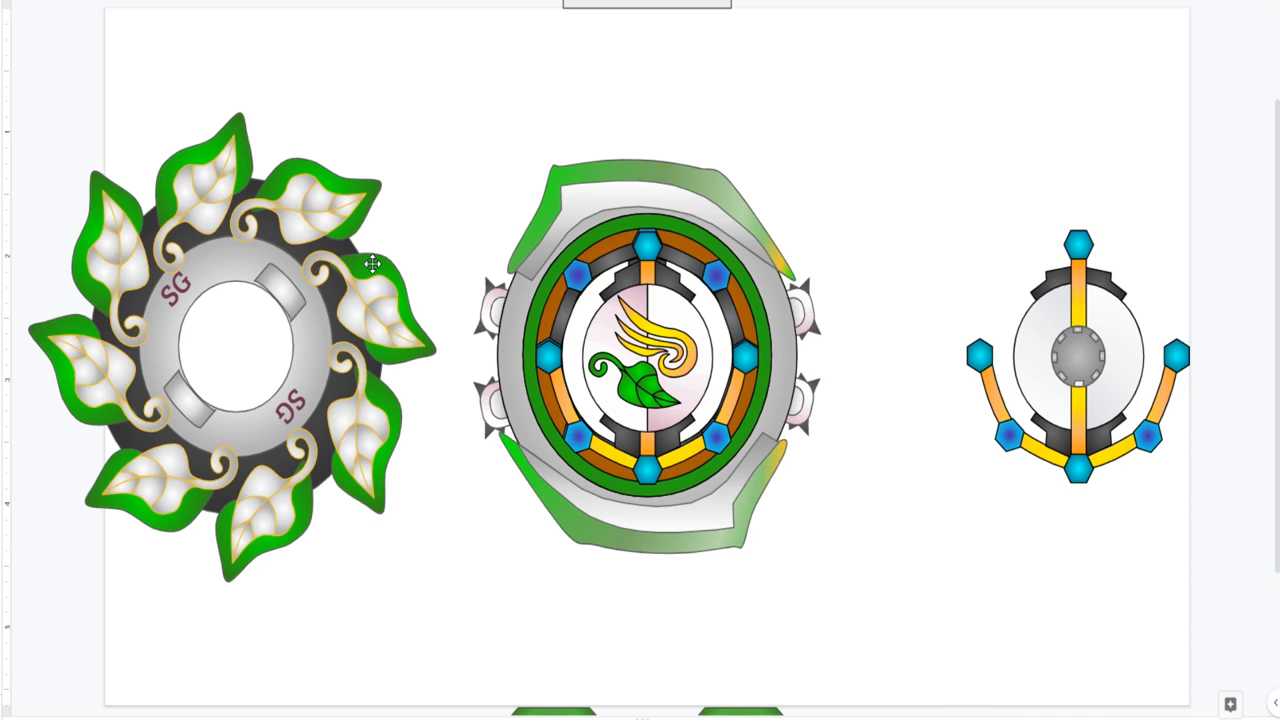
click(372, 267)
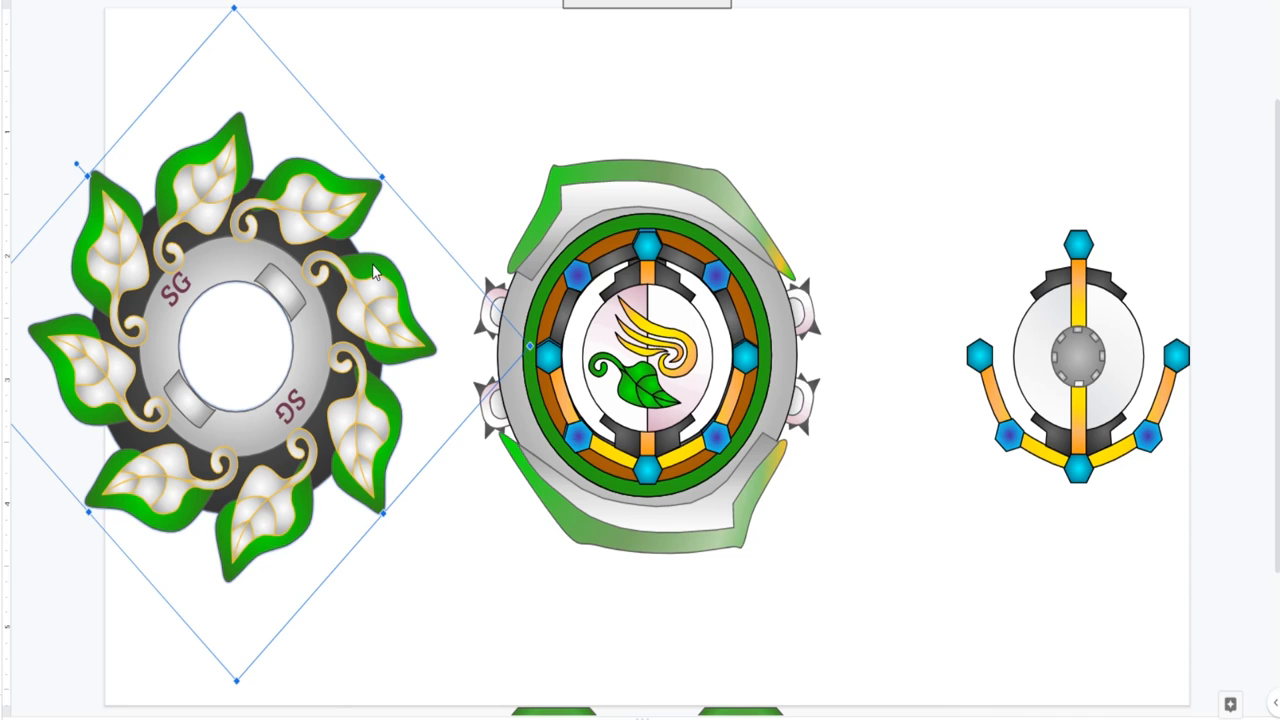
mouse_move(488, 174)
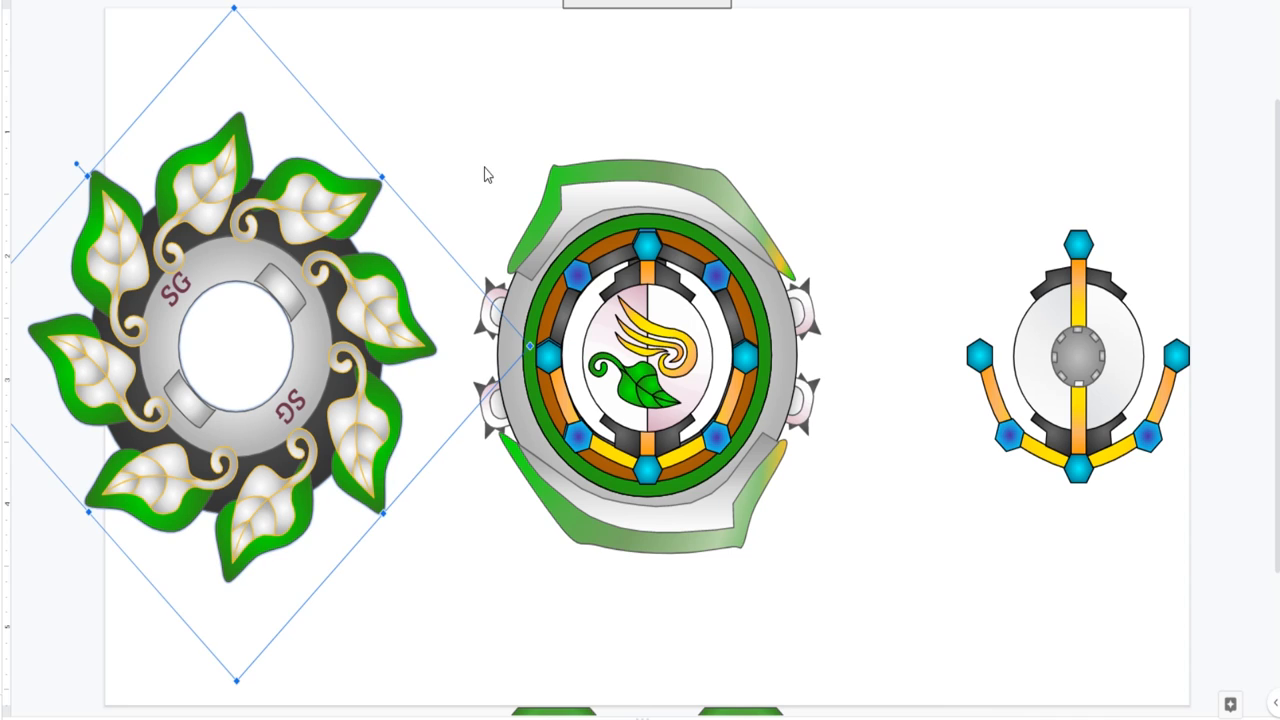
click(603, 510)
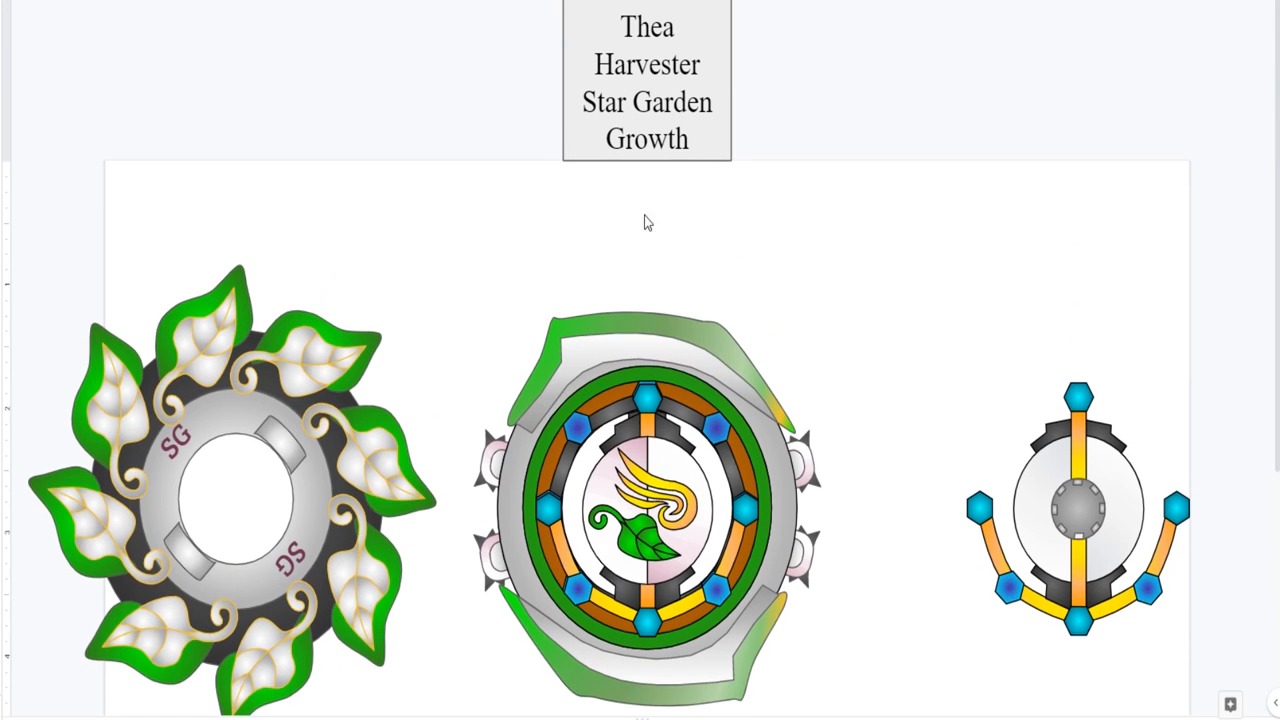
mouse_move(688, 444)
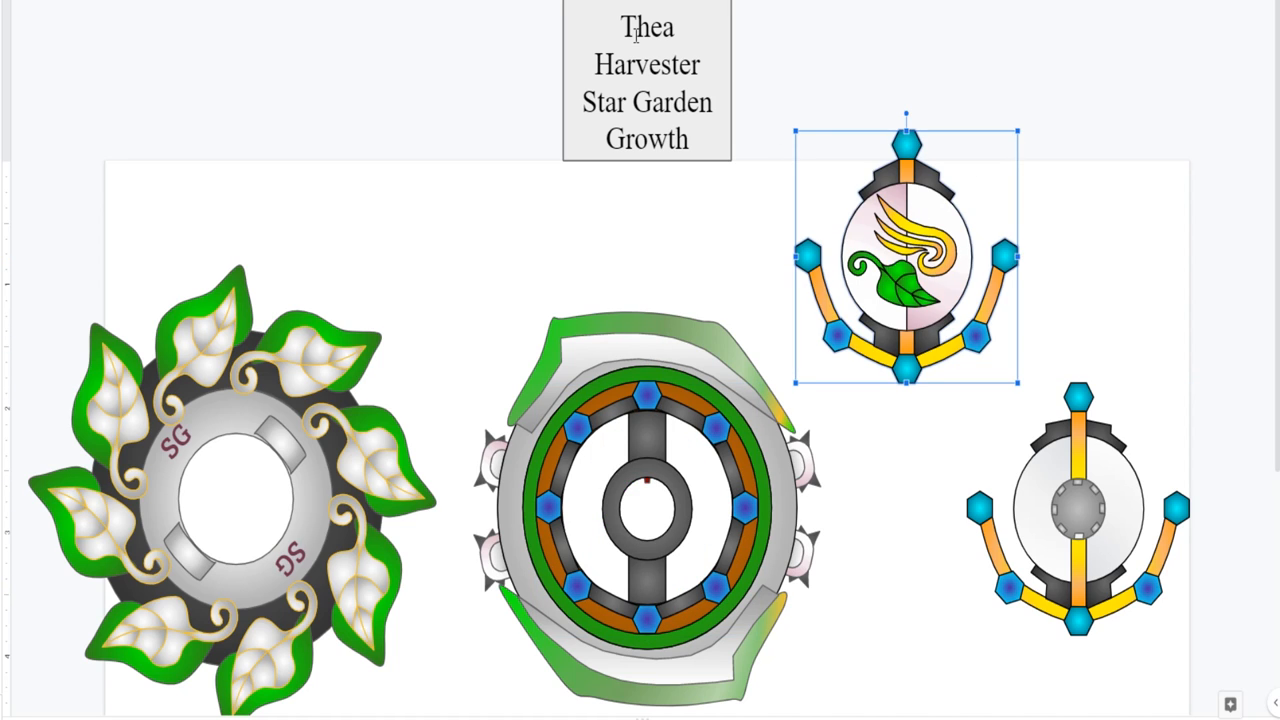
mouse_move(590, 695)
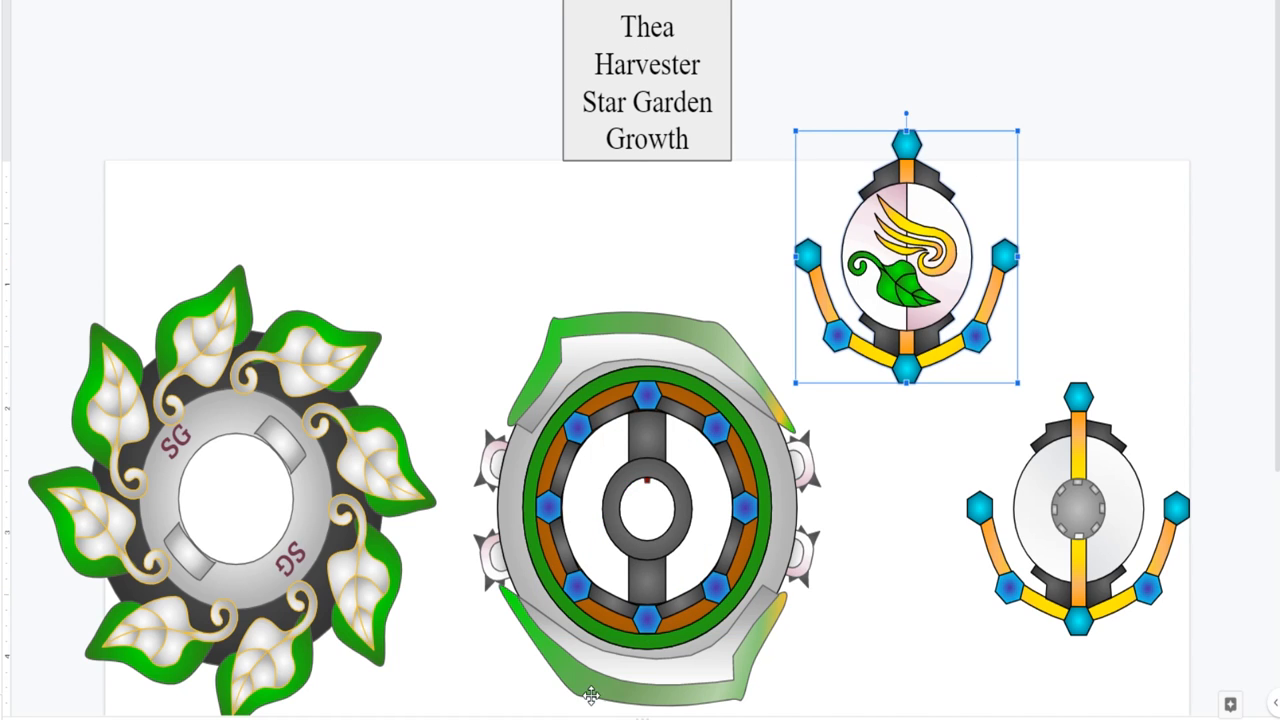
mouse_move(283, 368)
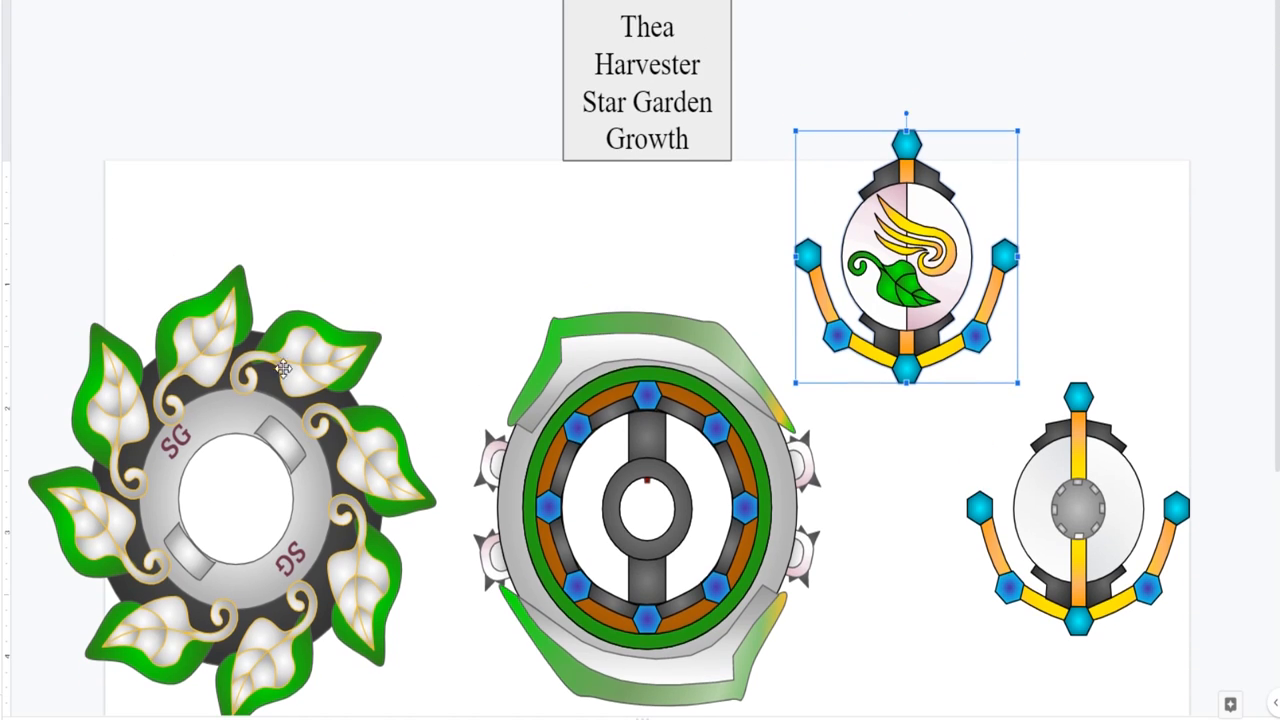
mouse_move(620, 180)
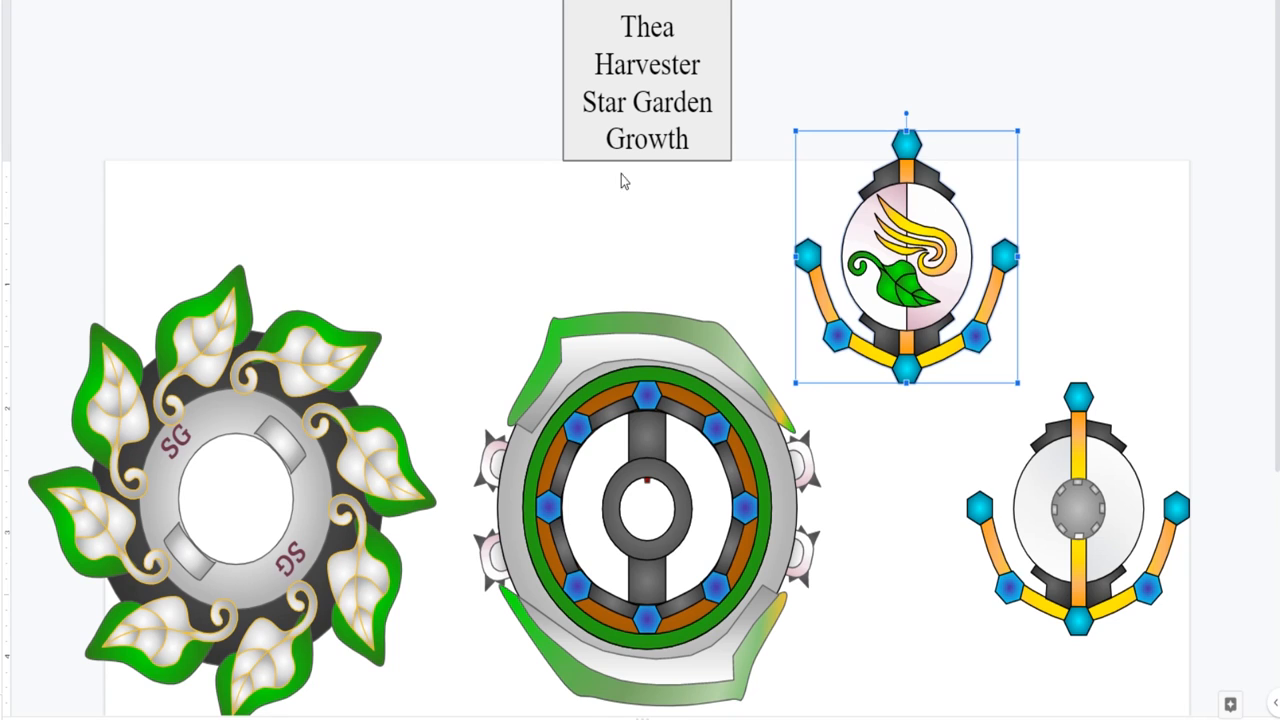
scroll(down, 3)
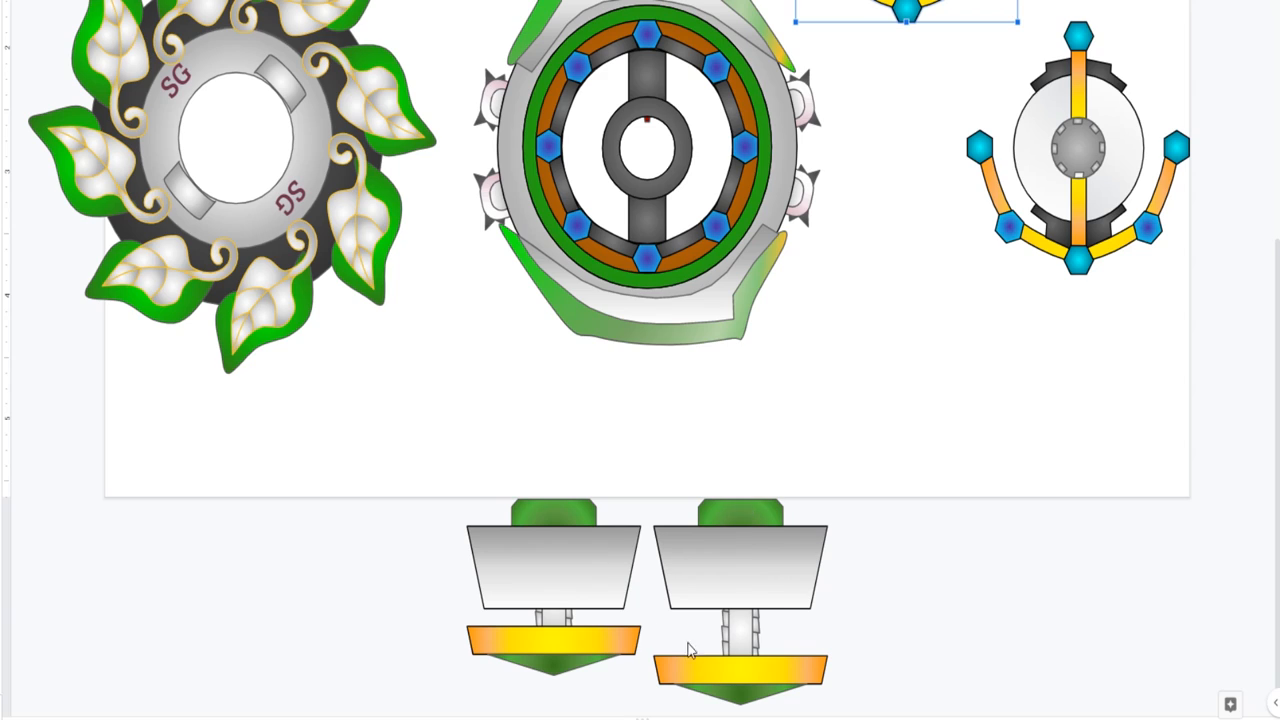
mouse_move(712, 590)
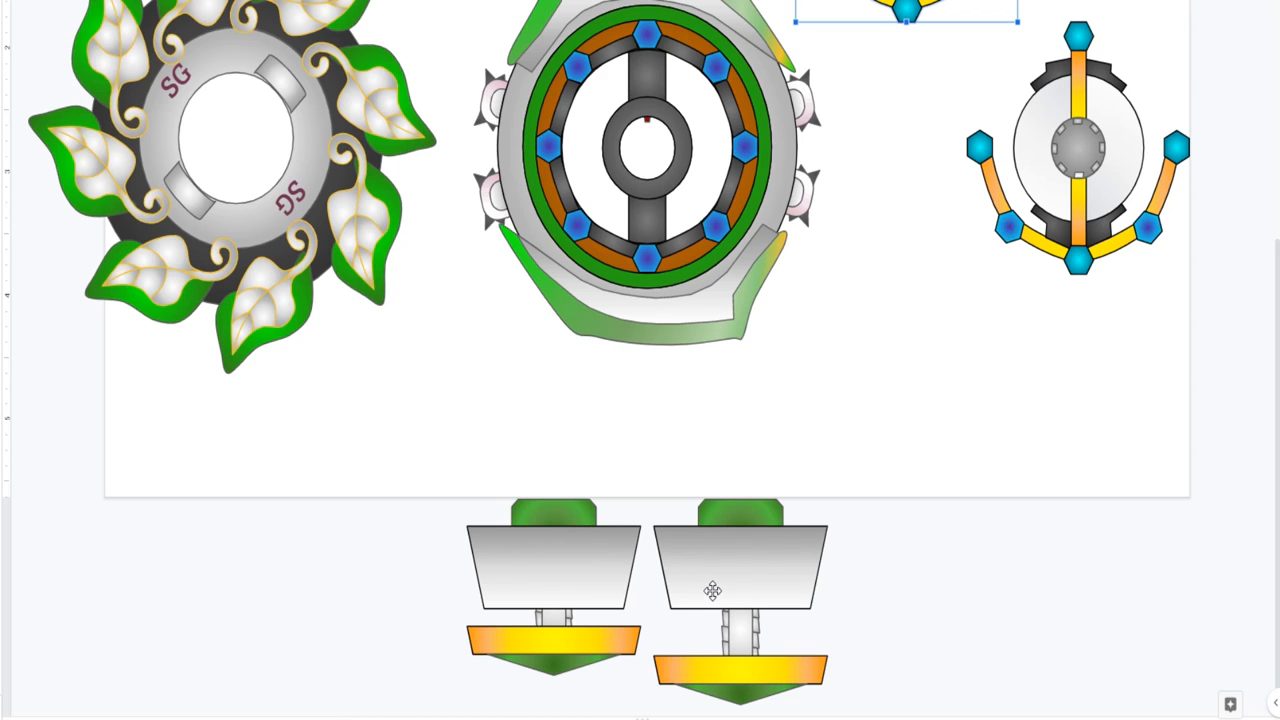
mouse_move(565, 577)
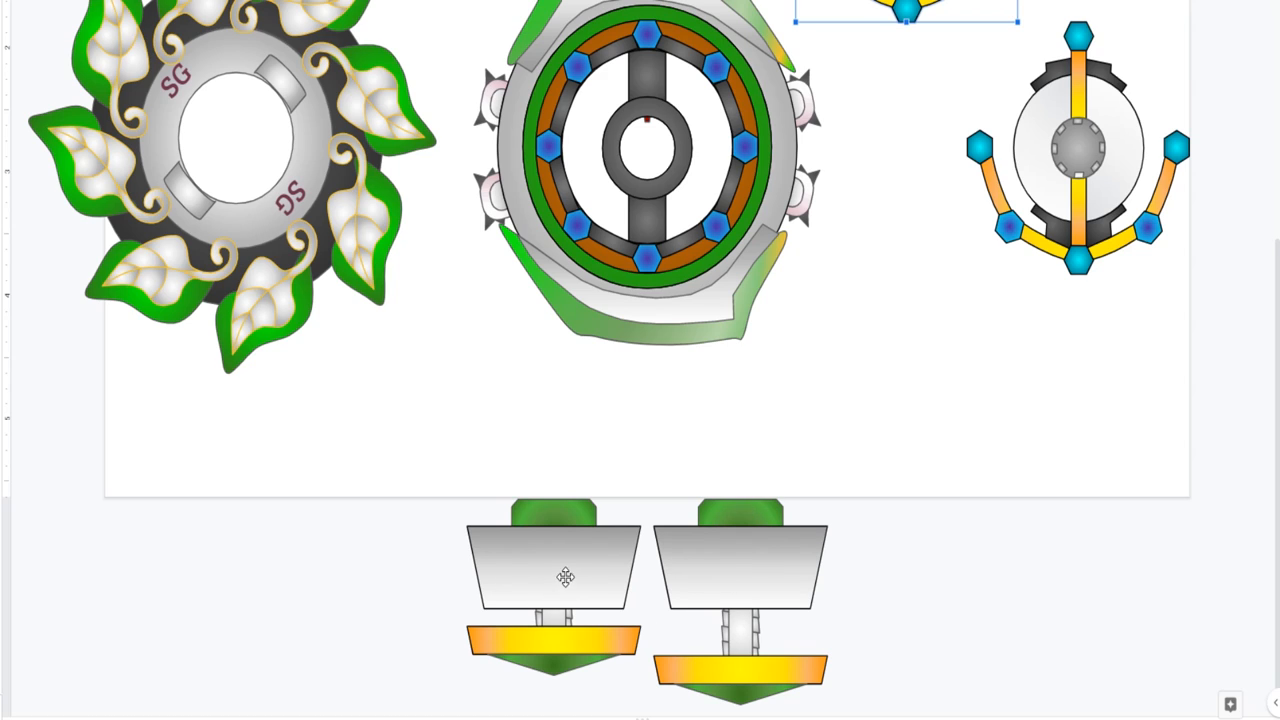
mouse_move(598, 587)
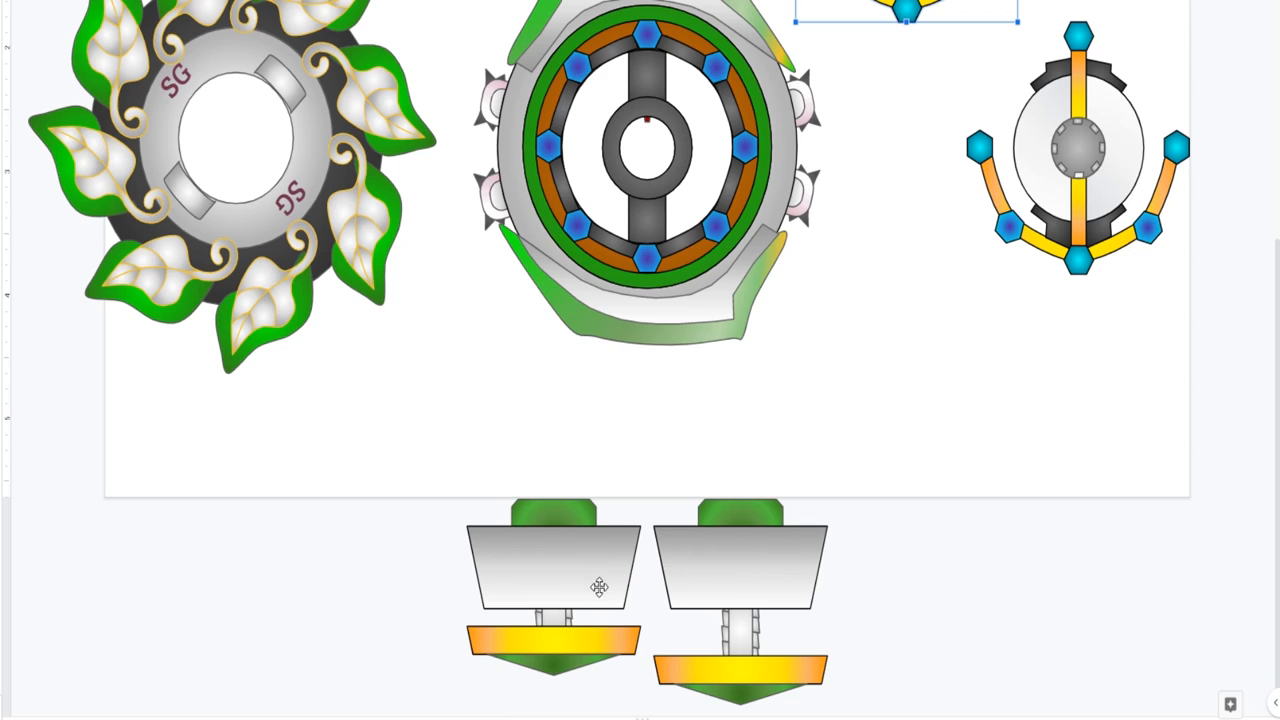
mouse_move(550, 580)
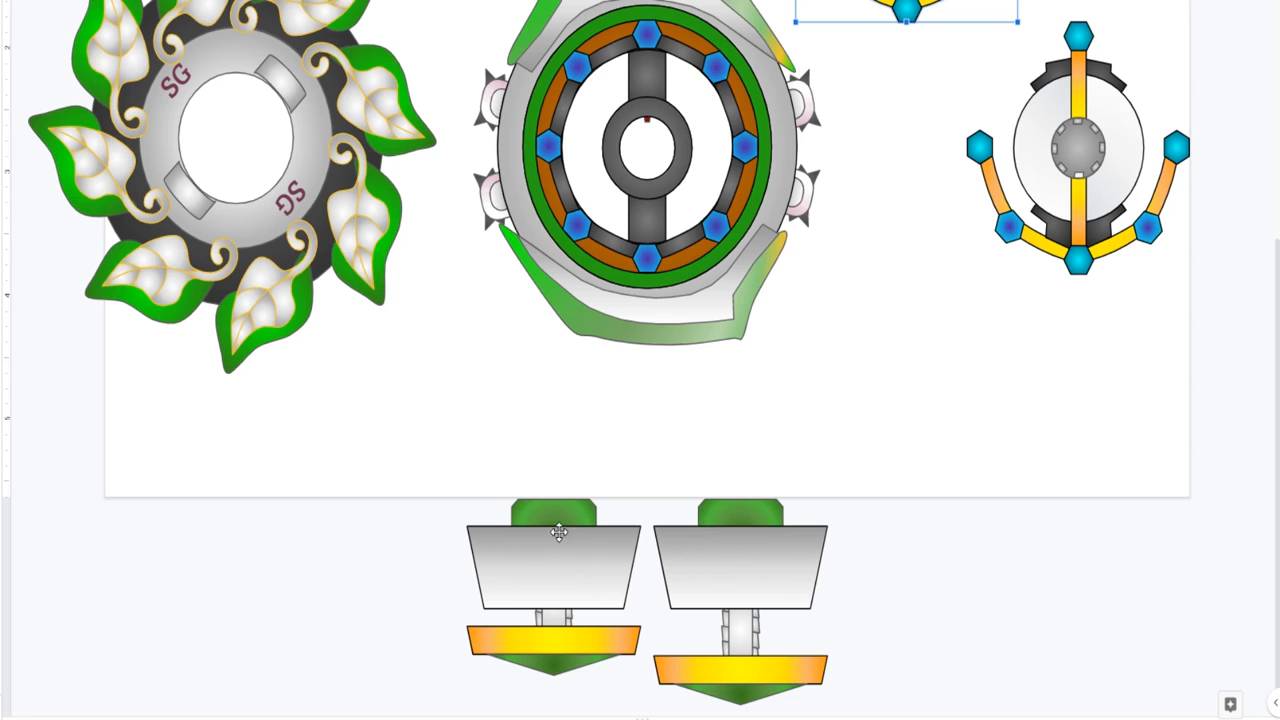
mouse_move(533, 558)
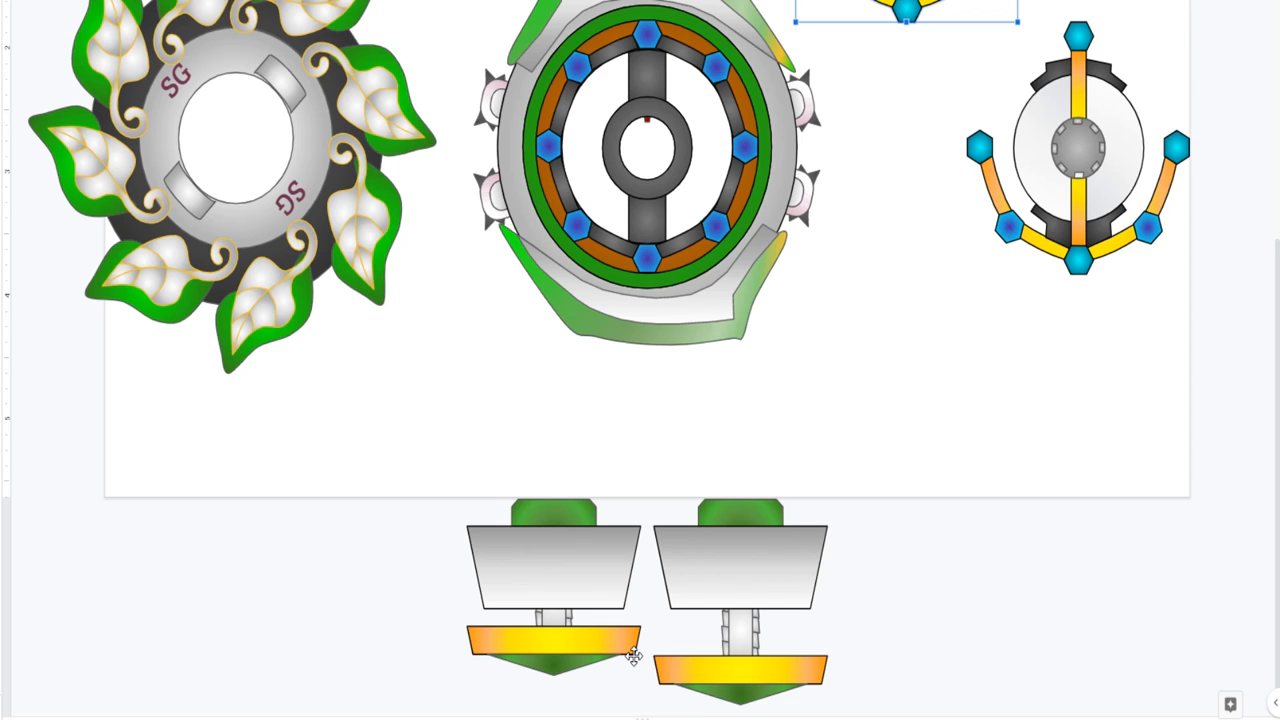
mouse_move(485, 645)
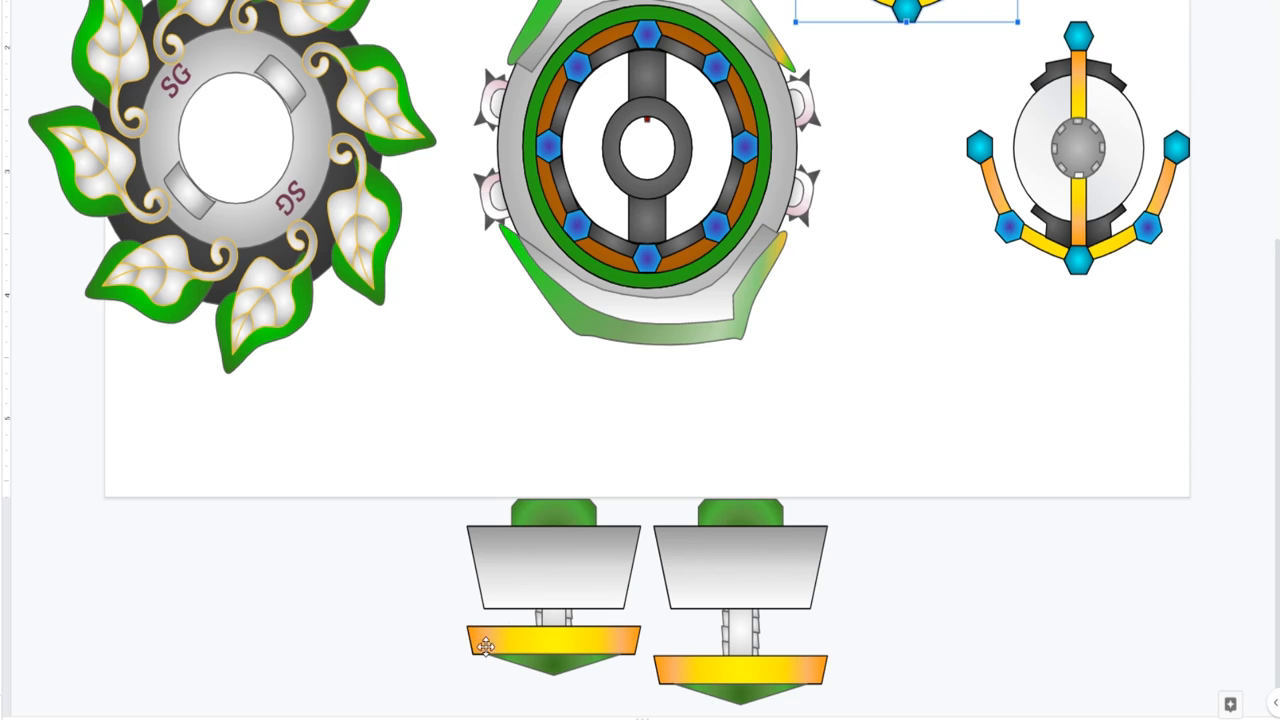
mouse_move(587, 645)
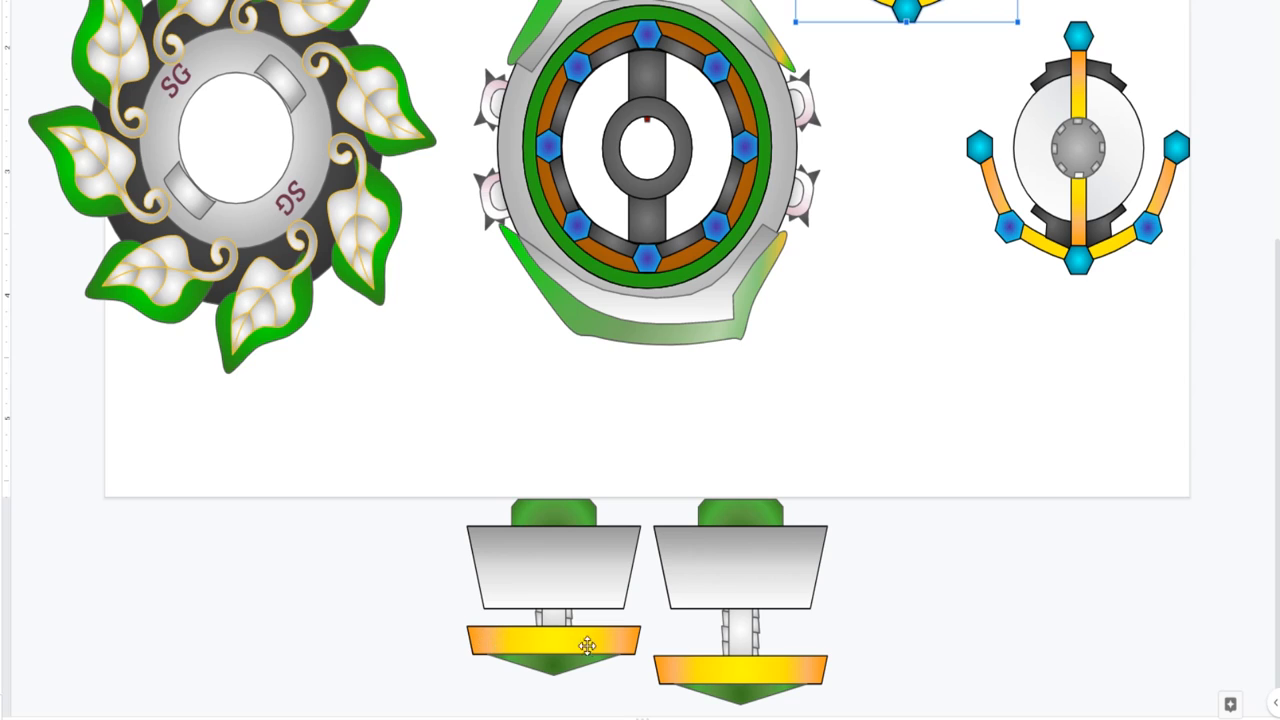
mouse_move(740, 614)
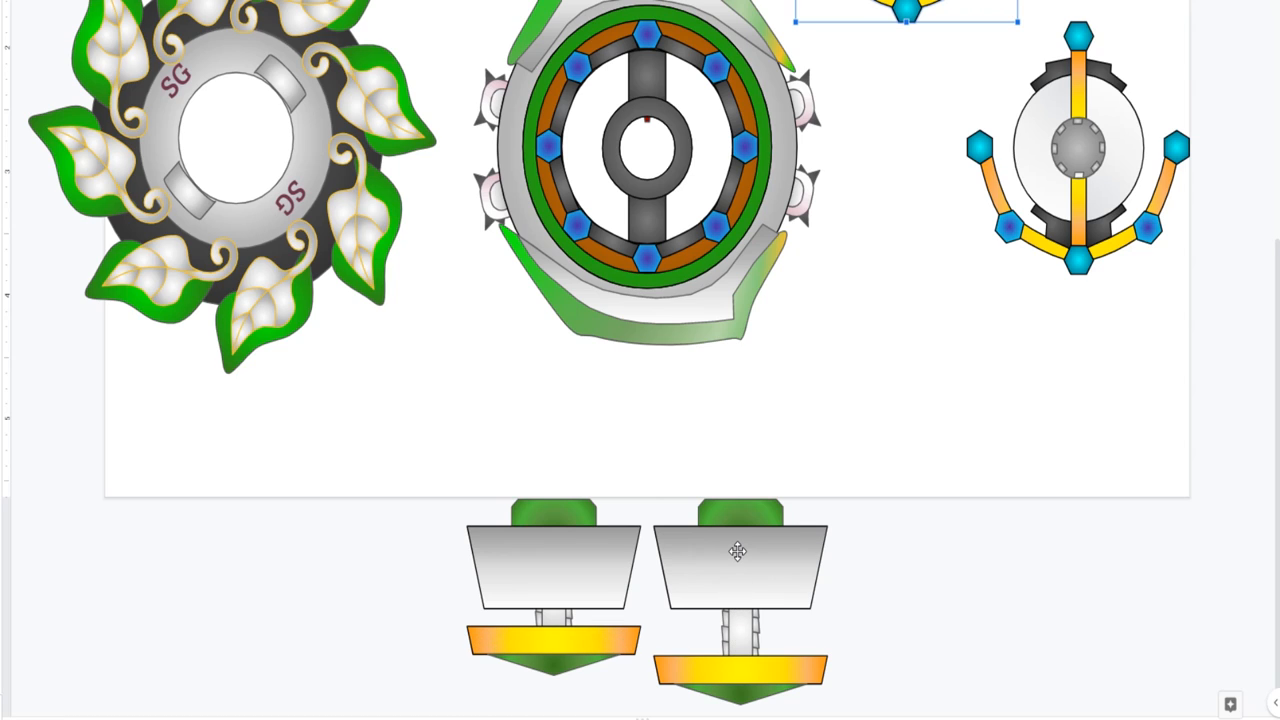
mouse_move(787, 575)
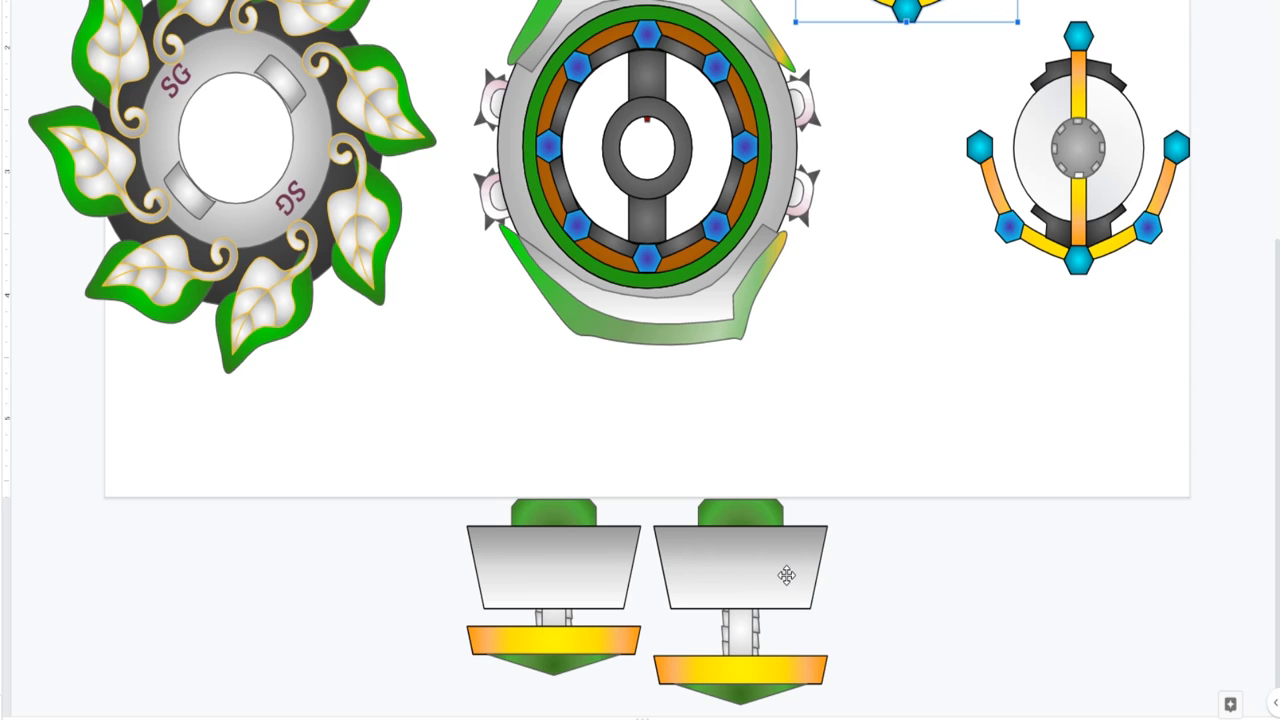
mouse_move(204, 182)
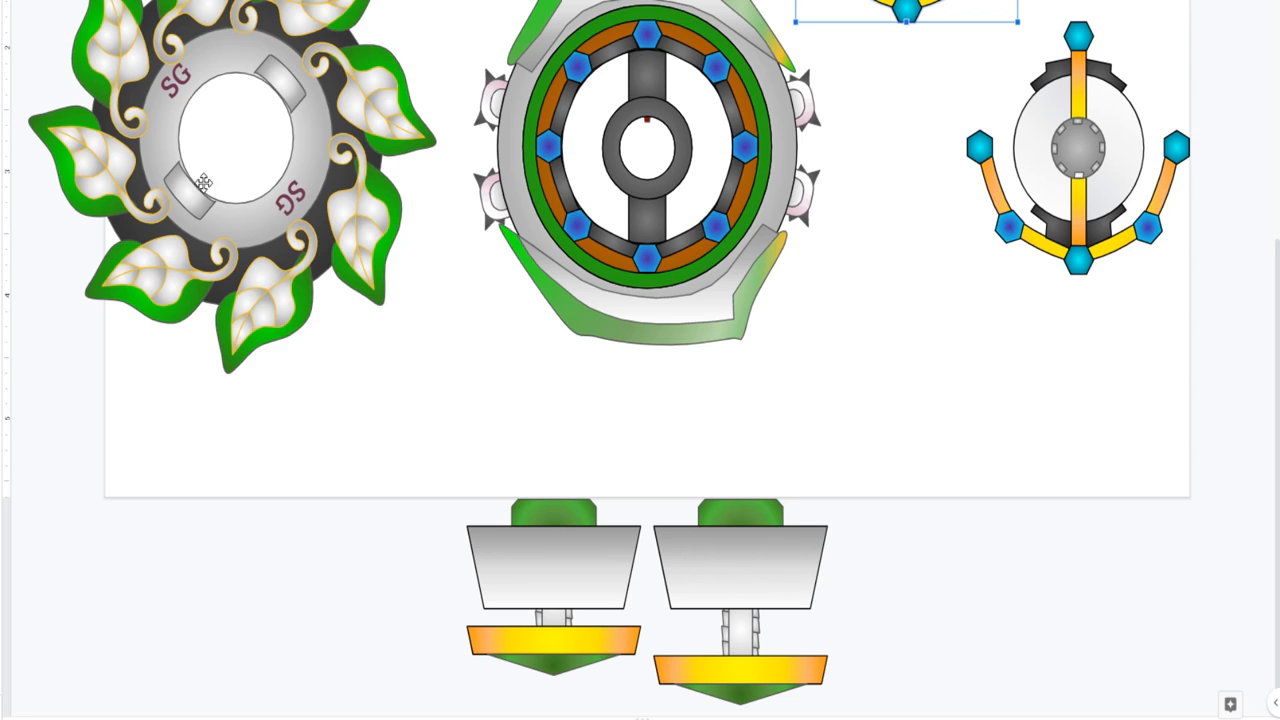
mouse_move(302, 137)
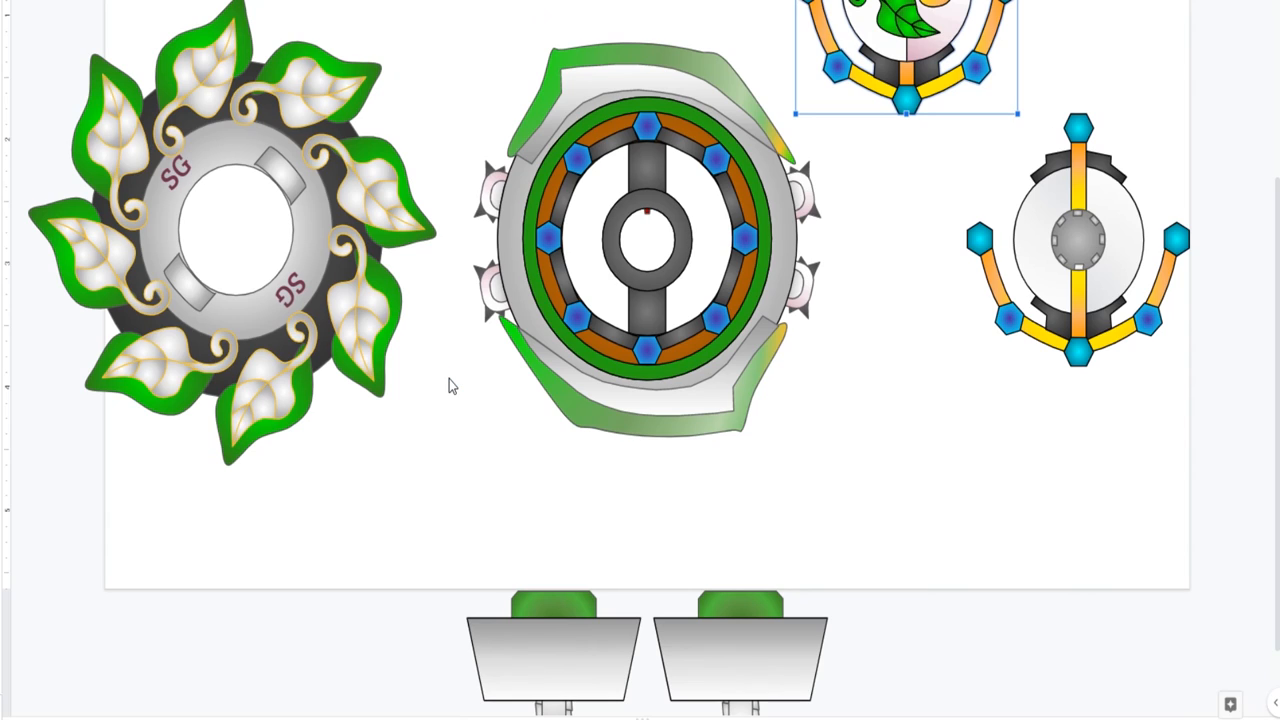
mouse_move(510, 218)
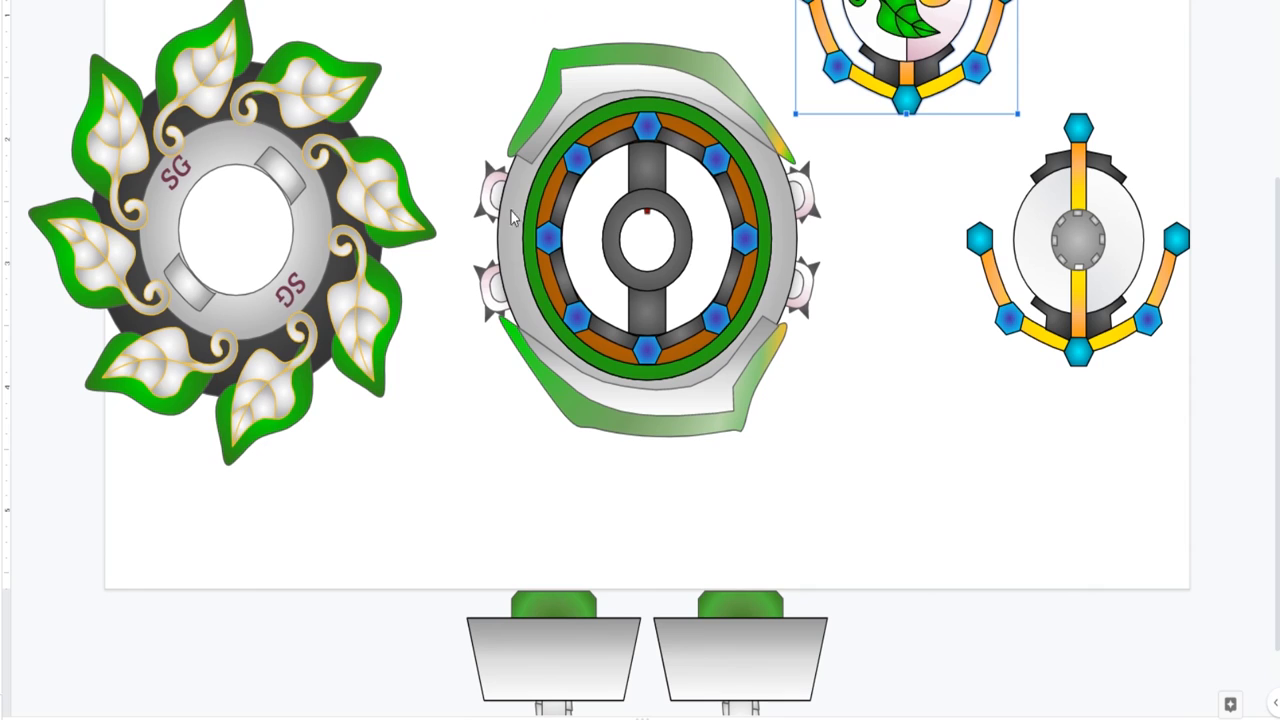
click(230, 230)
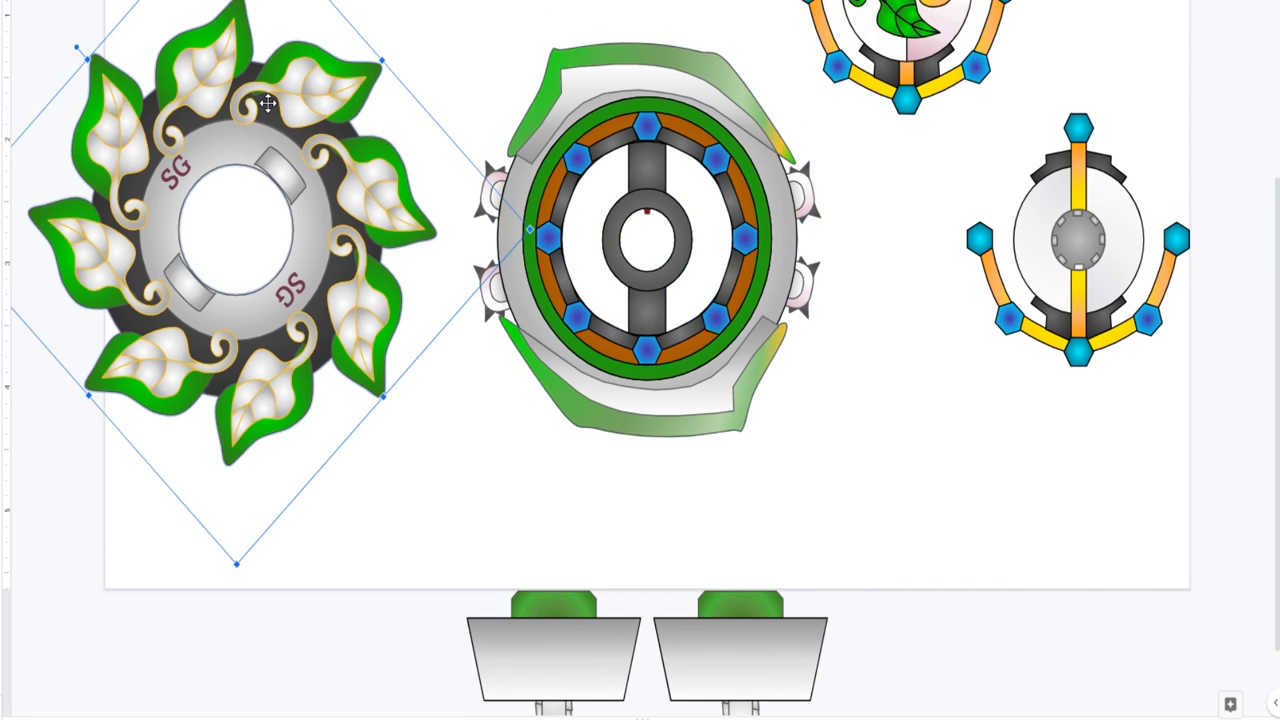
scroll(down, 3)
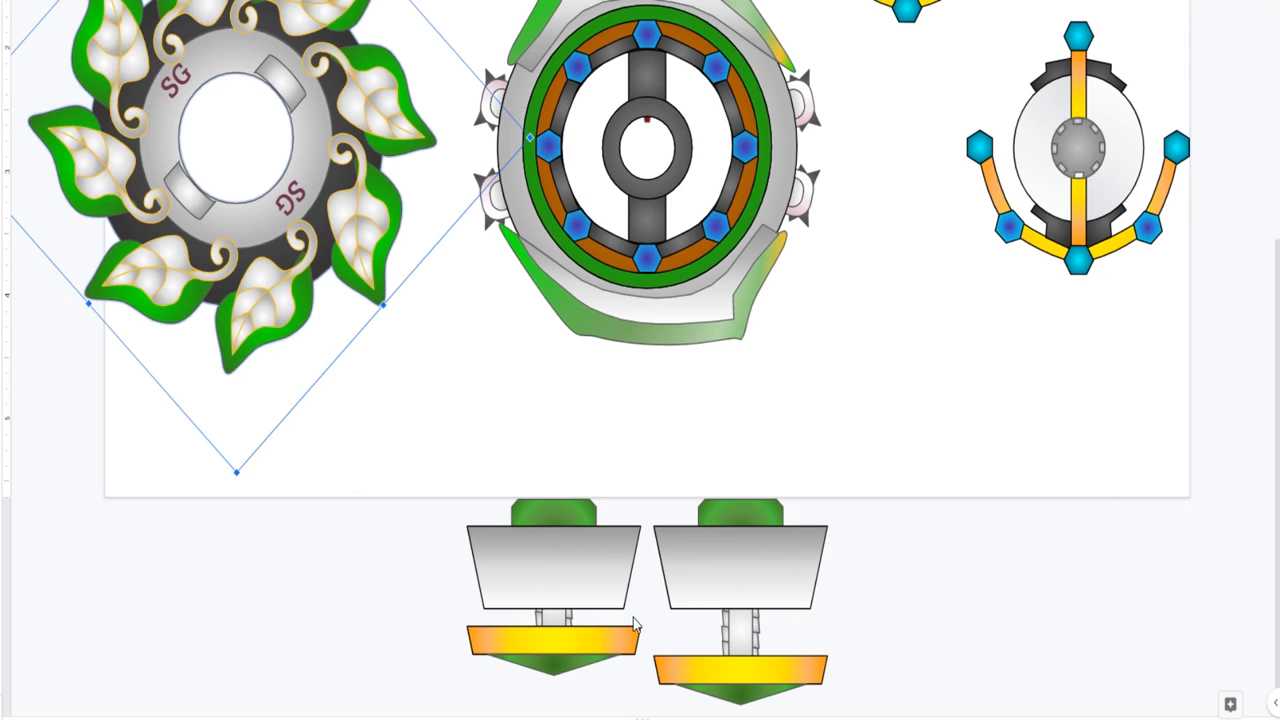
mouse_move(710, 622)
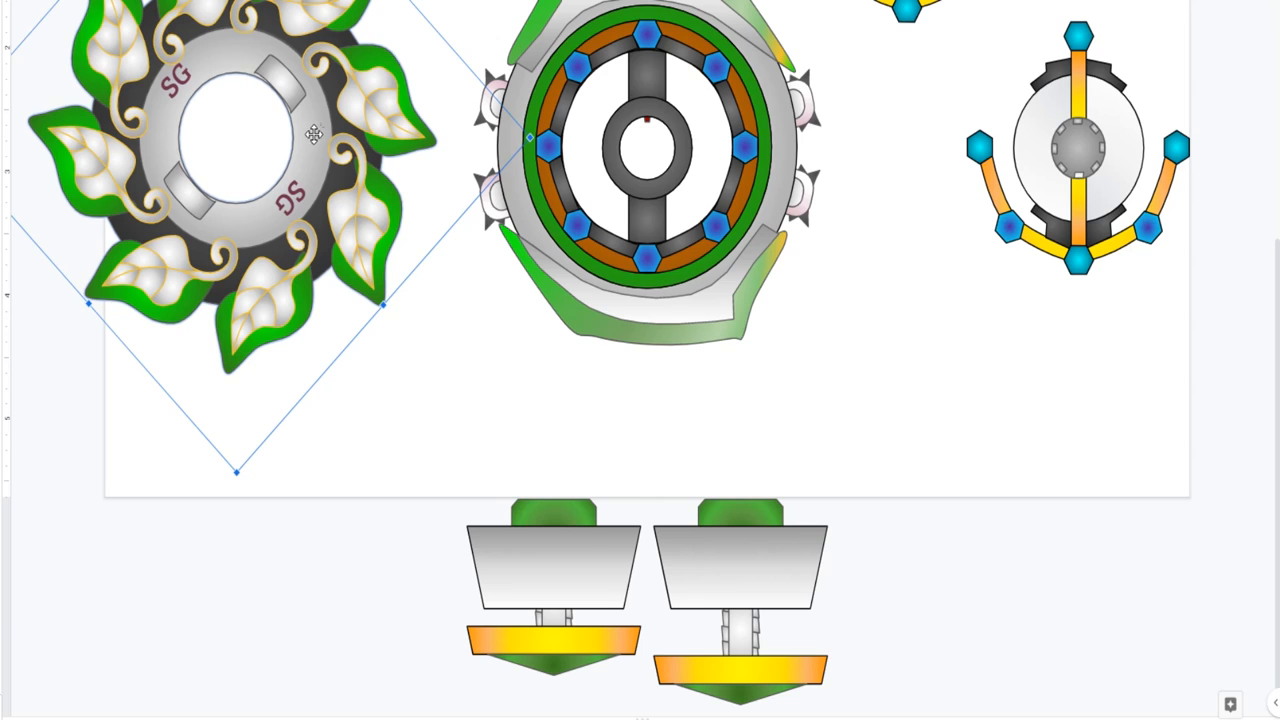
mouse_move(670, 543)
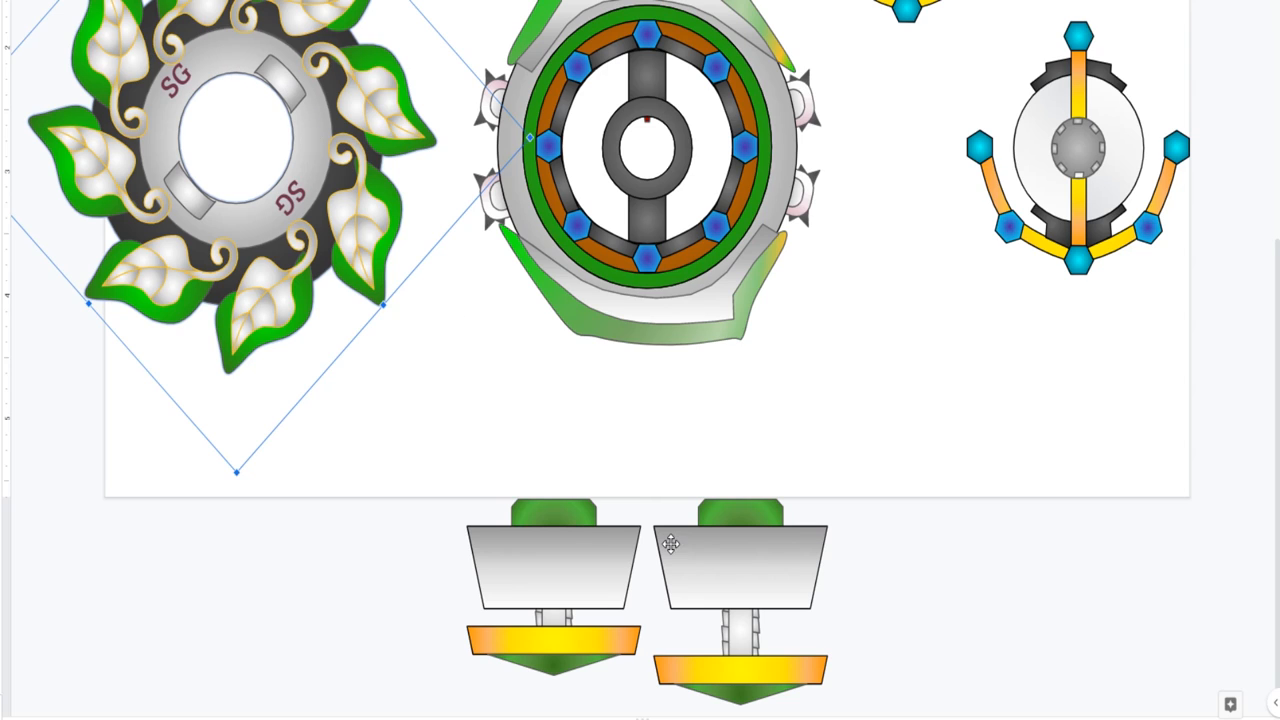
mouse_move(537, 646)
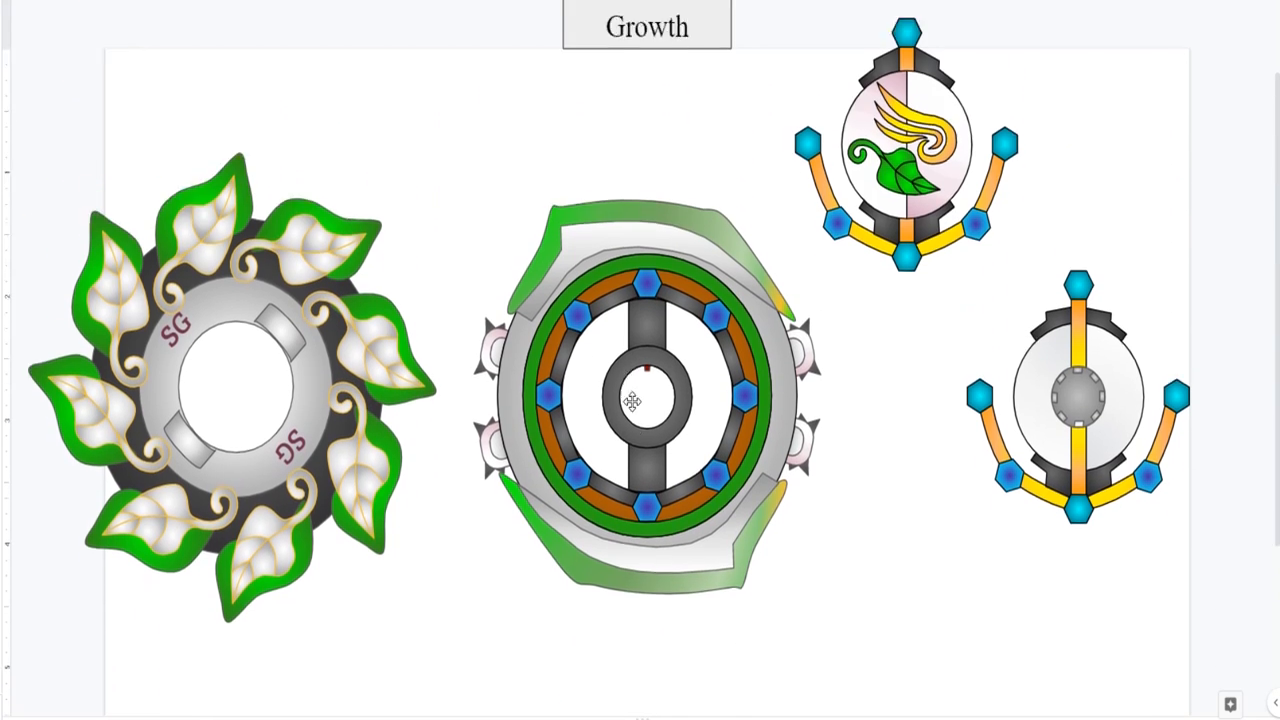
scroll(down, 3)
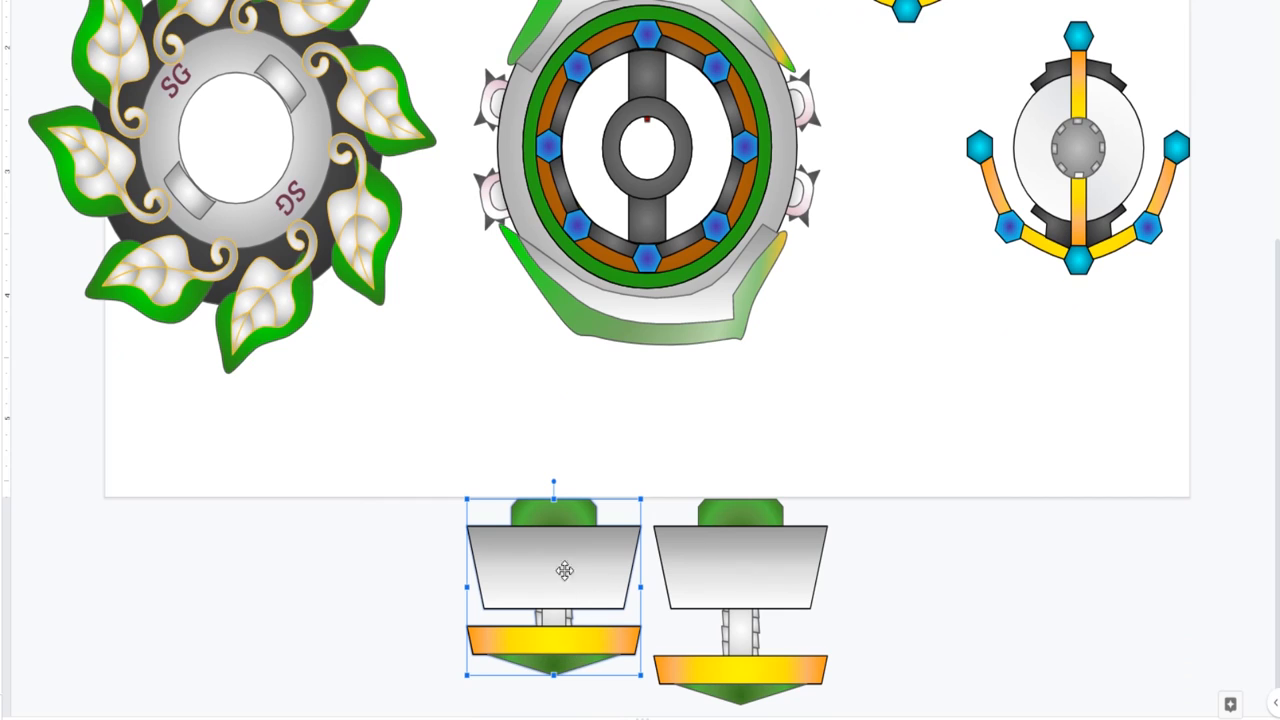
mouse_move(760, 507)
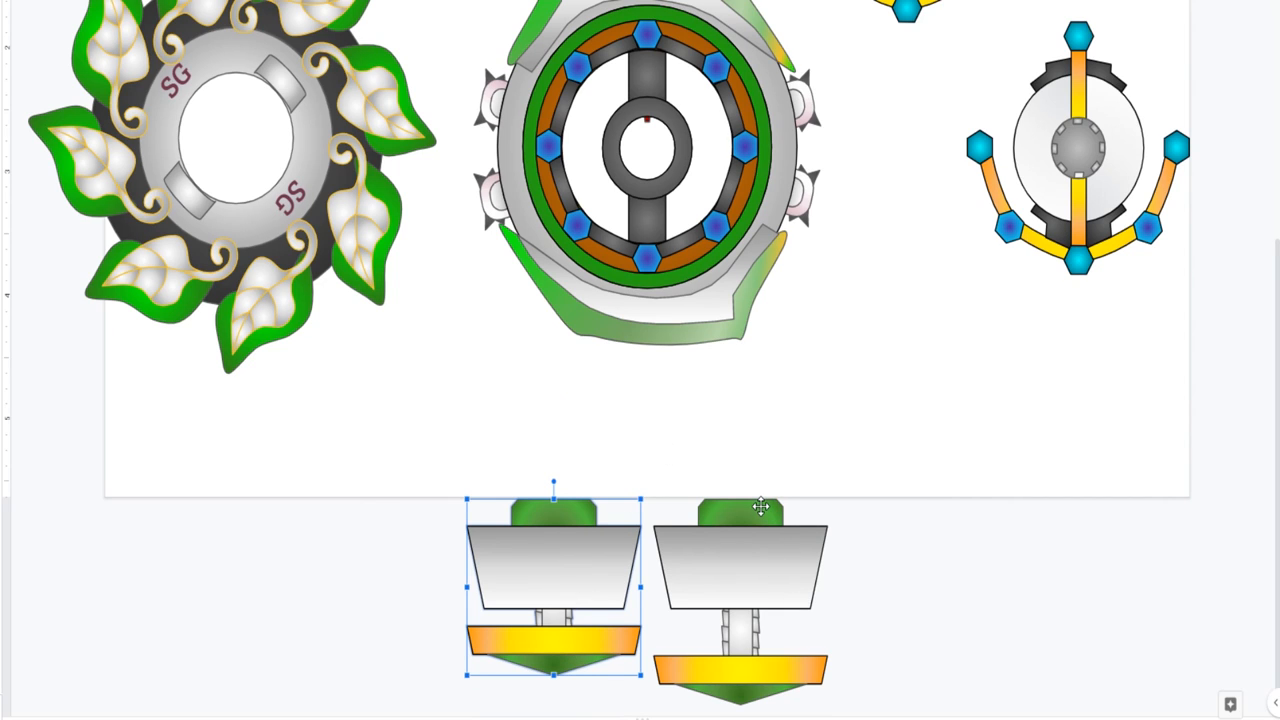
mouse_move(132, 82)
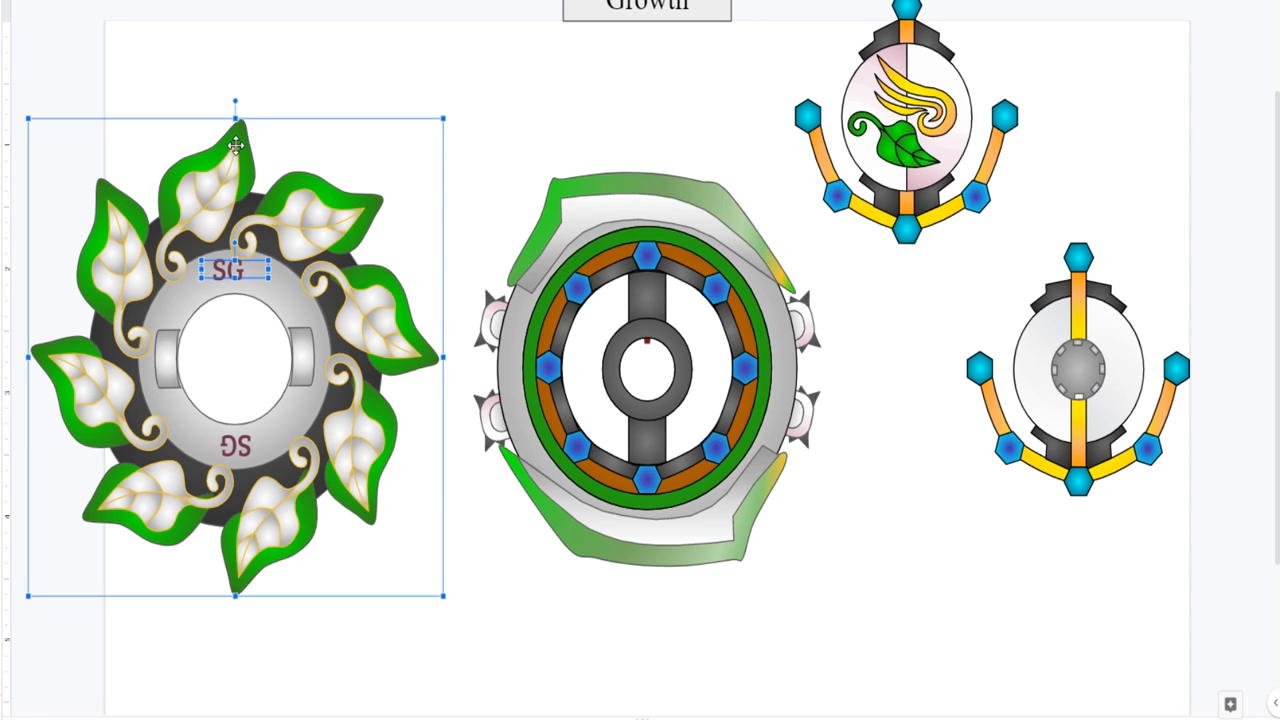
mouse_move(278, 88)
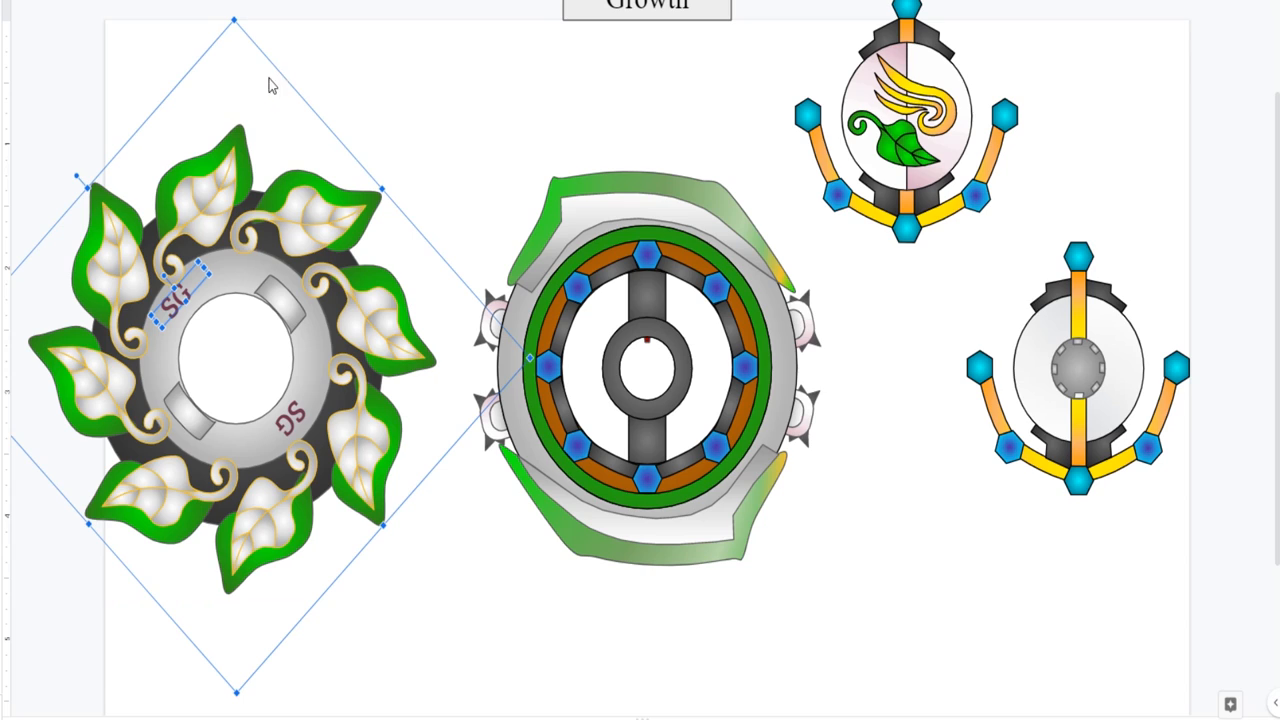
mouse_move(300, 192)
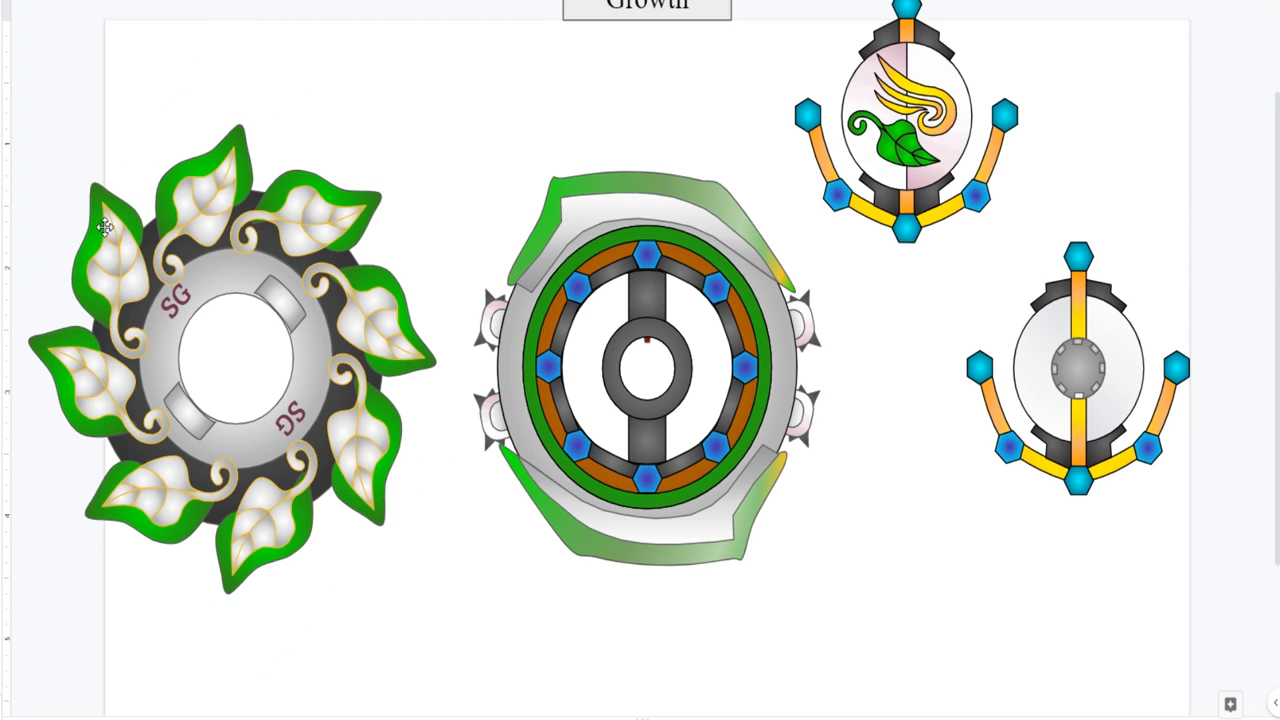
Step: Scroll down the canvas to view the arranged Growth parts and drivers
scroll(down, 3)
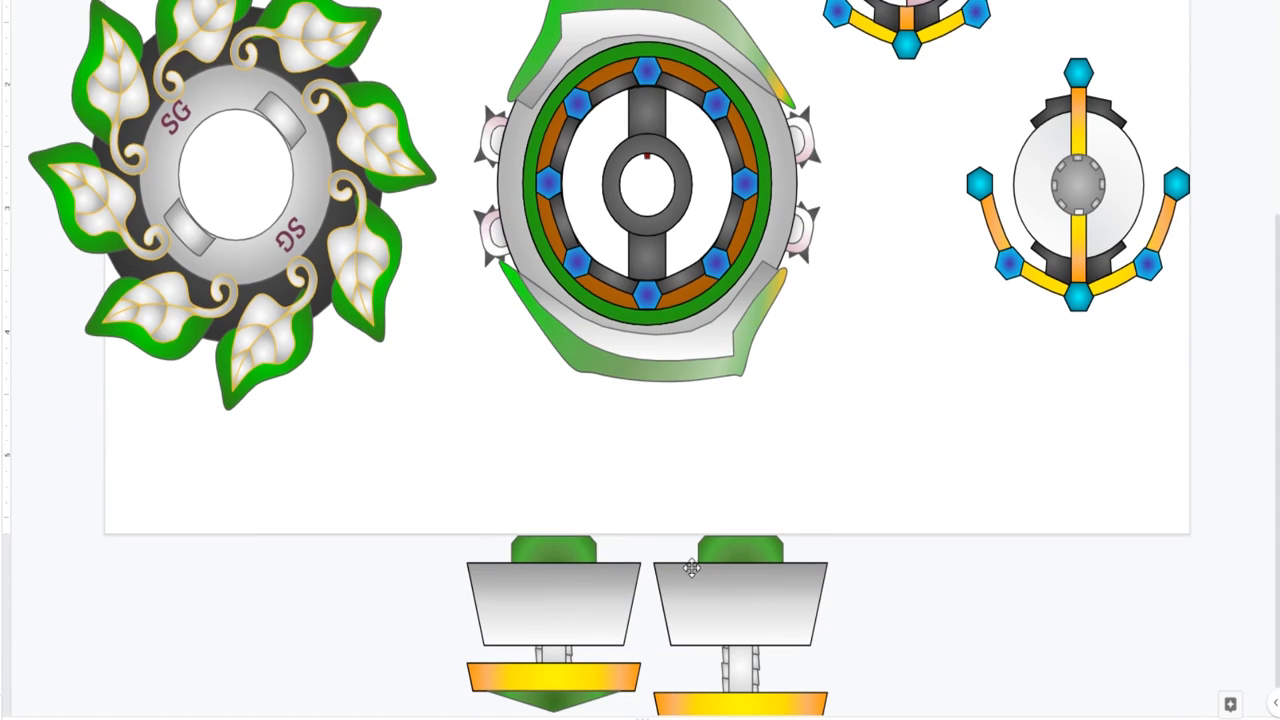
mouse_move(578, 627)
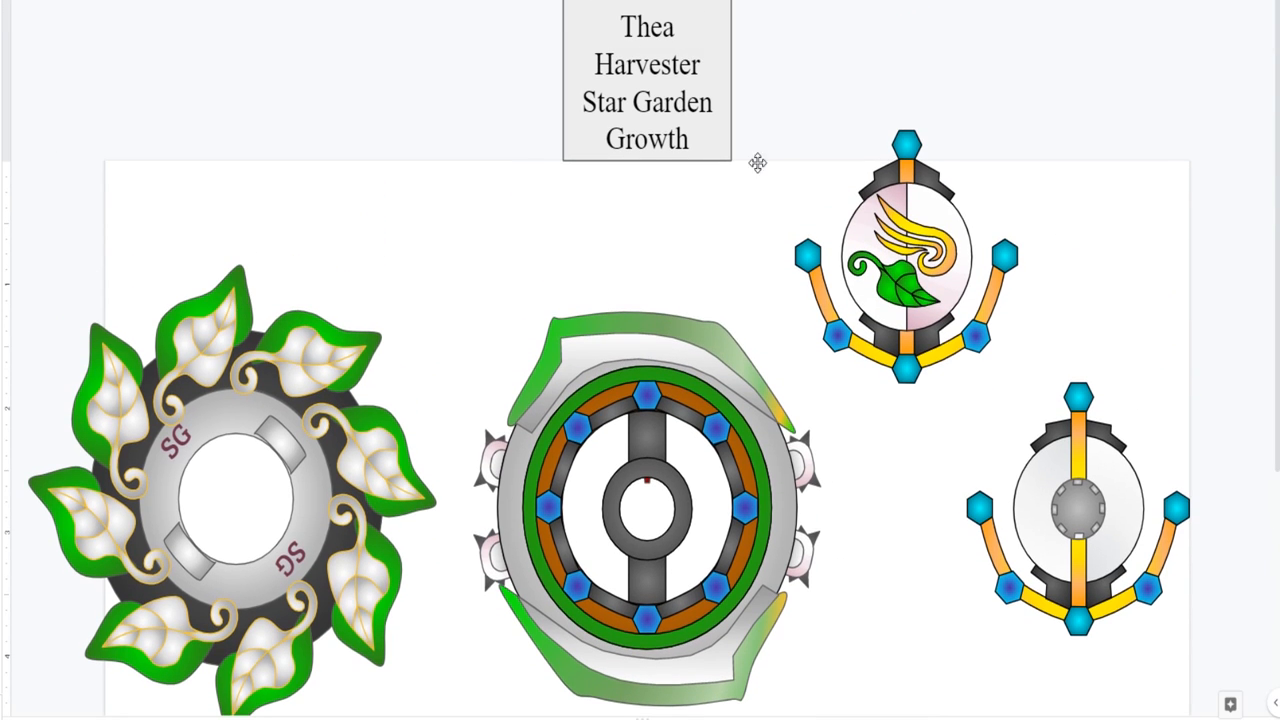
mouse_move(665, 392)
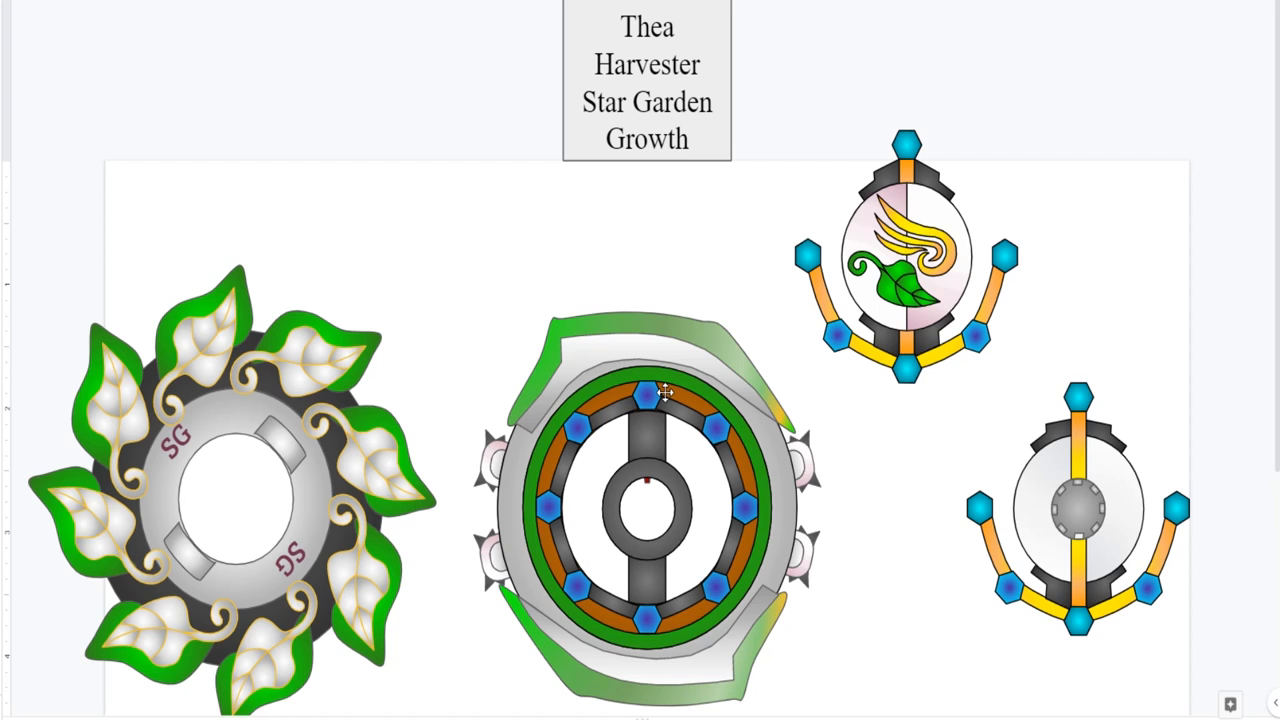
Step: Select the leaf disk group to stack it onto the ring
scroll(down, 3)
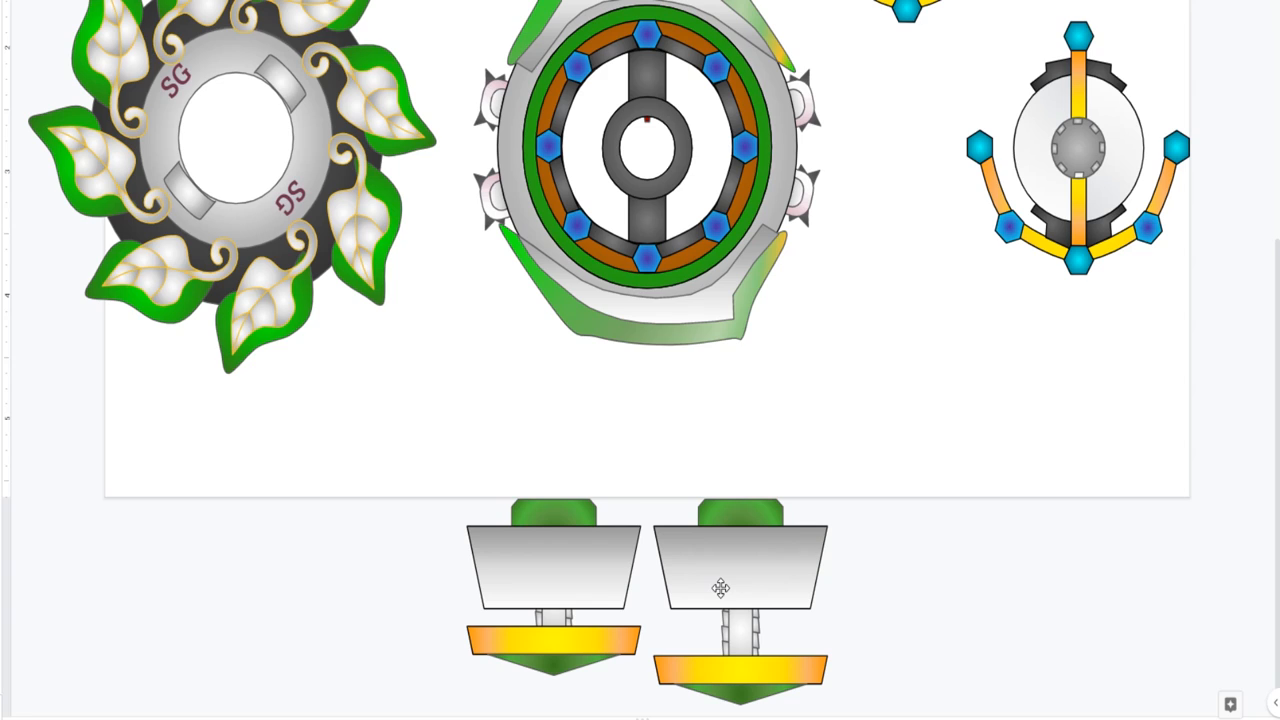
mouse_move(645, 298)
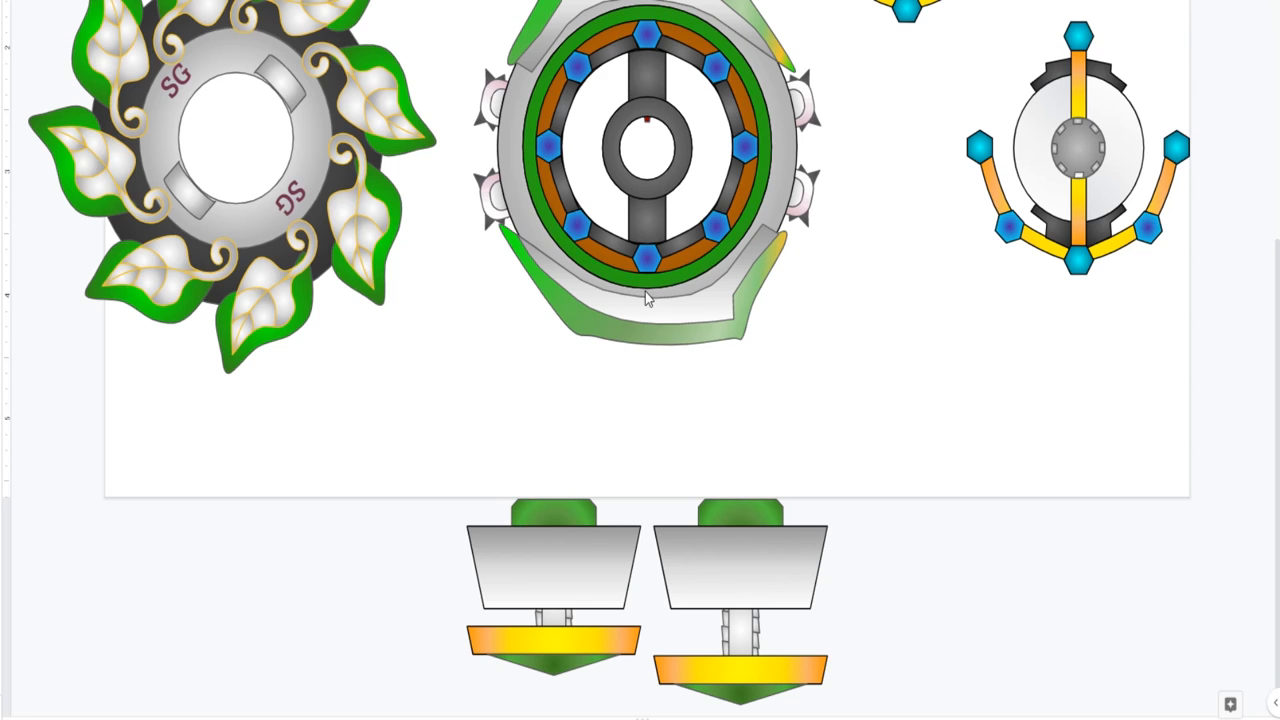
click(645, 150)
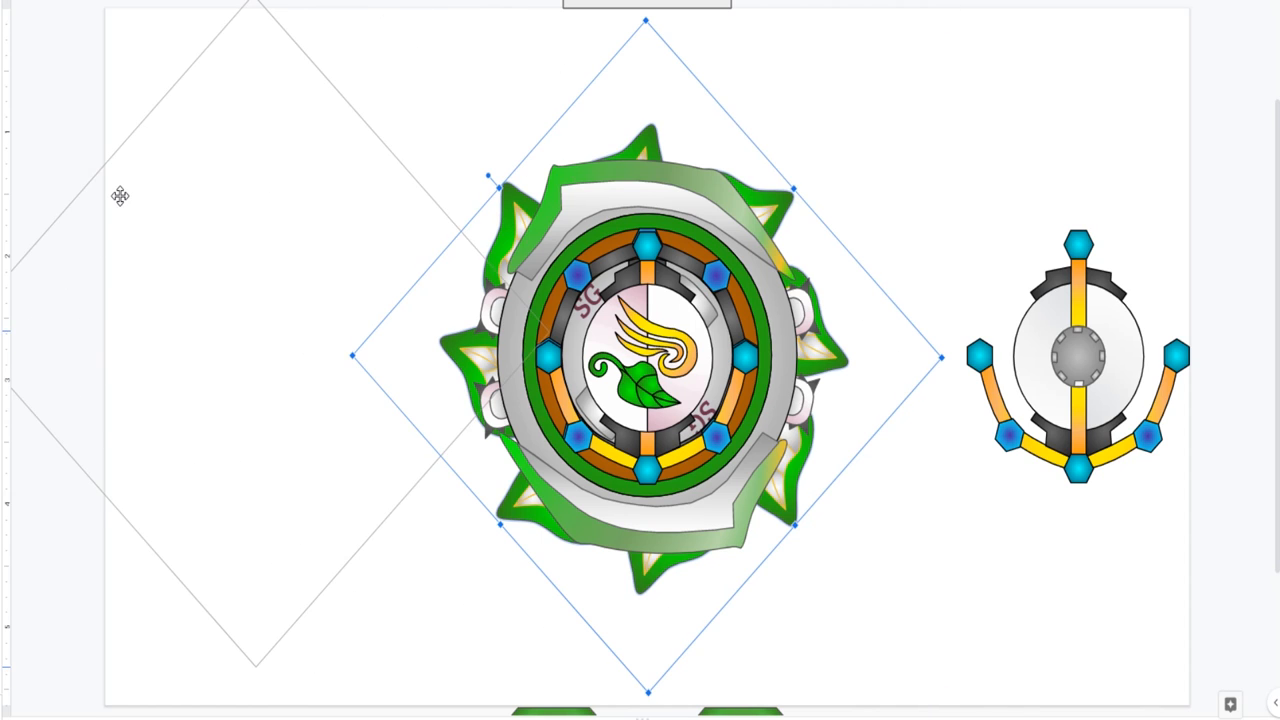
Step: Drag the leaf disk off the ring back to its spot on the left
drag(645, 355, 255, 355)
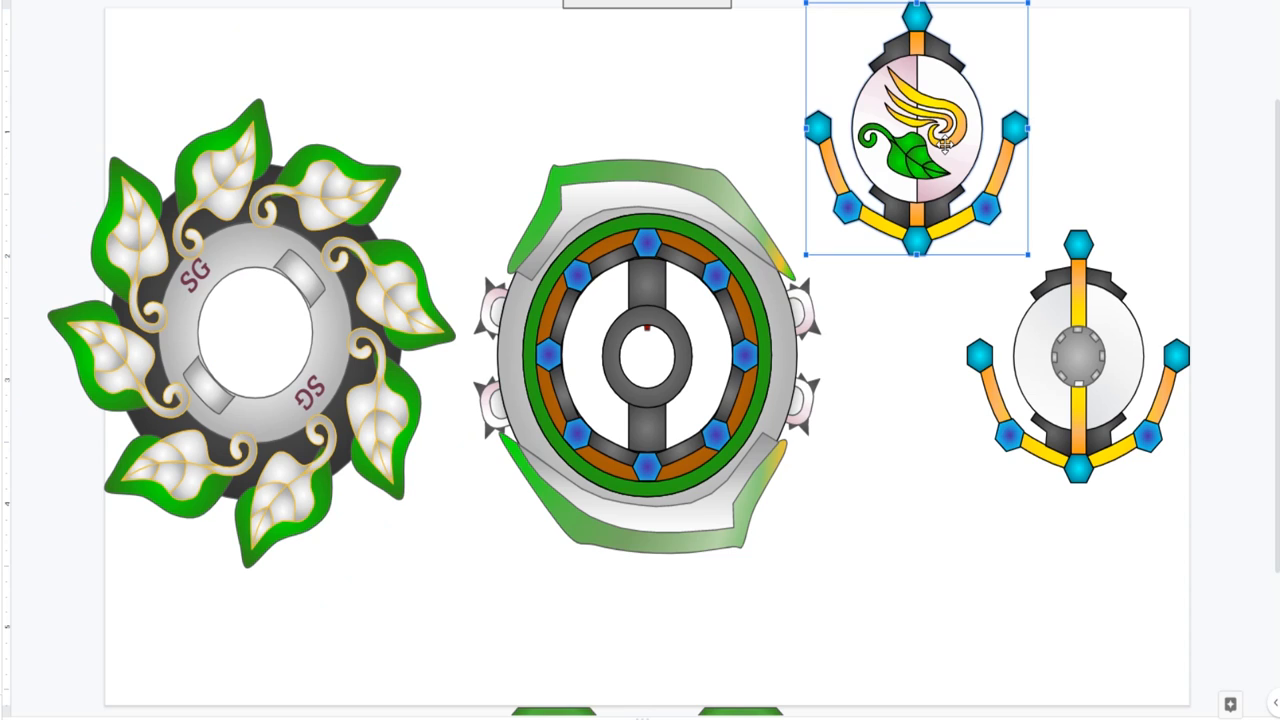
mouse_move(943, 145)
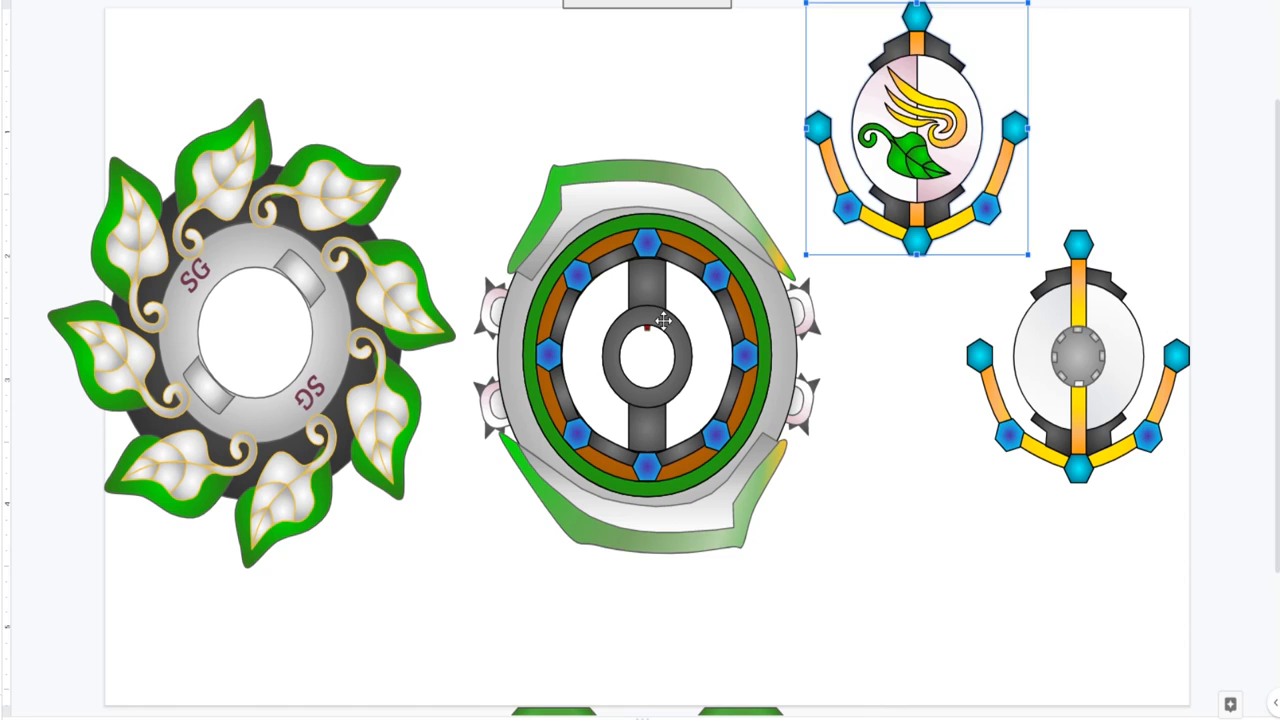
scroll(down, 3)
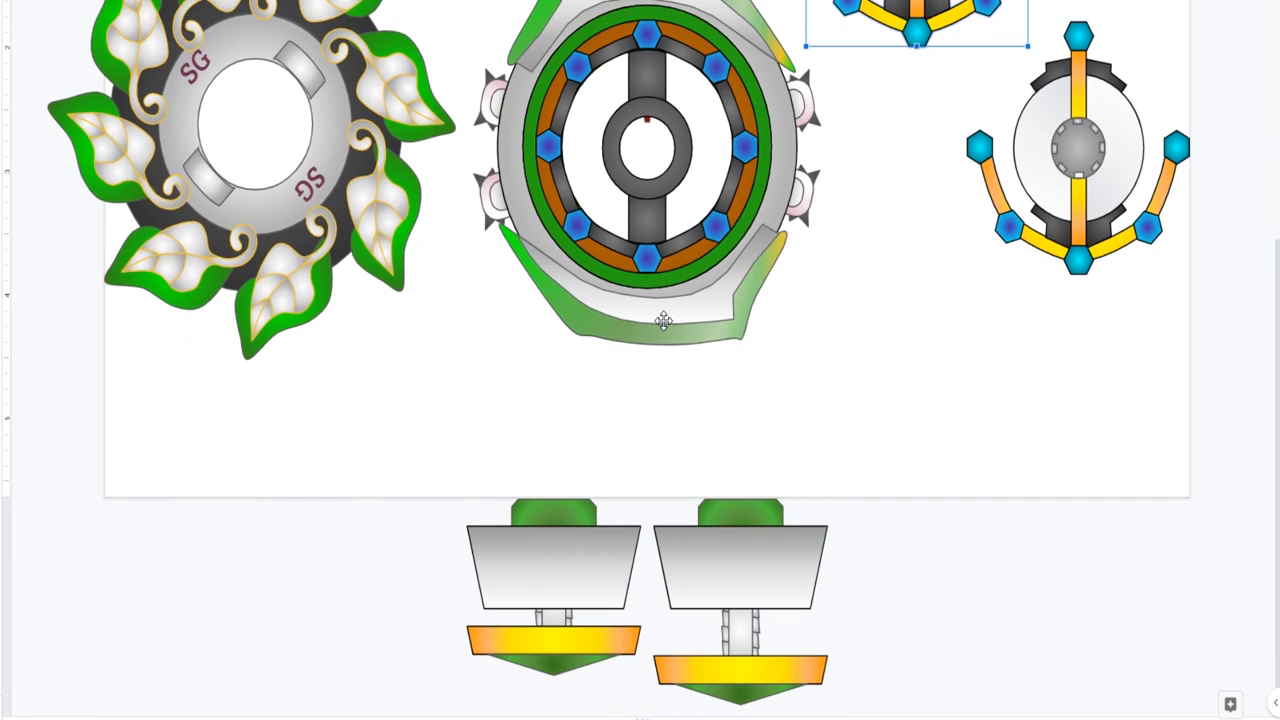